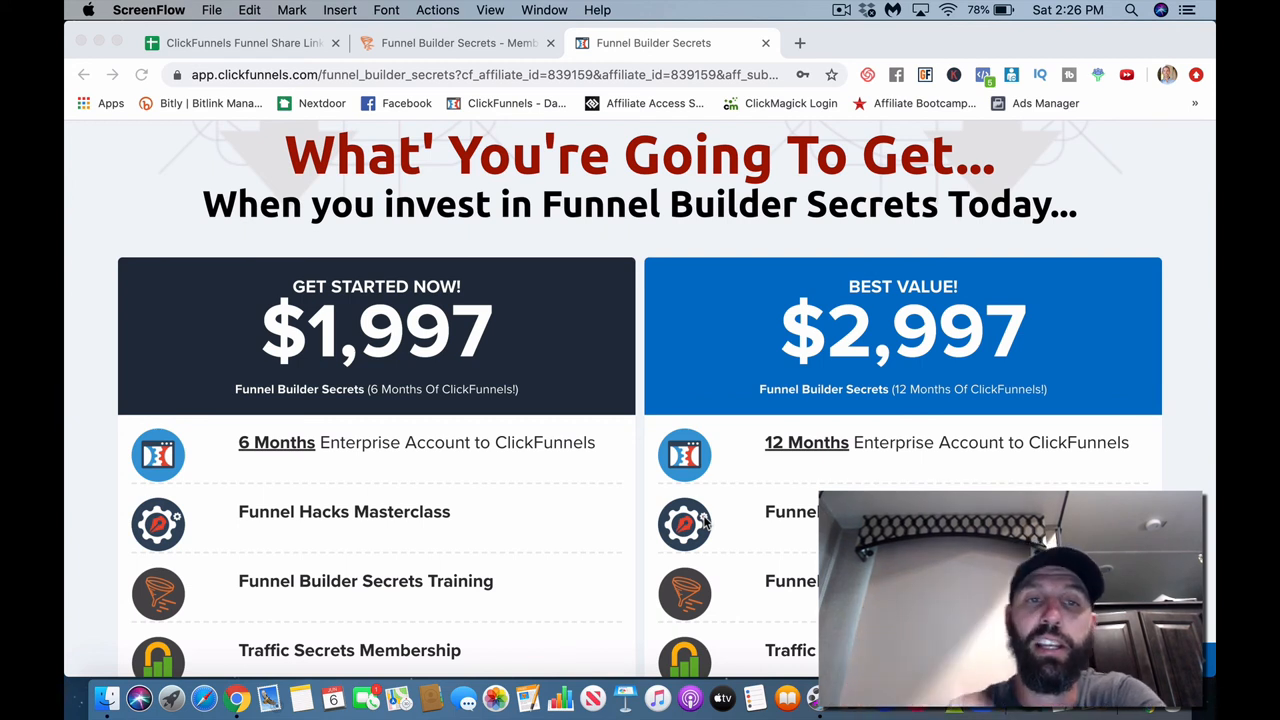
Step: Scroll through the course modules and homepage funnel downloads in the members area
scroll(down, 3)
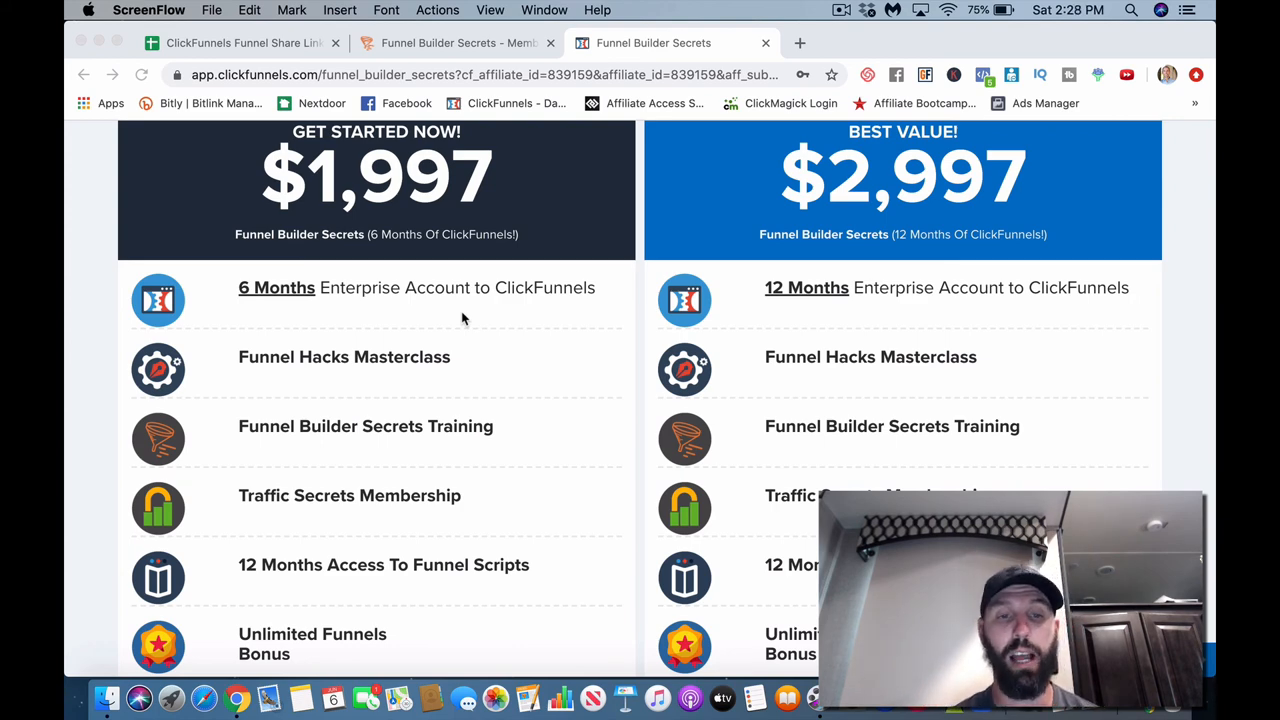
scroll(down, 3)
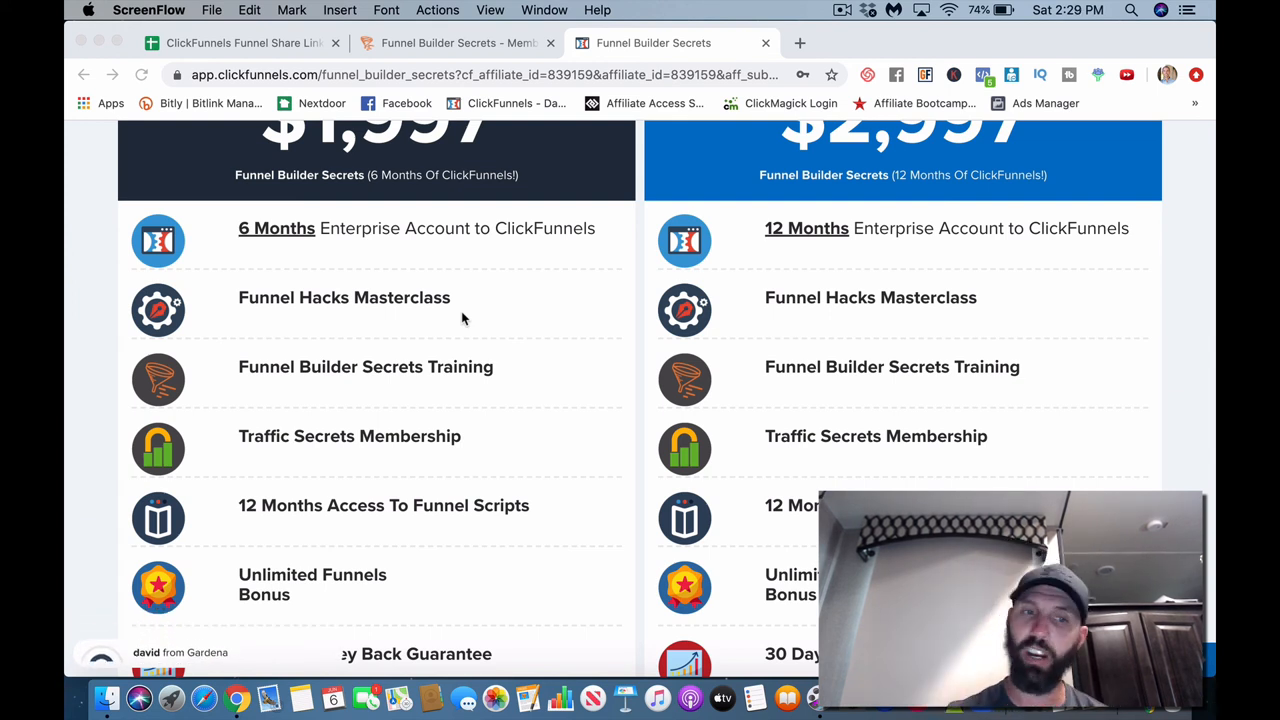
scroll(down, 3)
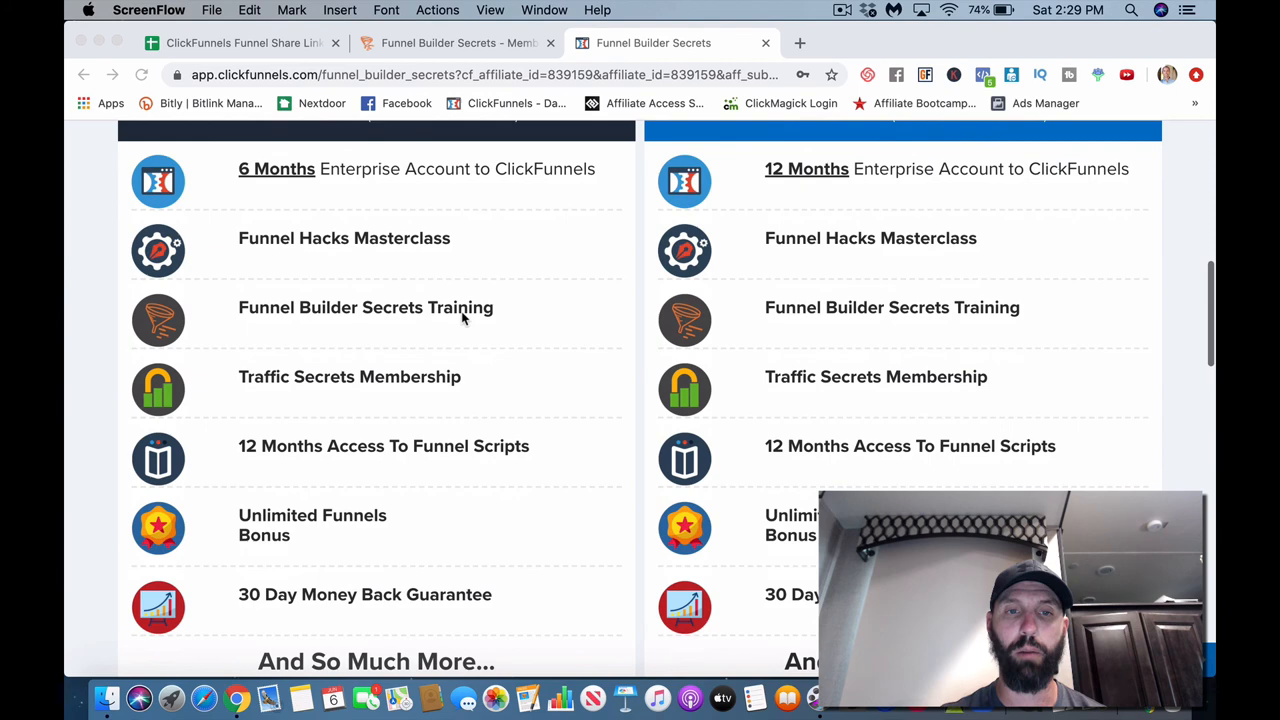
scroll(down, 3)
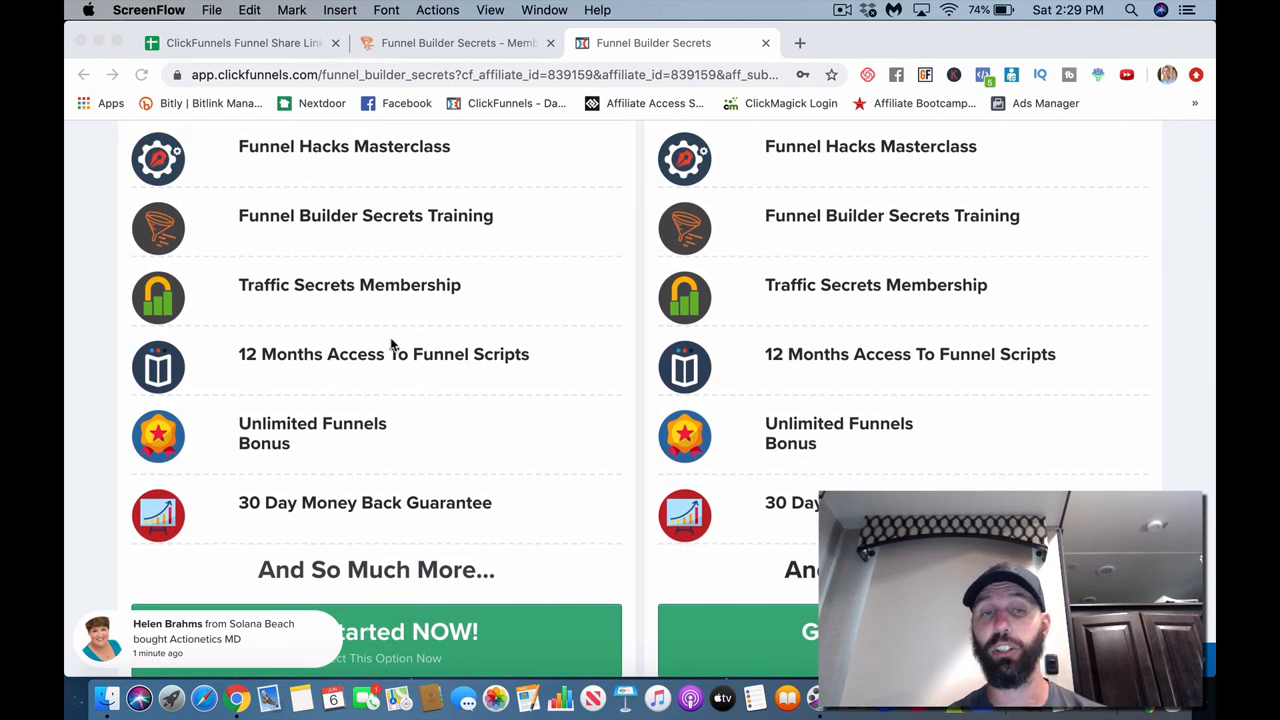
scroll(down, 3)
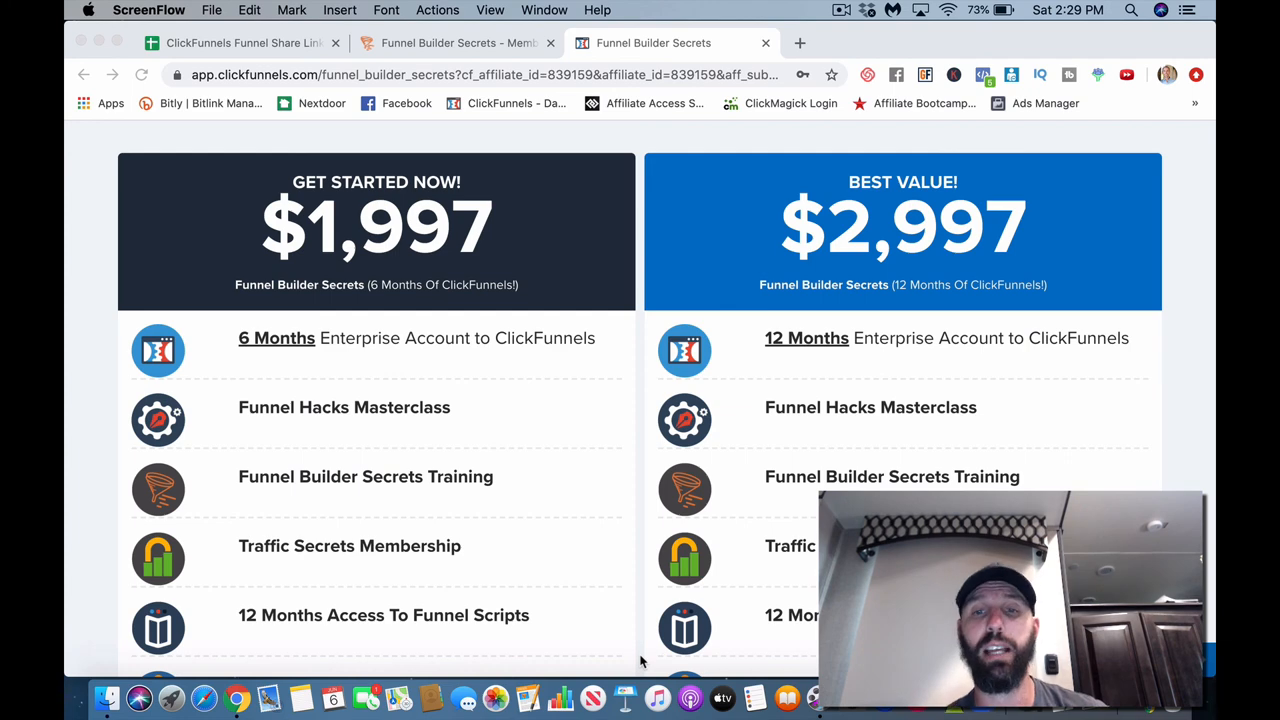
scroll(down, 3)
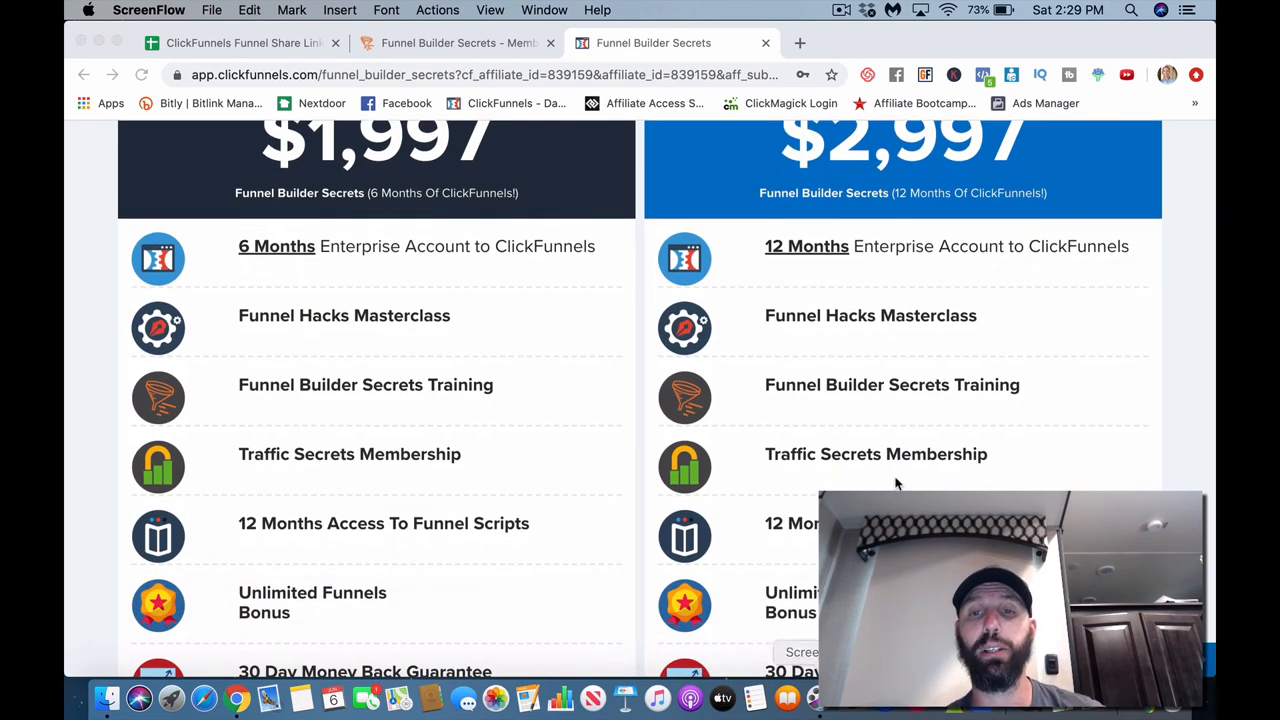
scroll(down, 3)
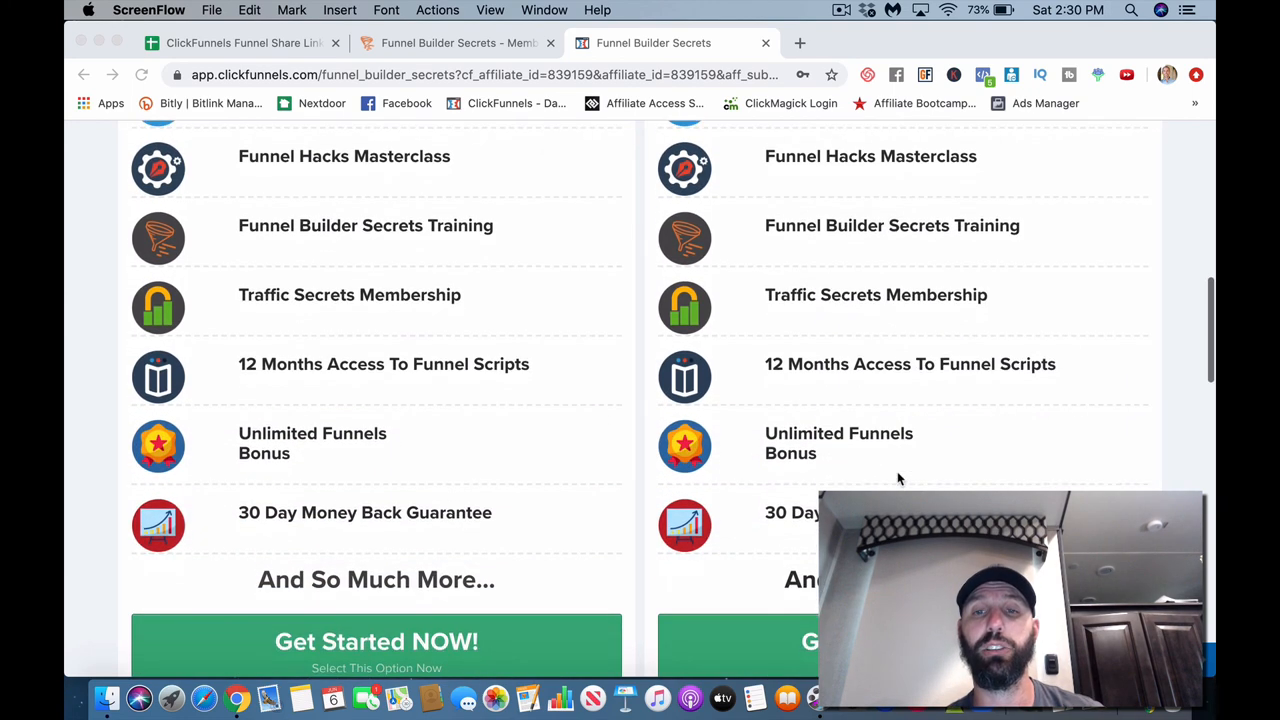
mouse_move(1056, 408)
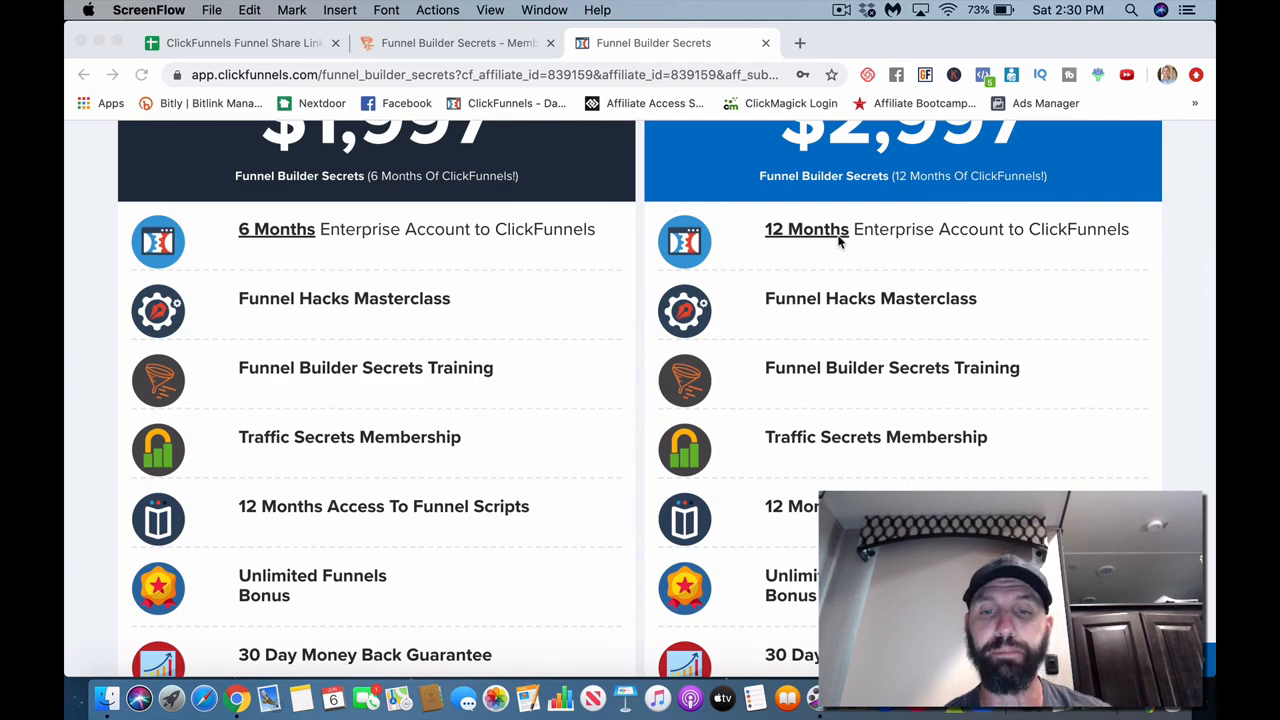
scroll(down, 3)
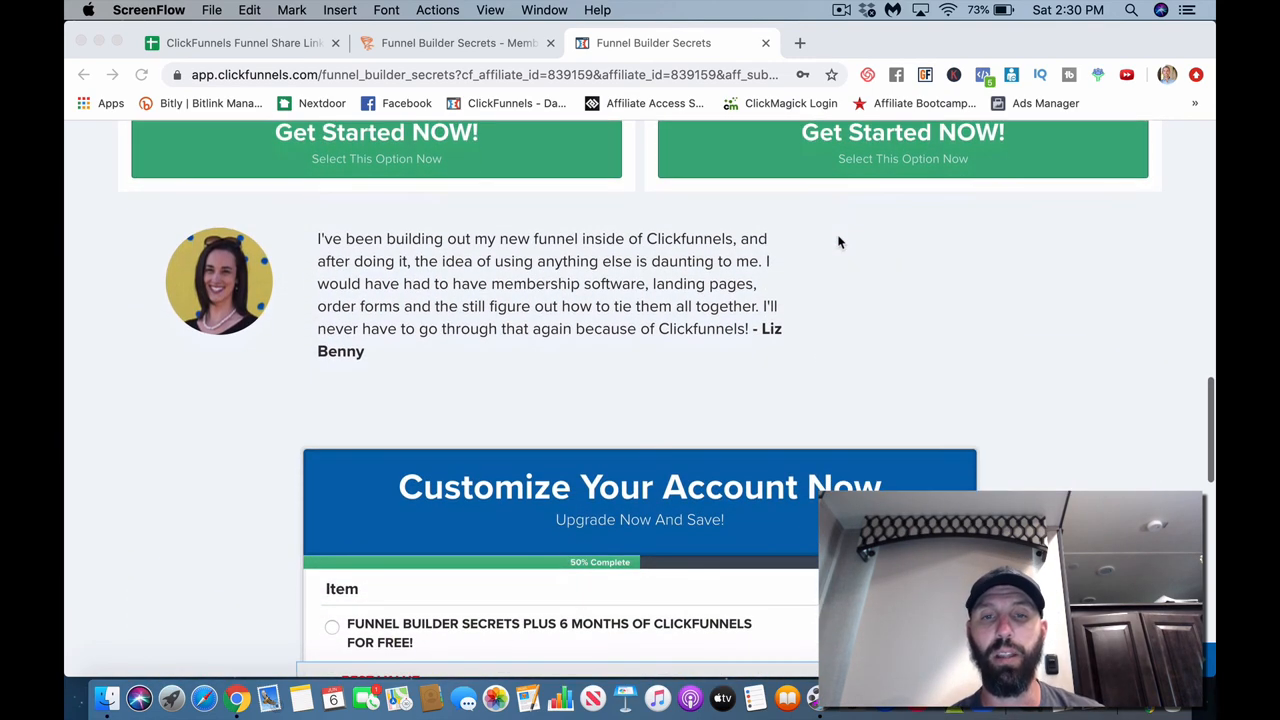
scroll(up, 3)
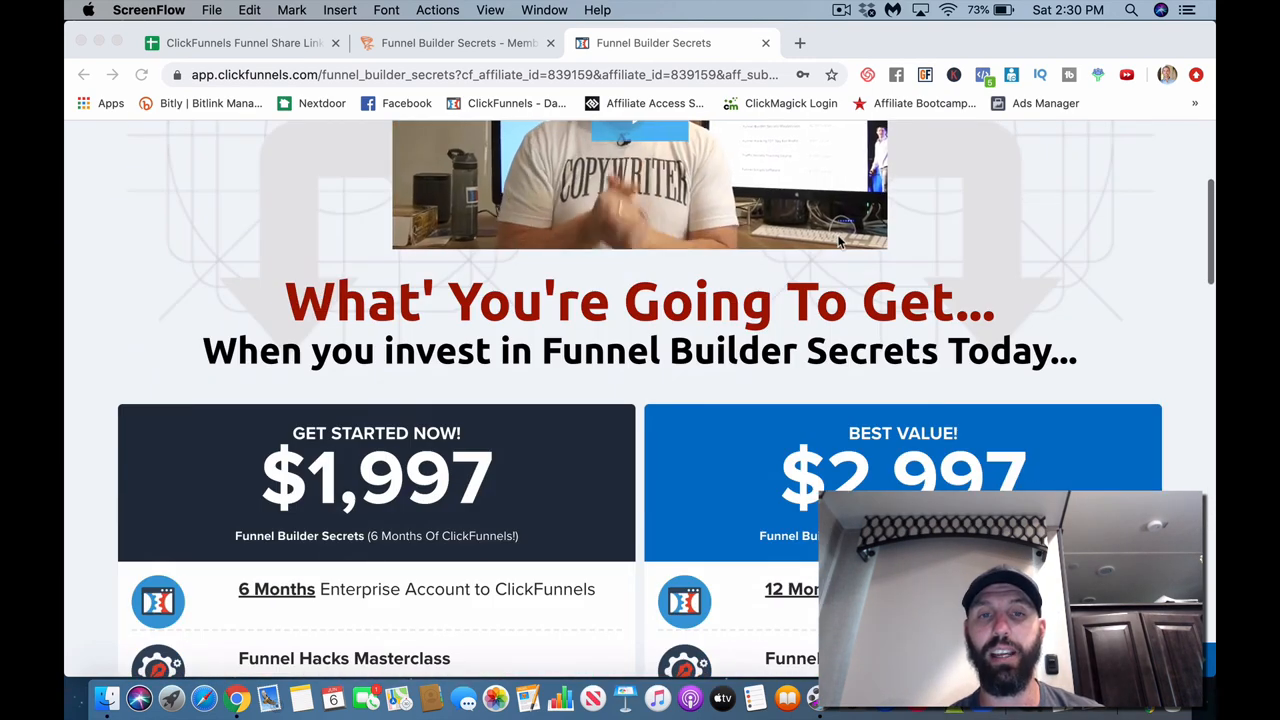
scroll(down, 3)
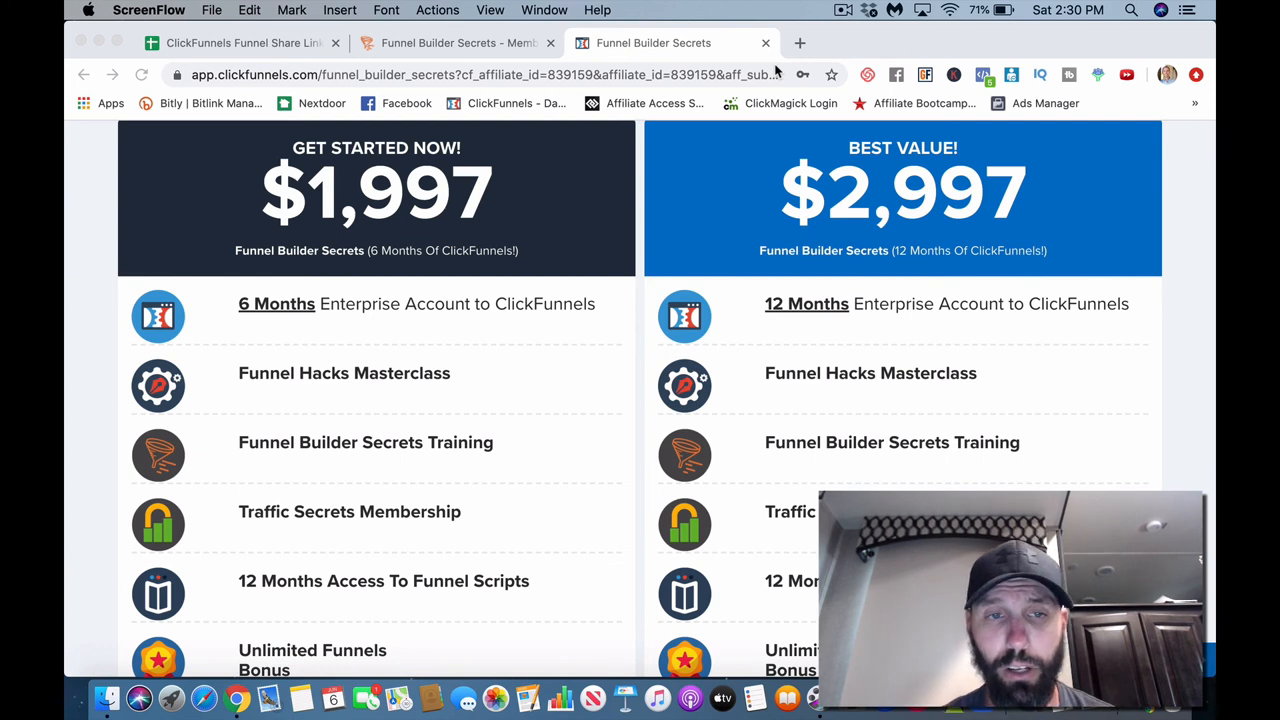
mouse_move(700, 56)
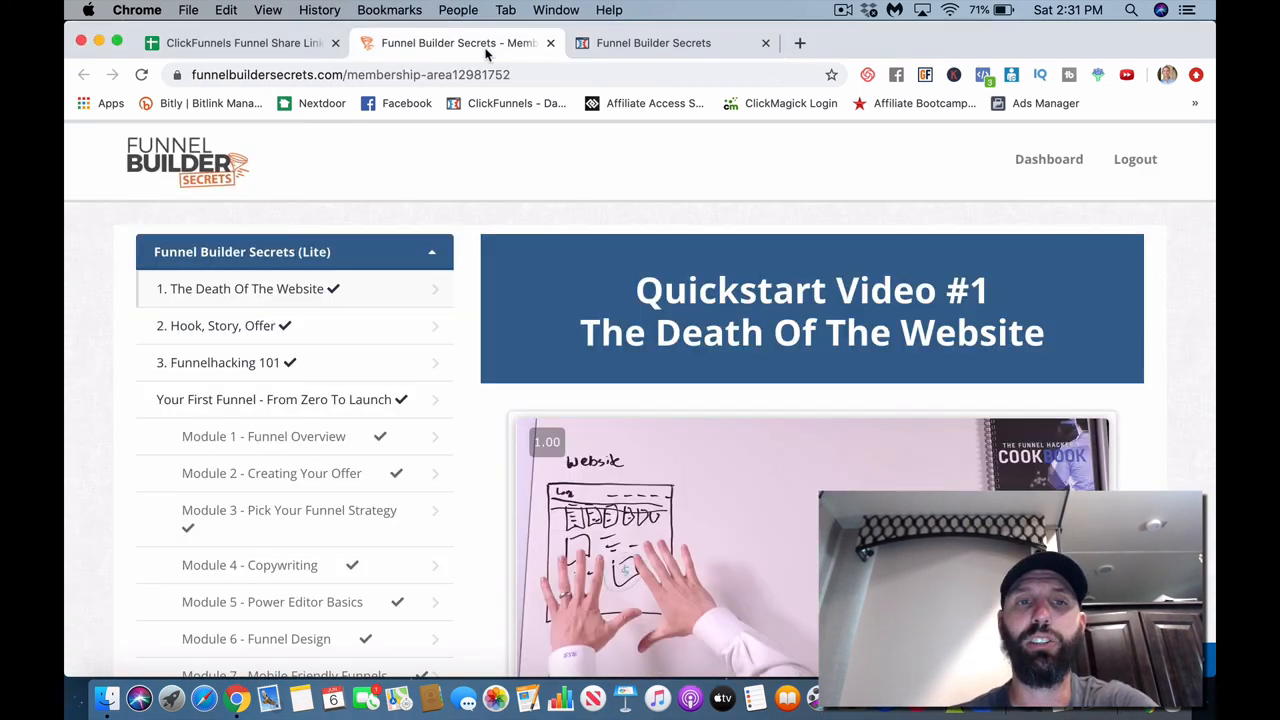
Step: Scroll down through the funnel type videos to Quickstart Video #1, The Death Of The Website
scroll(down, 3)
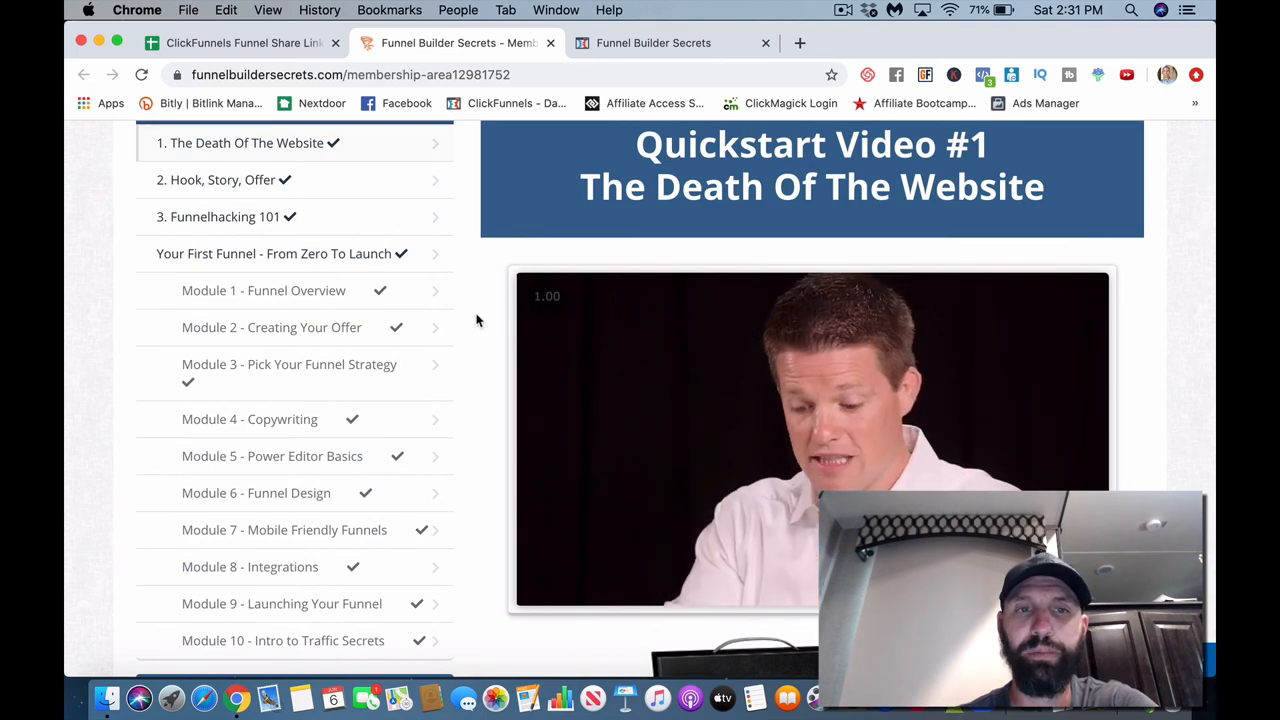
scroll(down, 3)
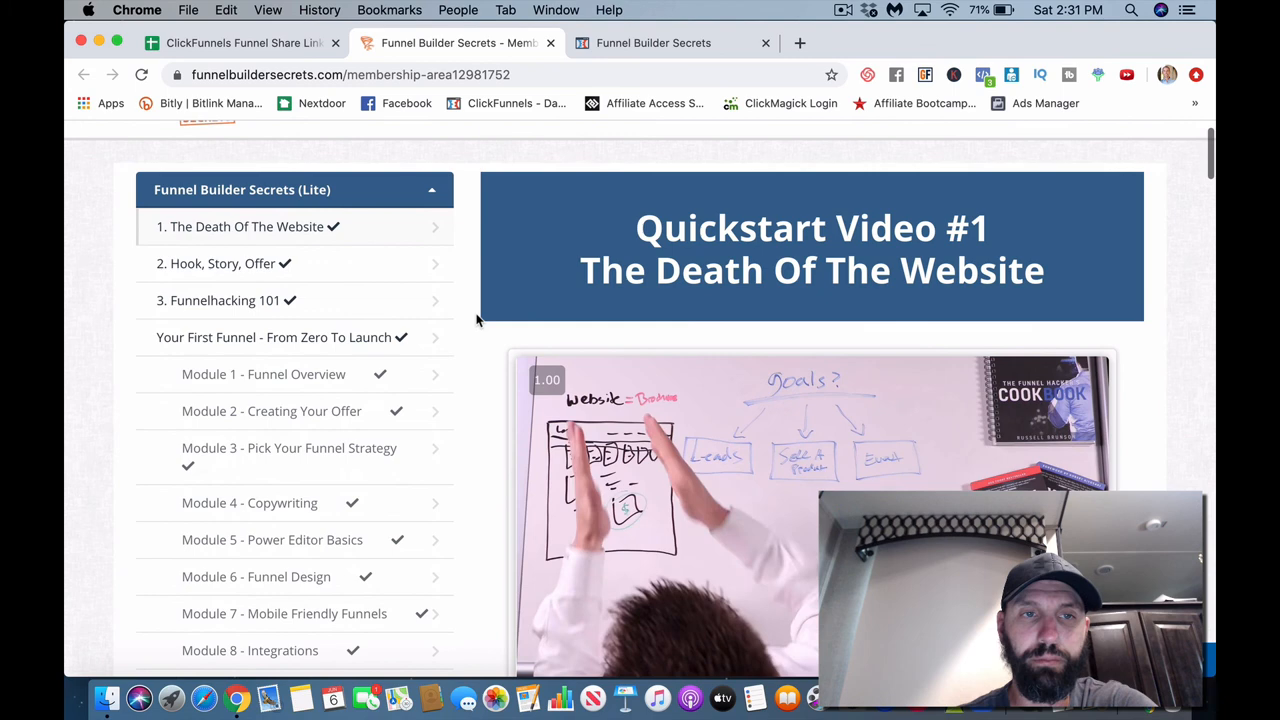
scroll(down, 3)
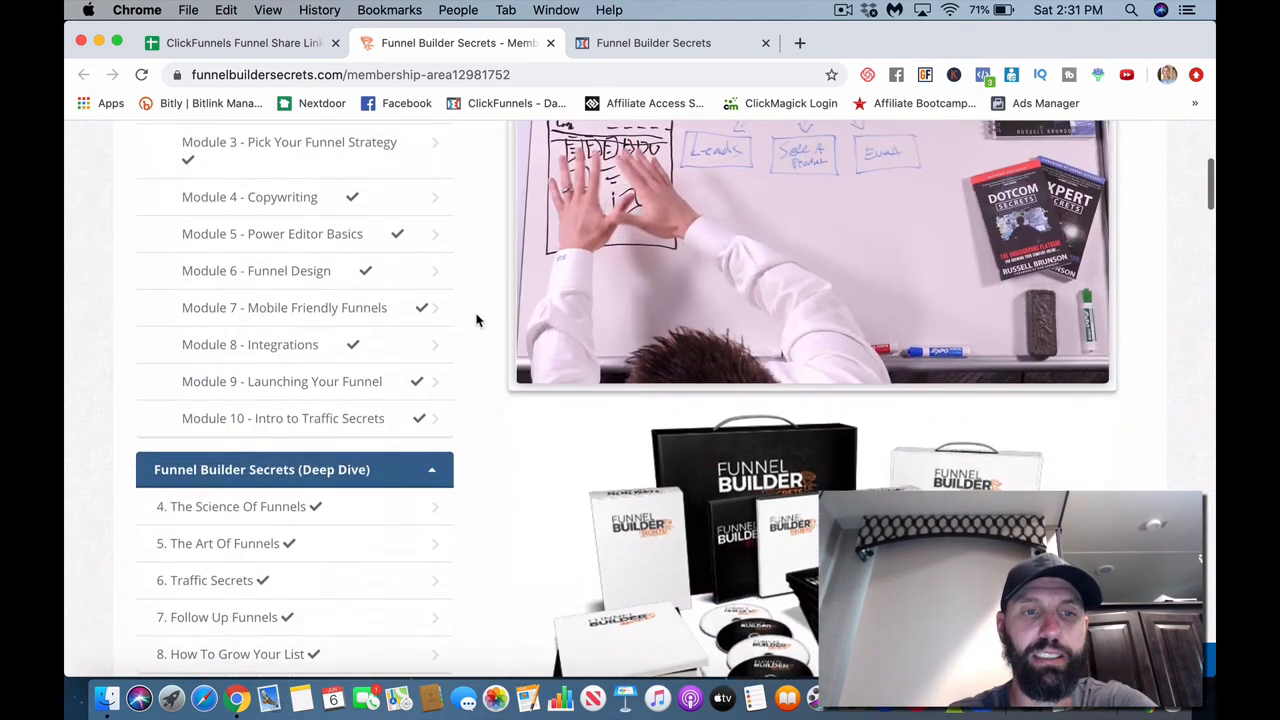
scroll(down, 3)
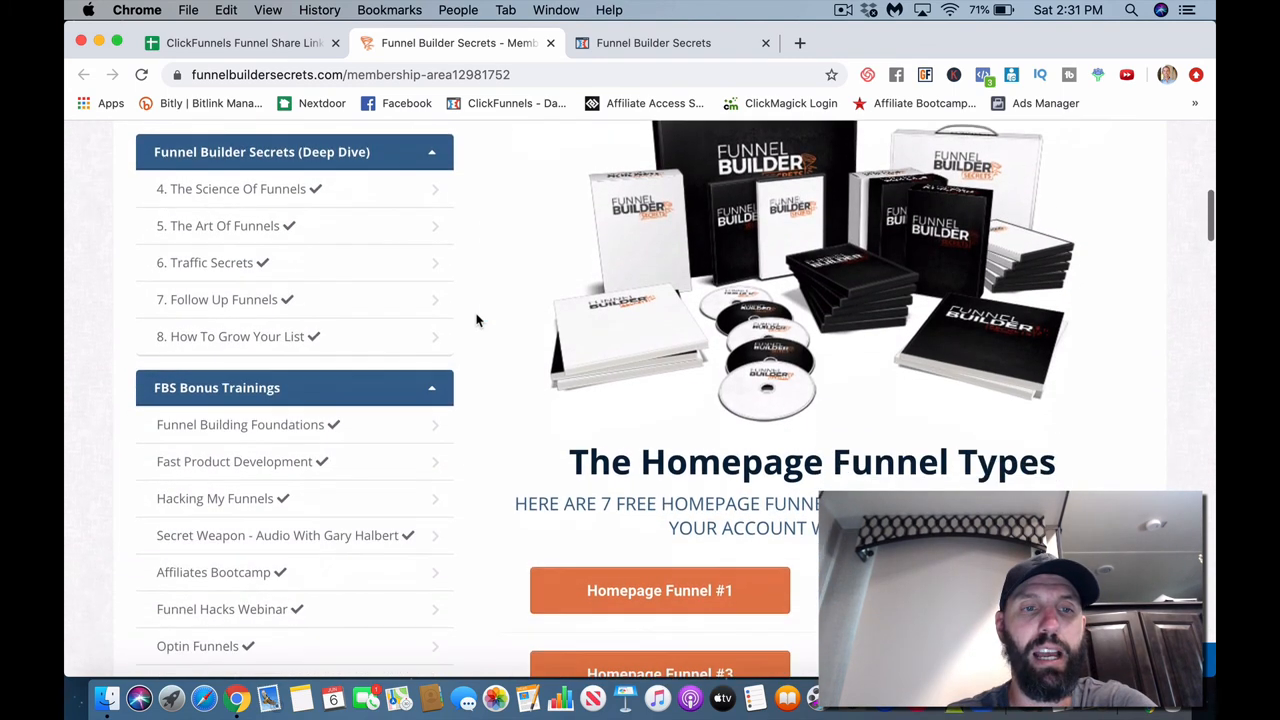
scroll(down, 3)
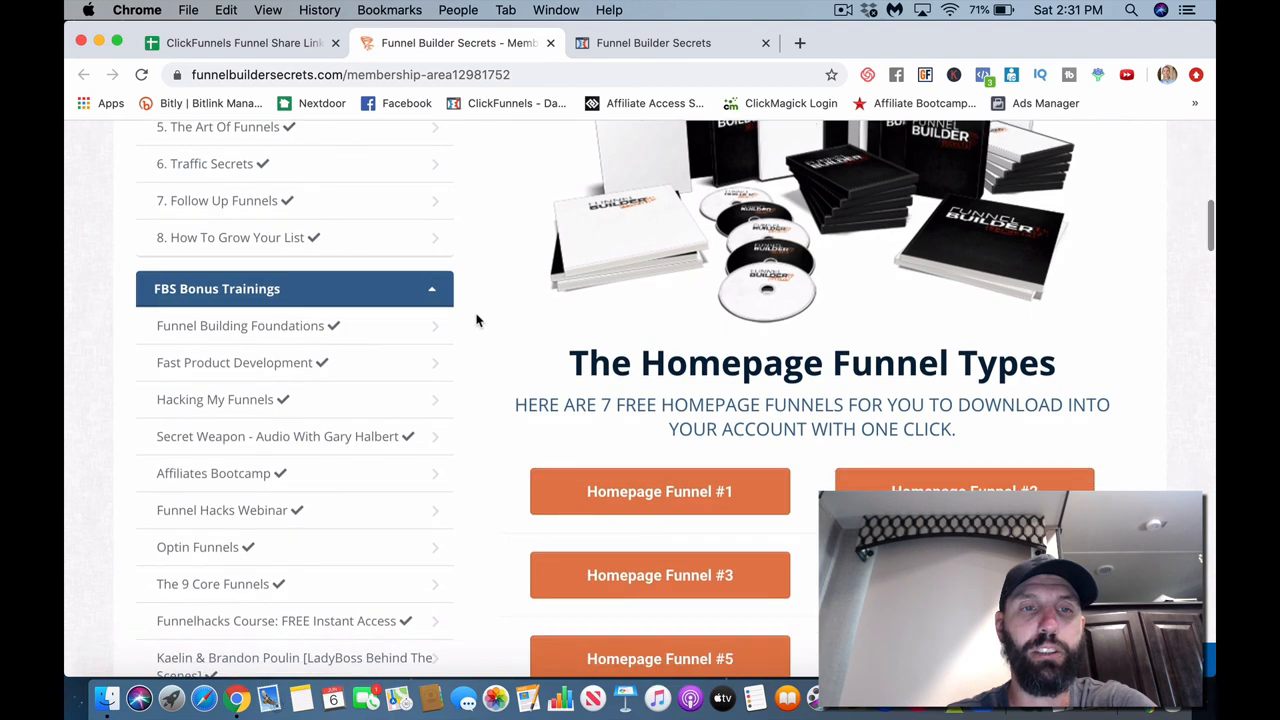
scroll(down, 3)
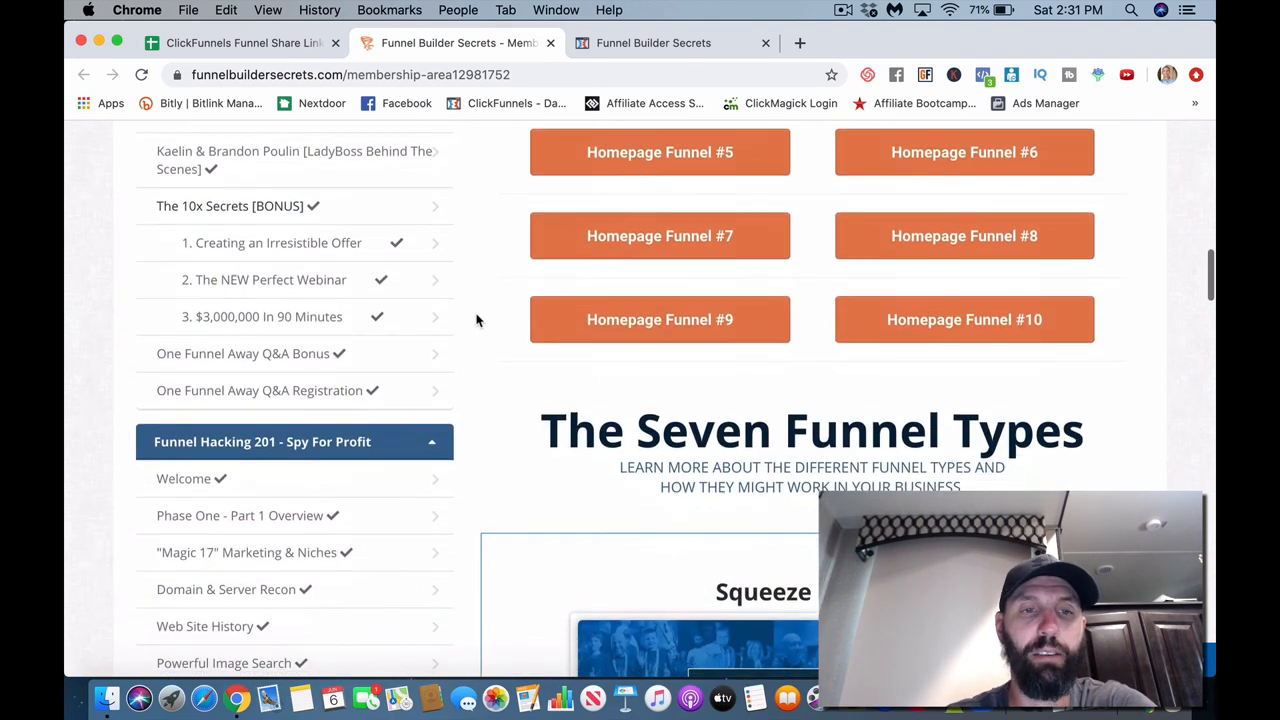
scroll(down, 3)
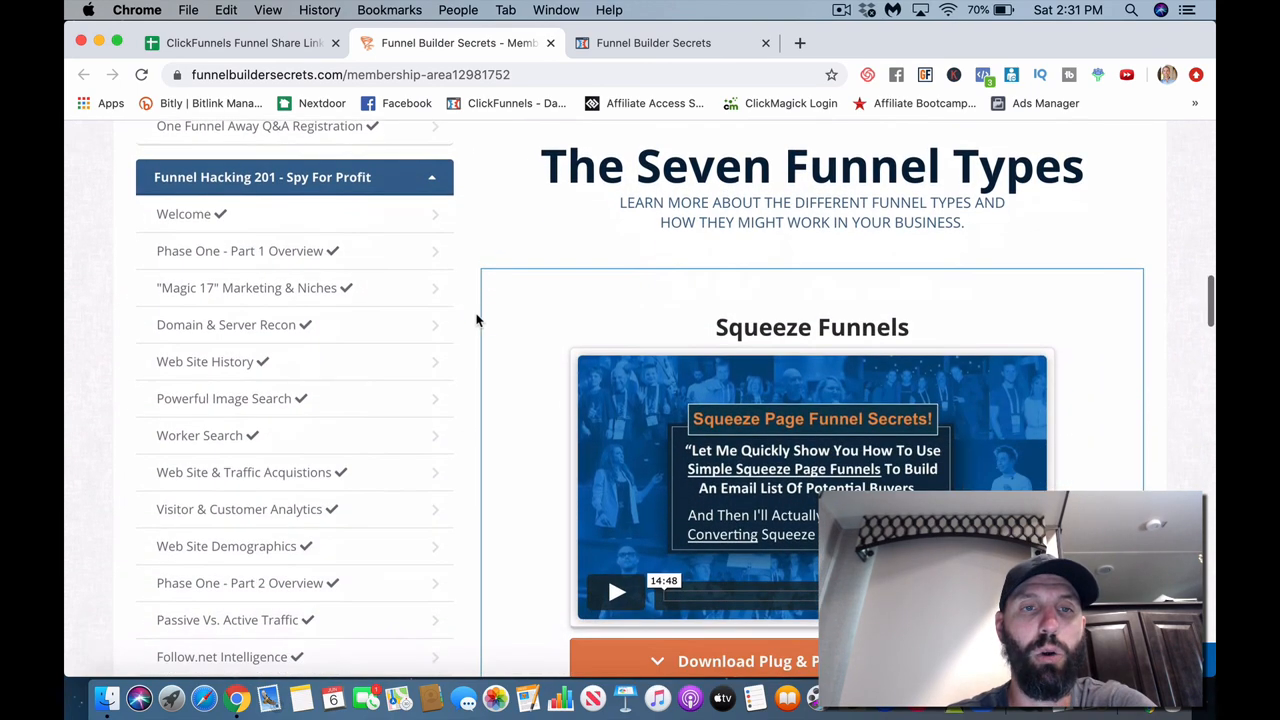
scroll(down, 3)
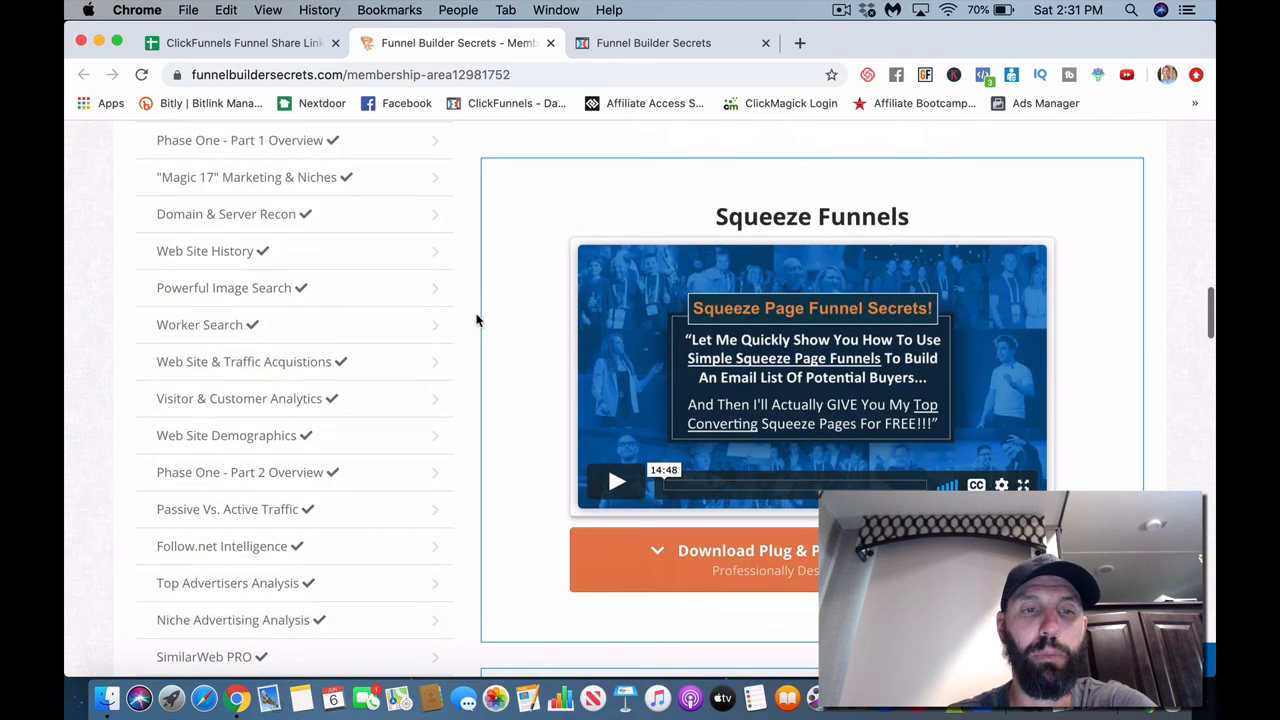
scroll(down, 3)
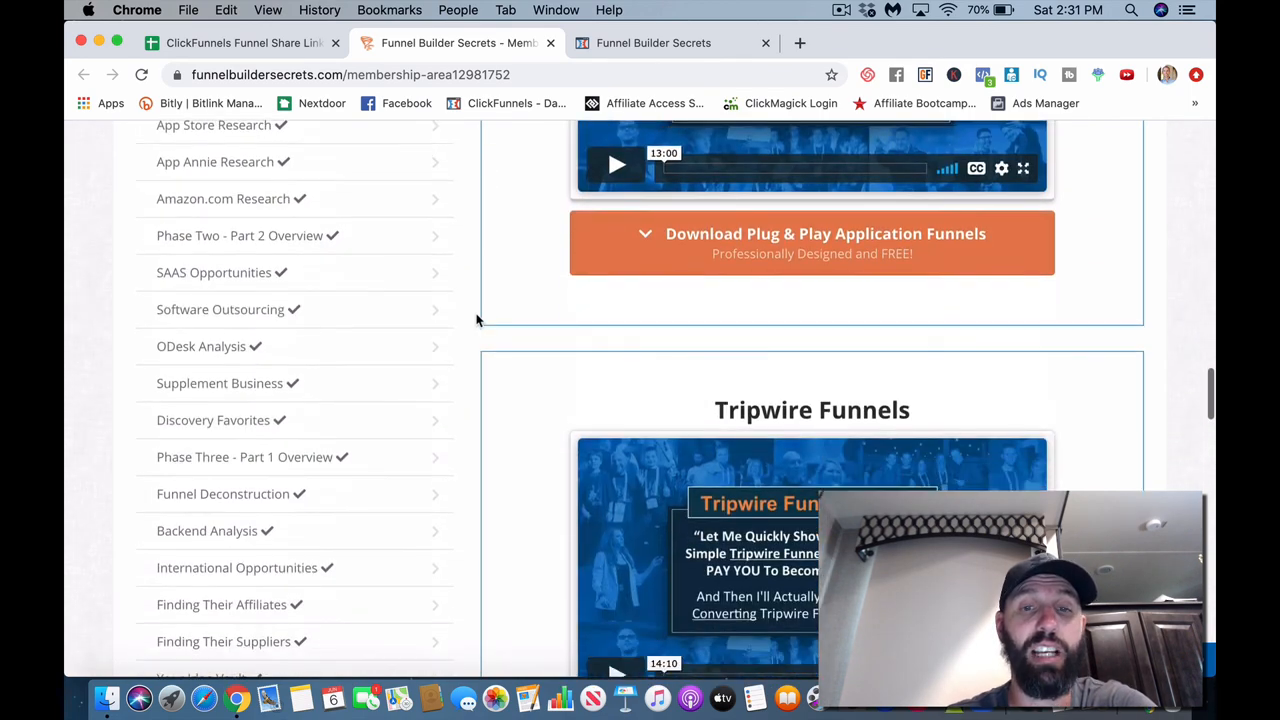
scroll(down, 3)
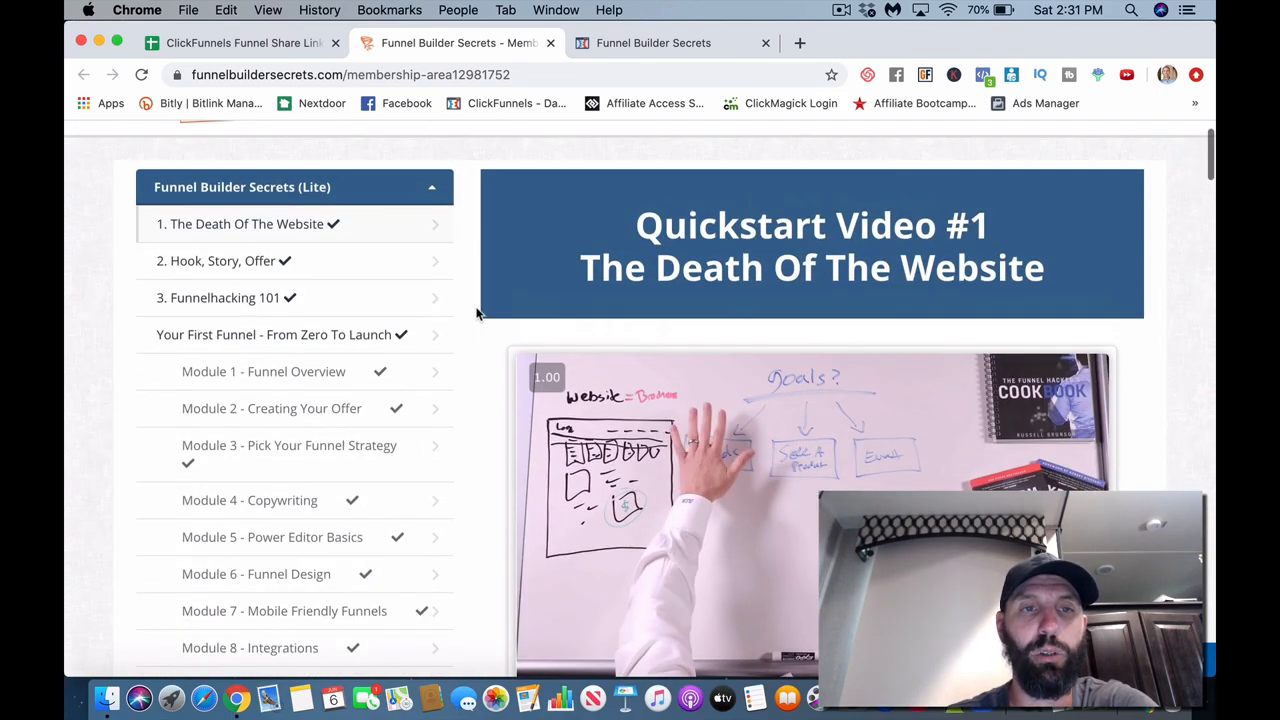
scroll(down, 3)
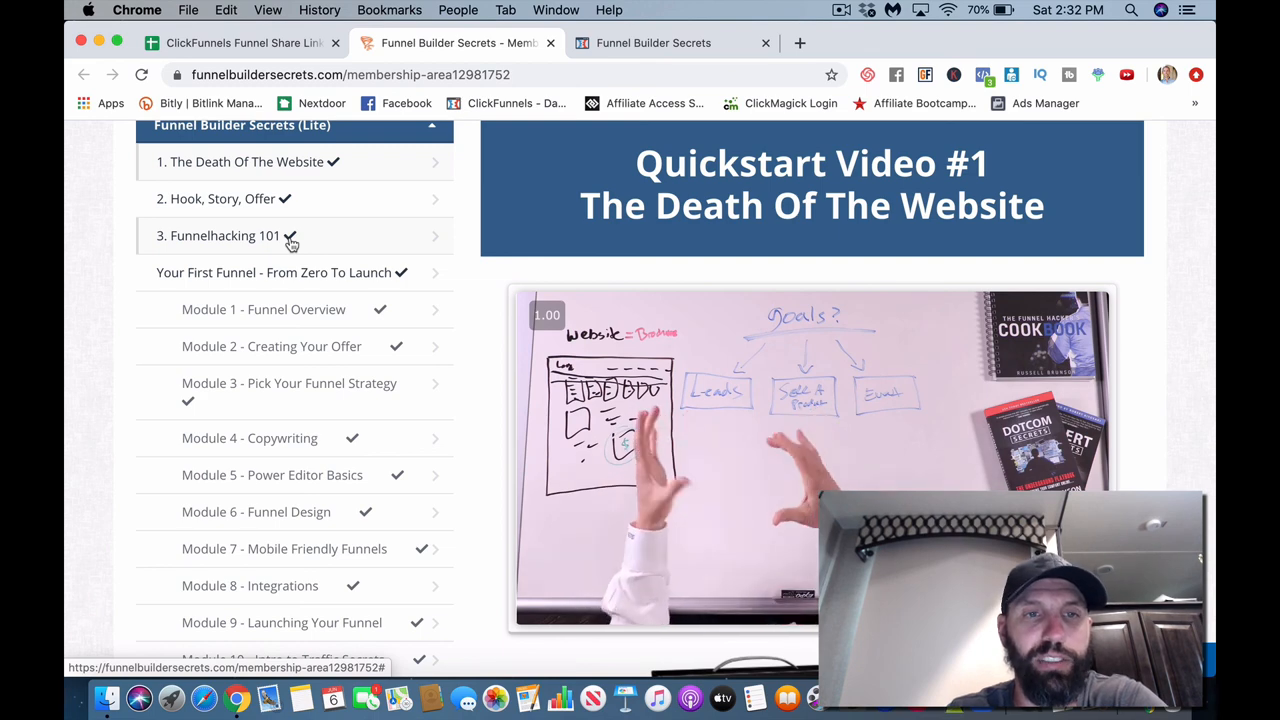
scroll(down, 3)
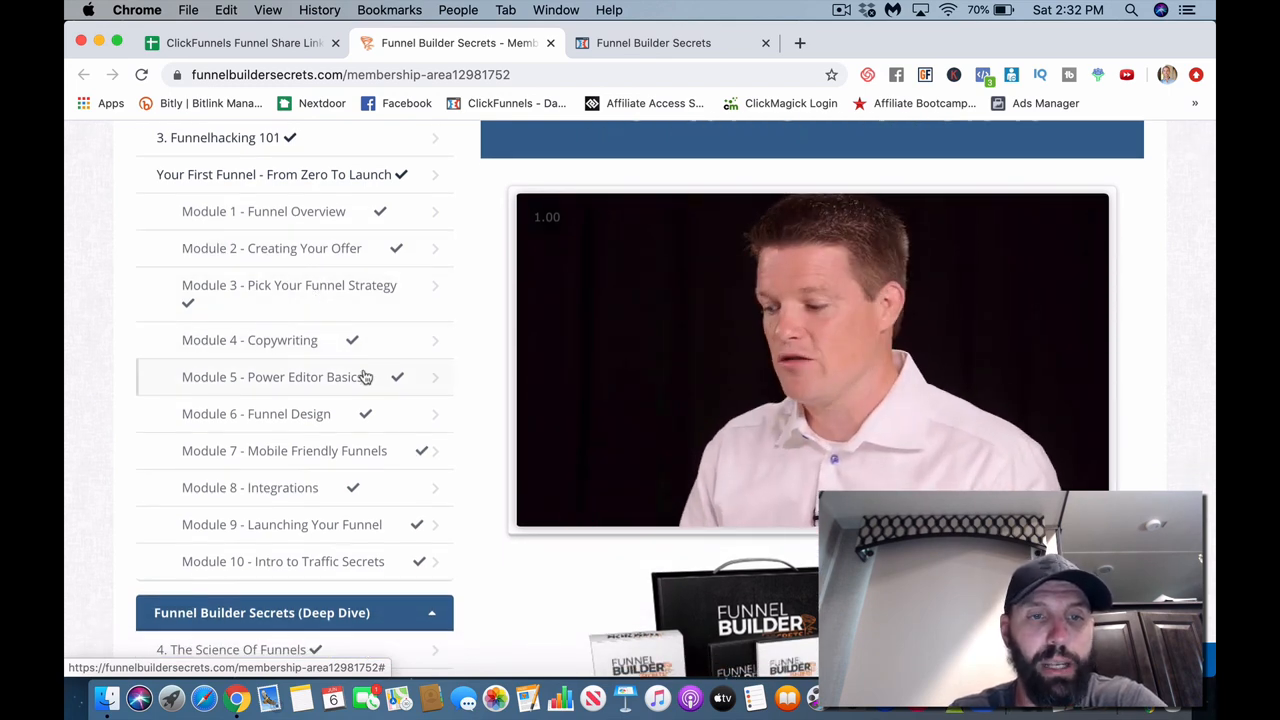
scroll(down, 3)
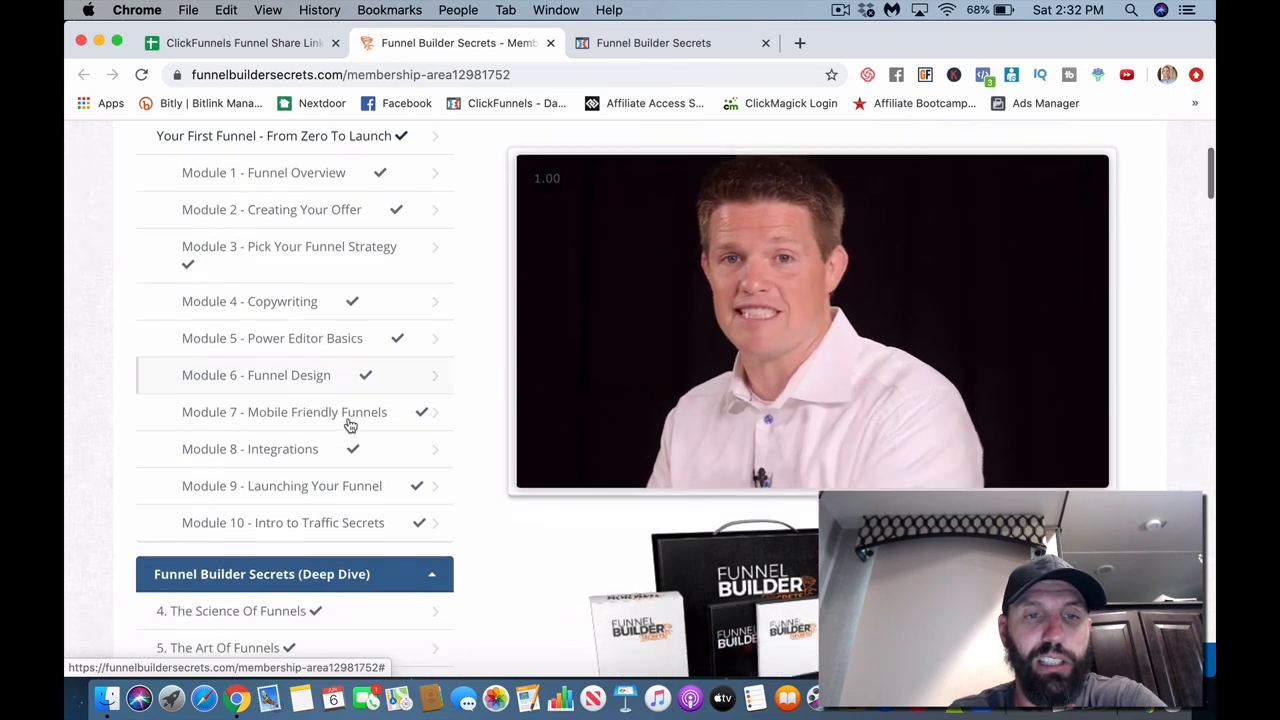
scroll(down, 3)
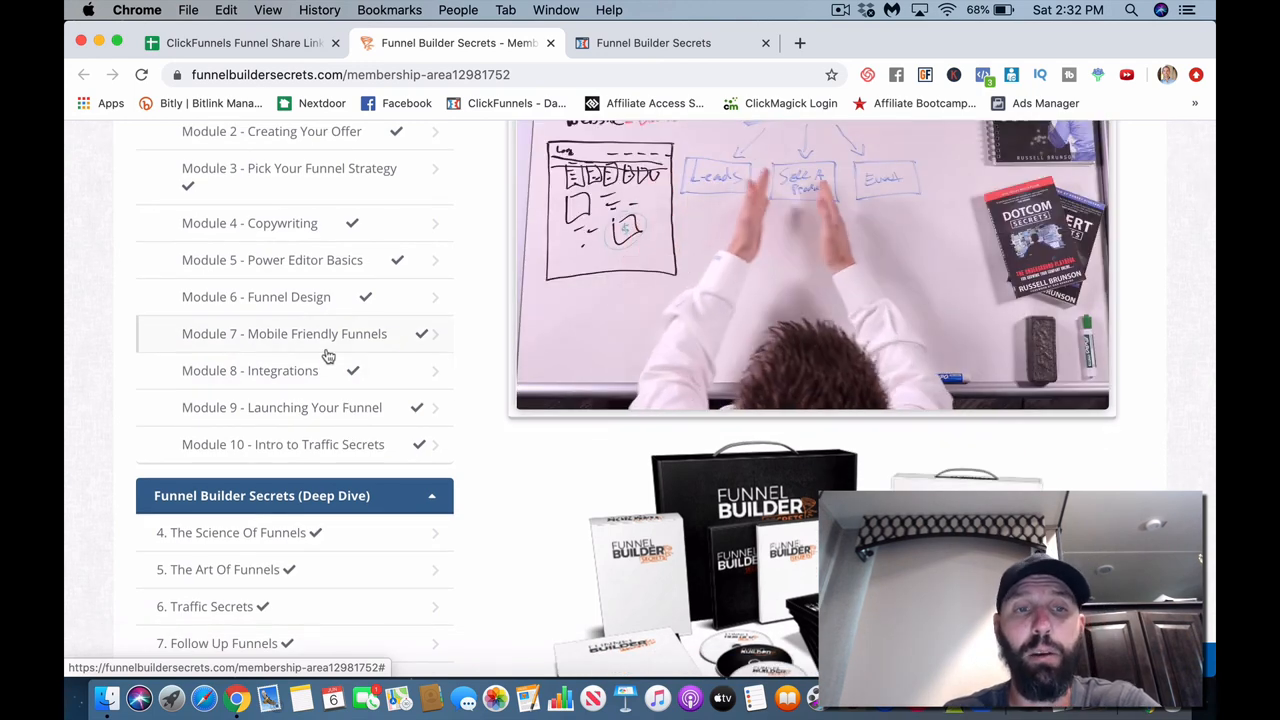
scroll(down, 3)
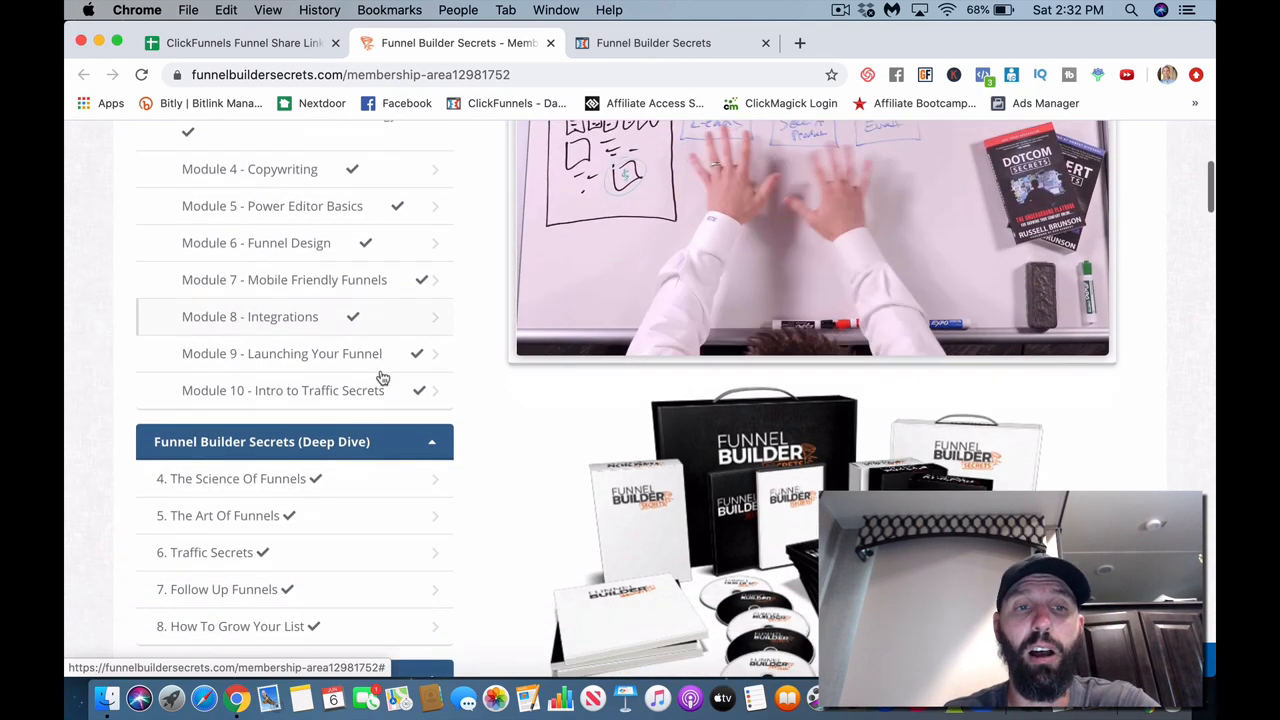
scroll(down, 3)
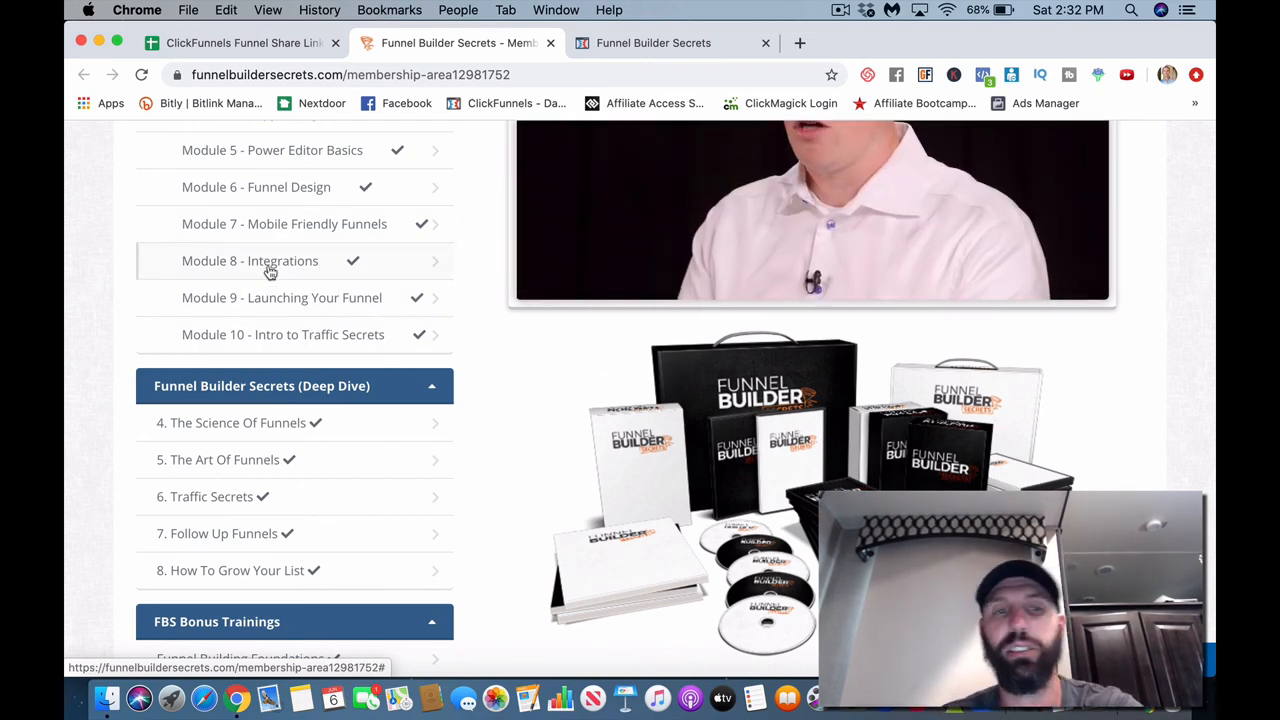
scroll(down, 3)
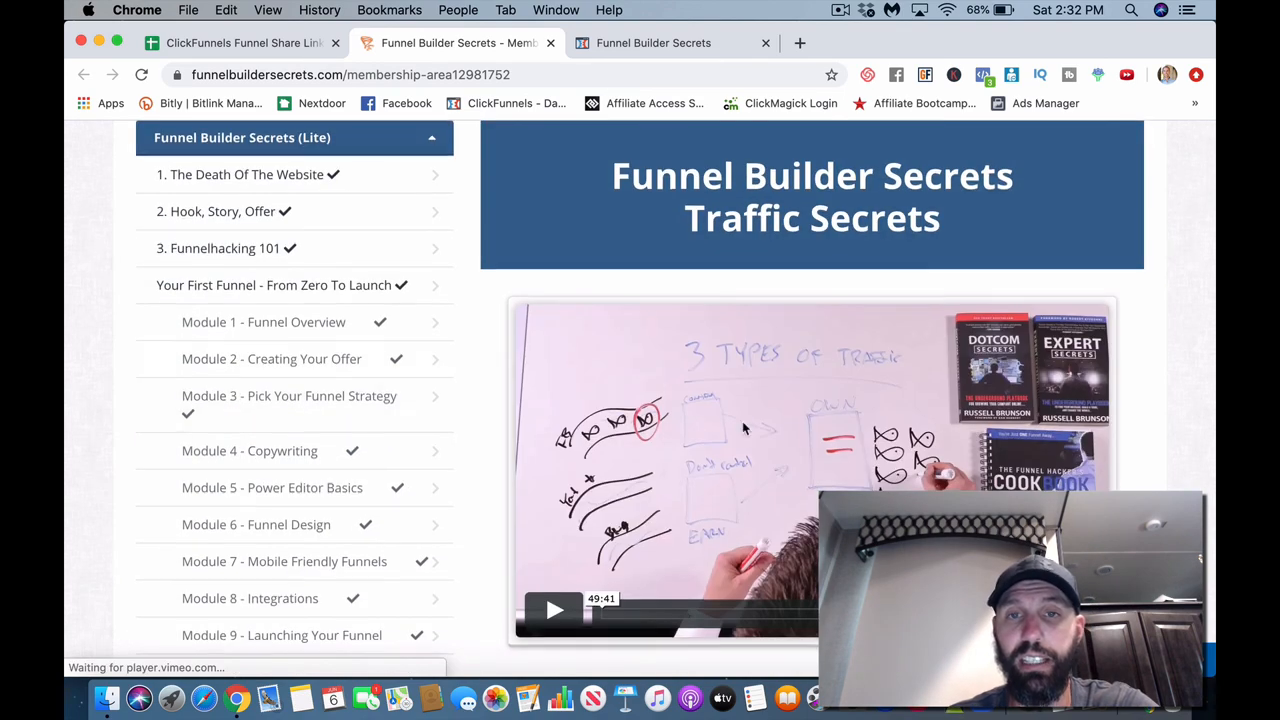
Step: Scroll past Traffic Secrets and load the '7. Follow Up Funnels' Deep Dive lesson
scroll(down, 3)
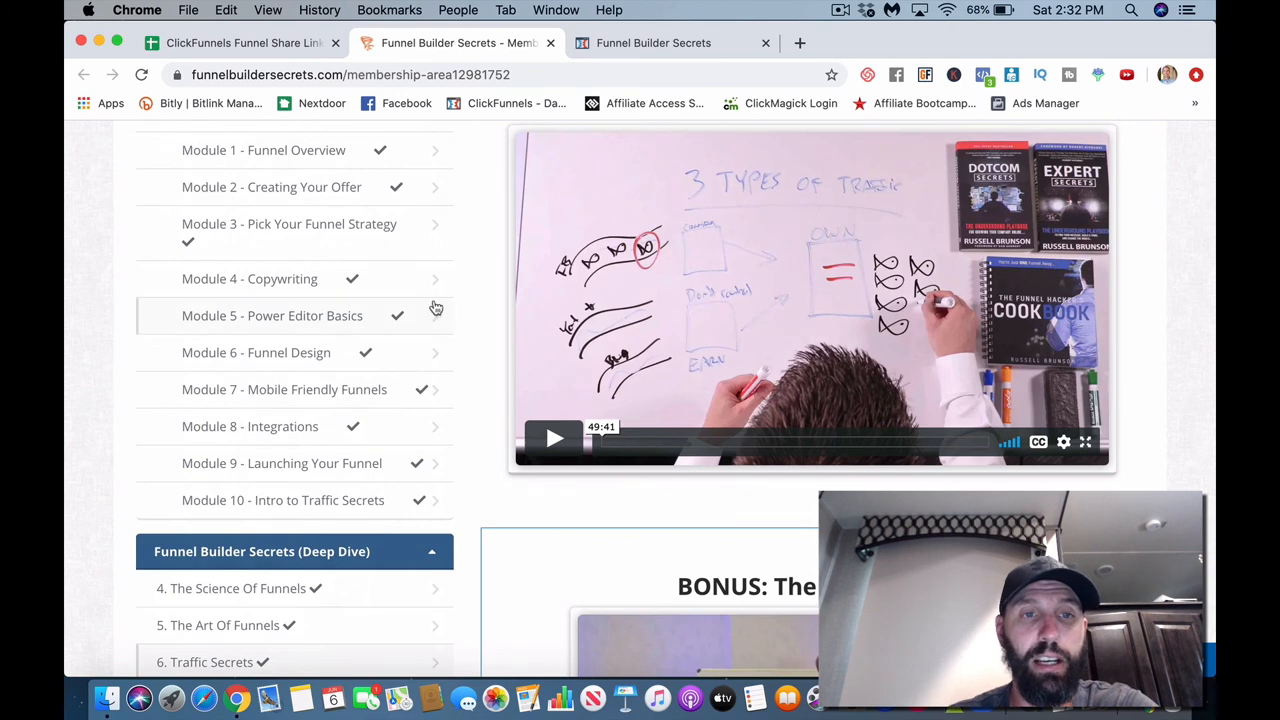
scroll(down, 3)
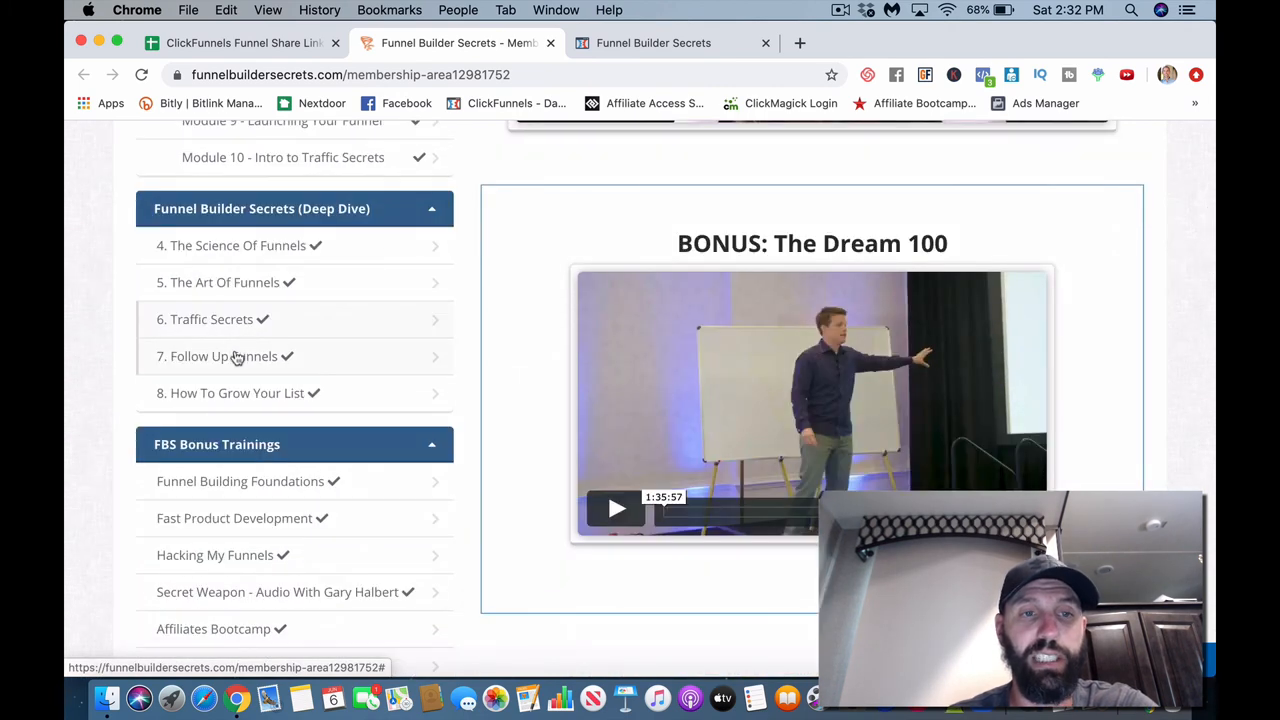
click(224, 356)
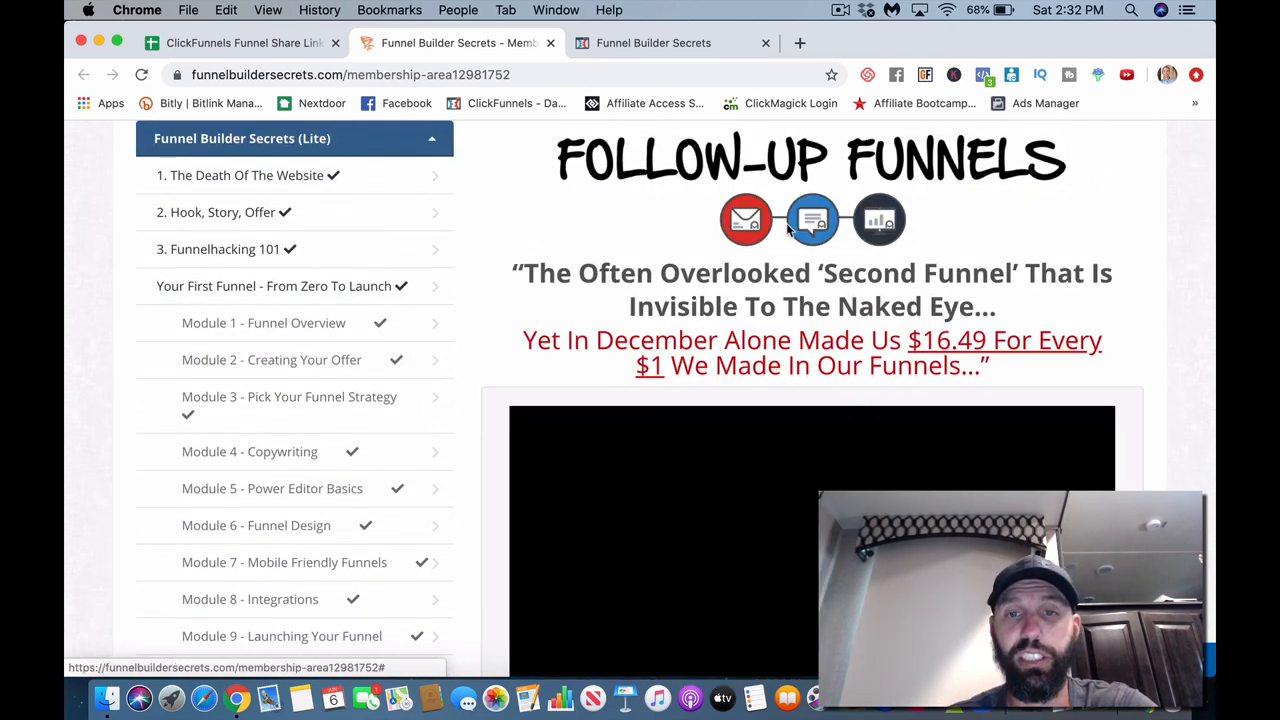
scroll(down, 3)
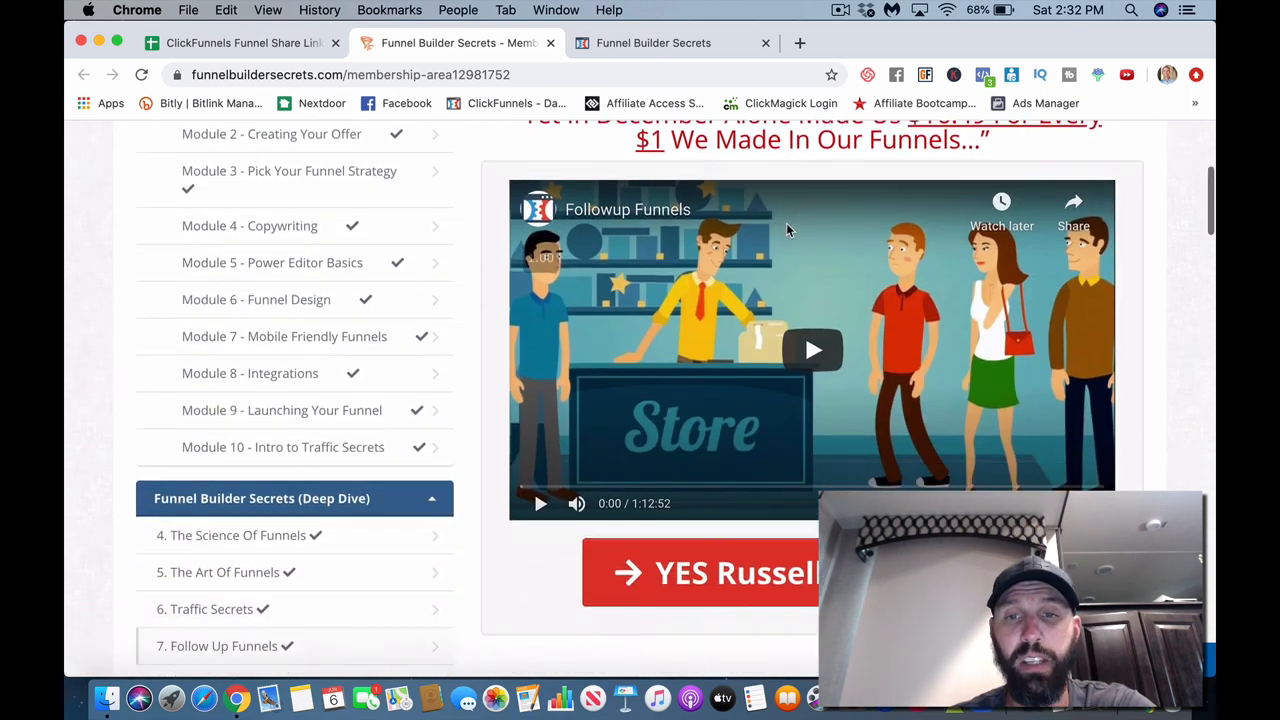
scroll(down, 3)
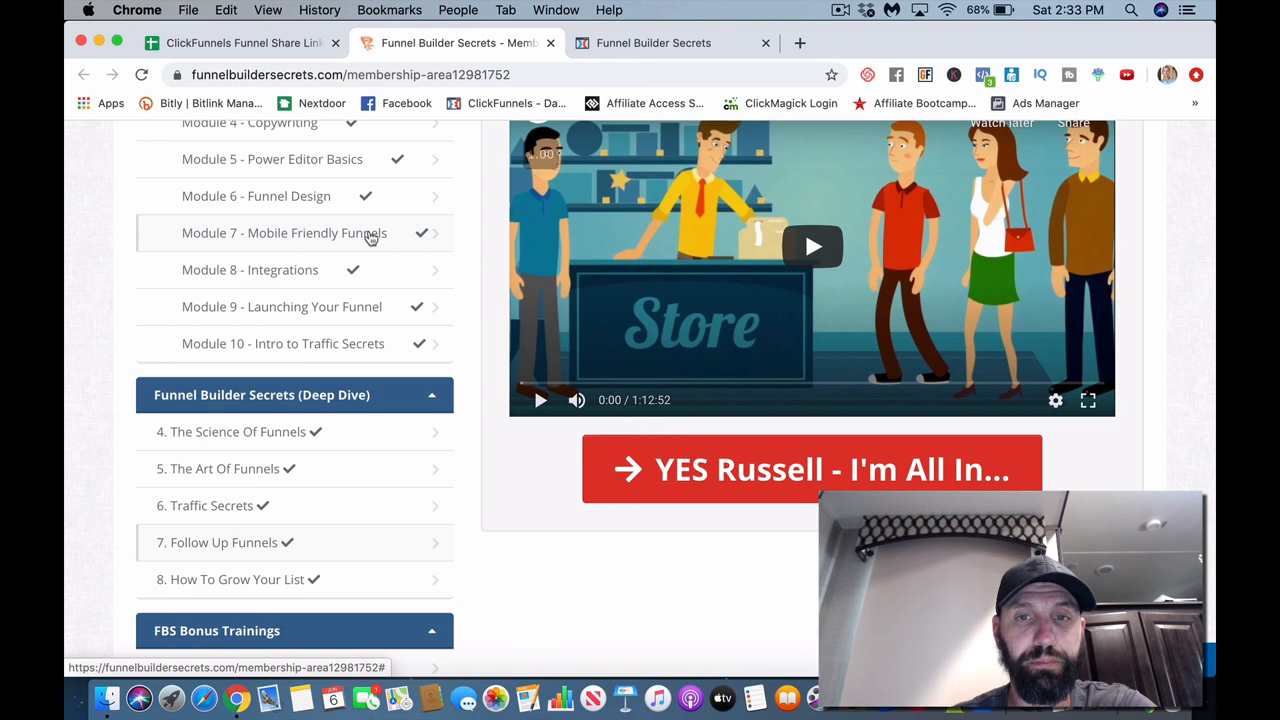
scroll(down, 3)
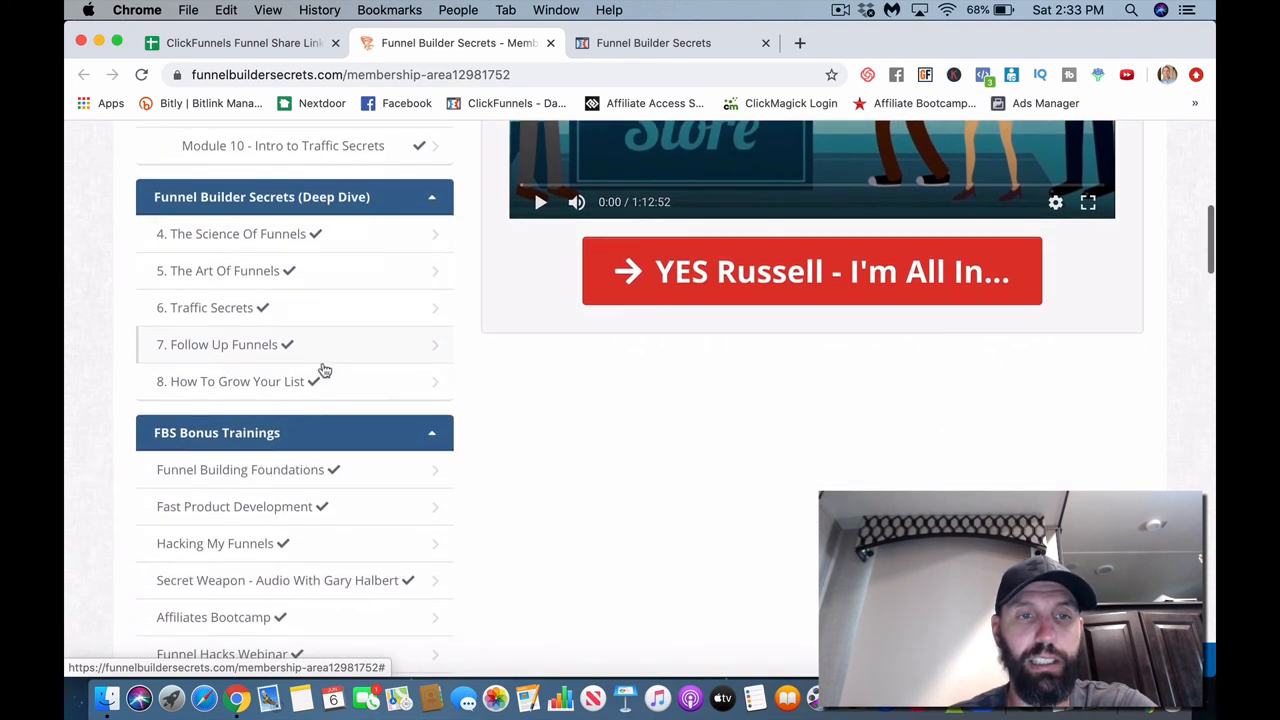
mouse_move(354, 400)
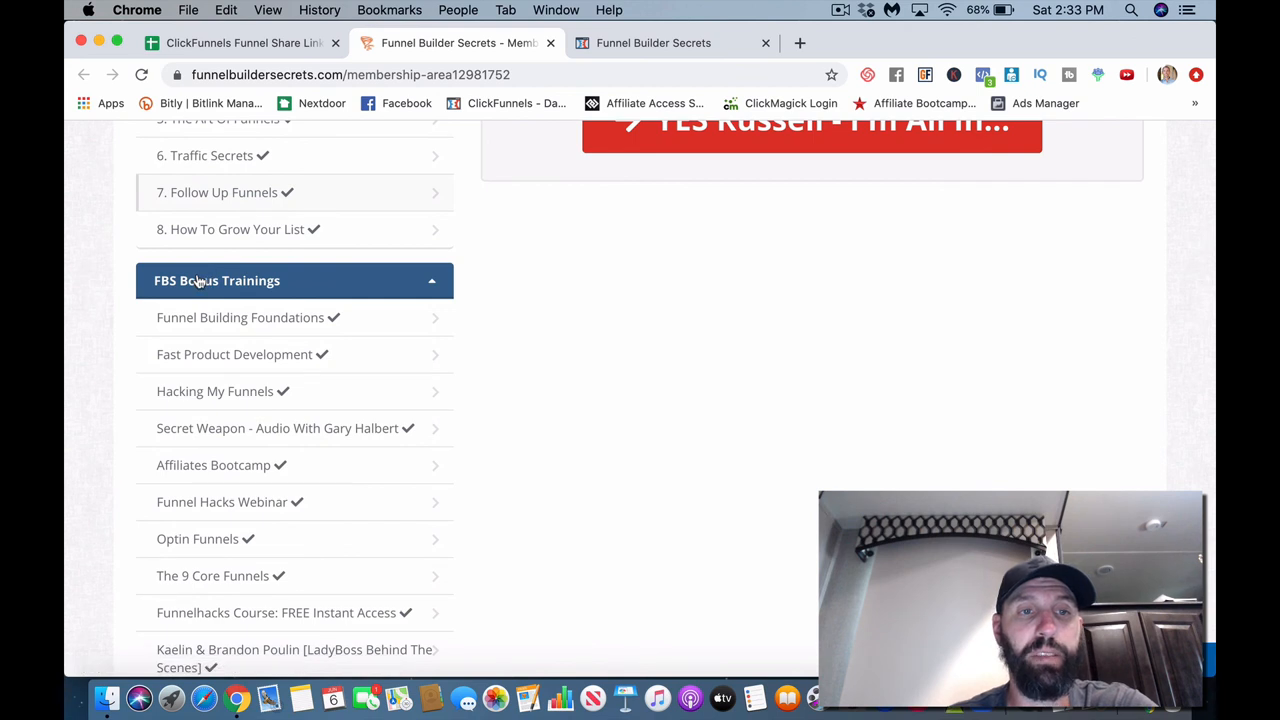
mouse_move(328, 298)
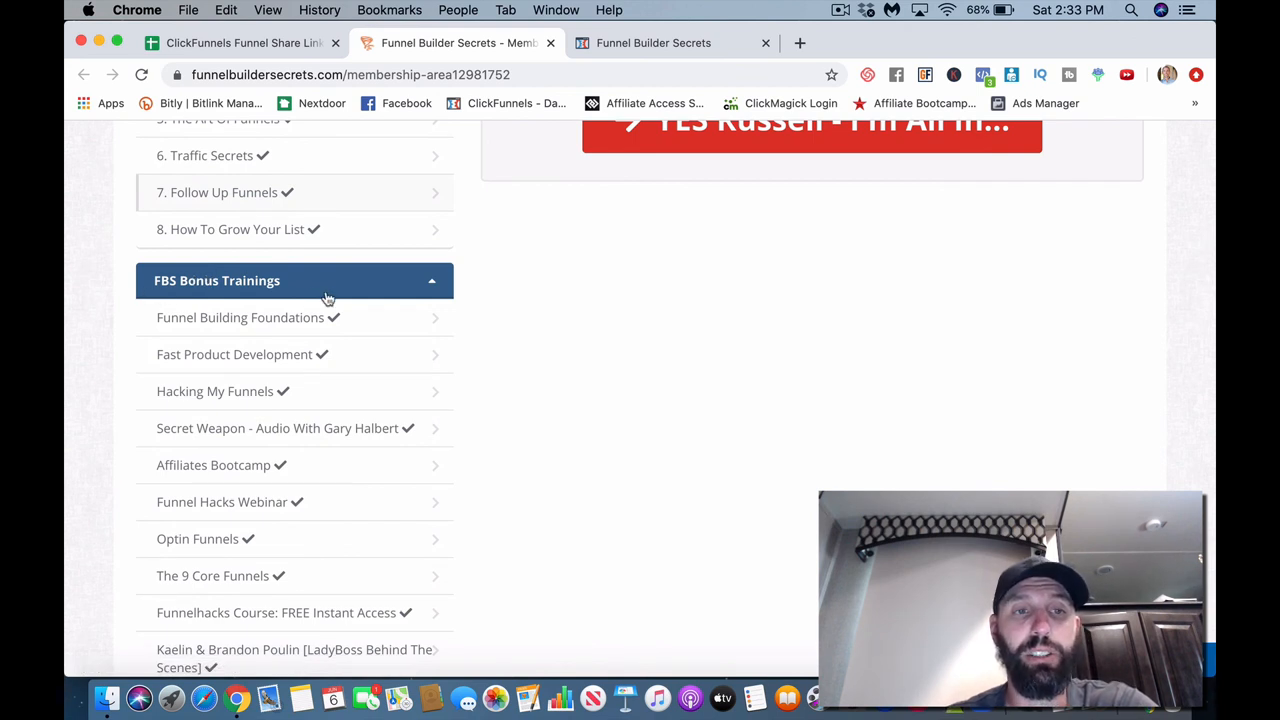
Step: Scroll the FBS Bonus Trainings and load the Introduction To Optin Funnels lesson
scroll(down, 3)
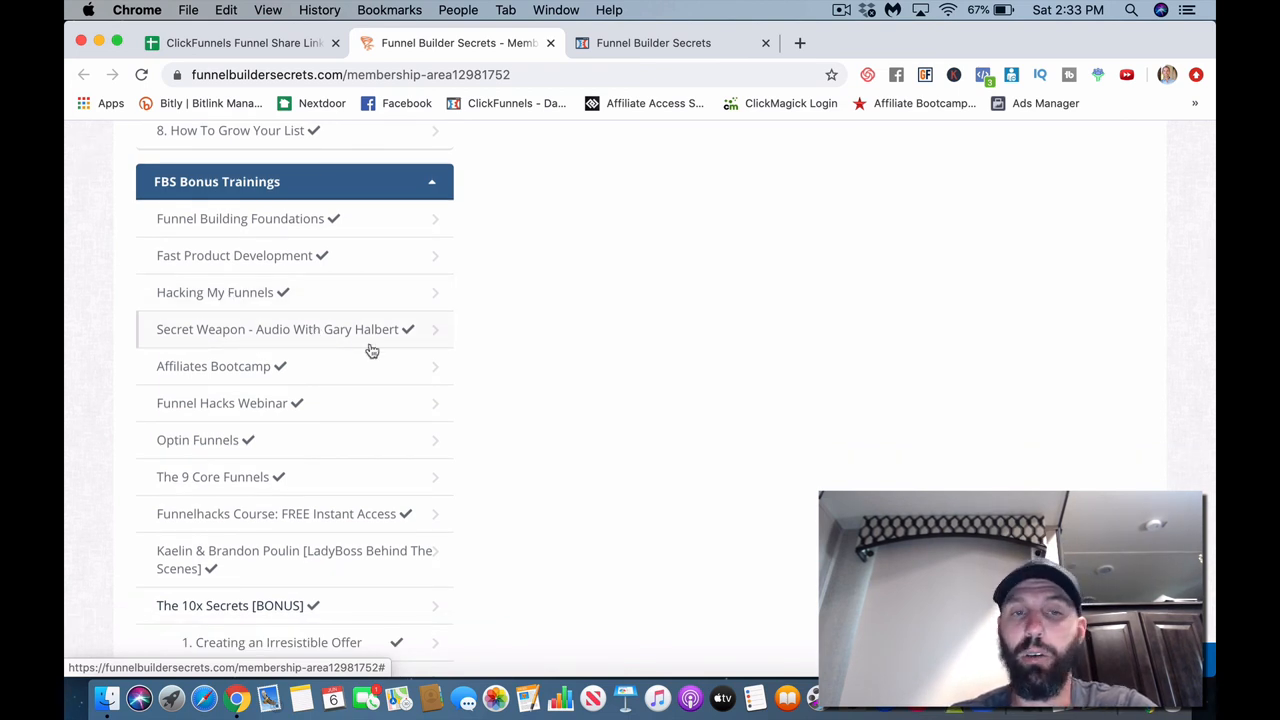
mouse_move(348, 384)
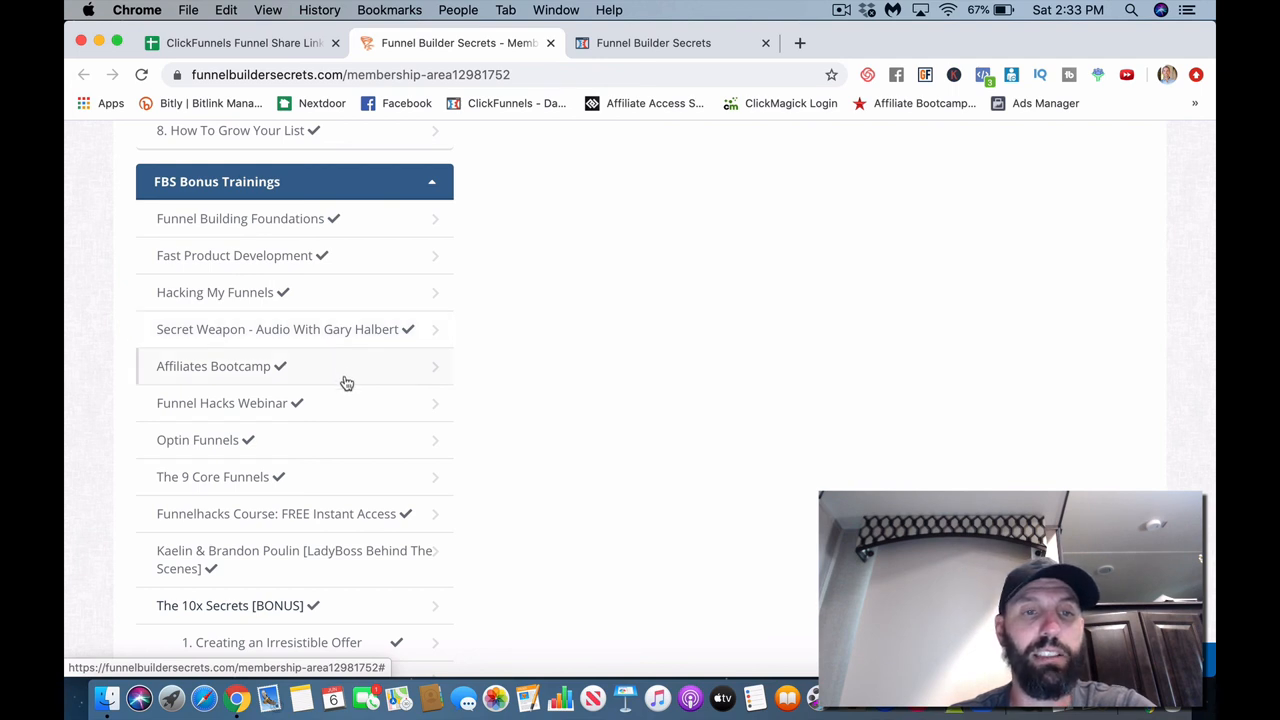
scroll(down, 3)
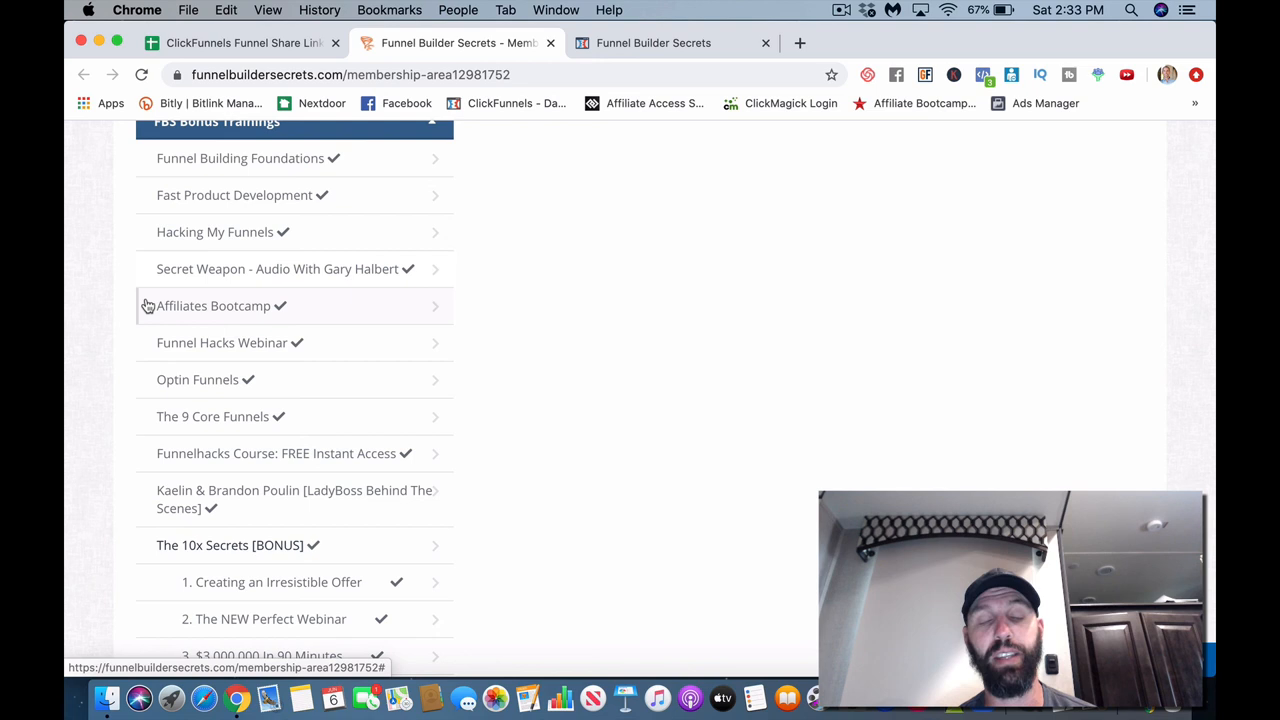
mouse_move(344, 330)
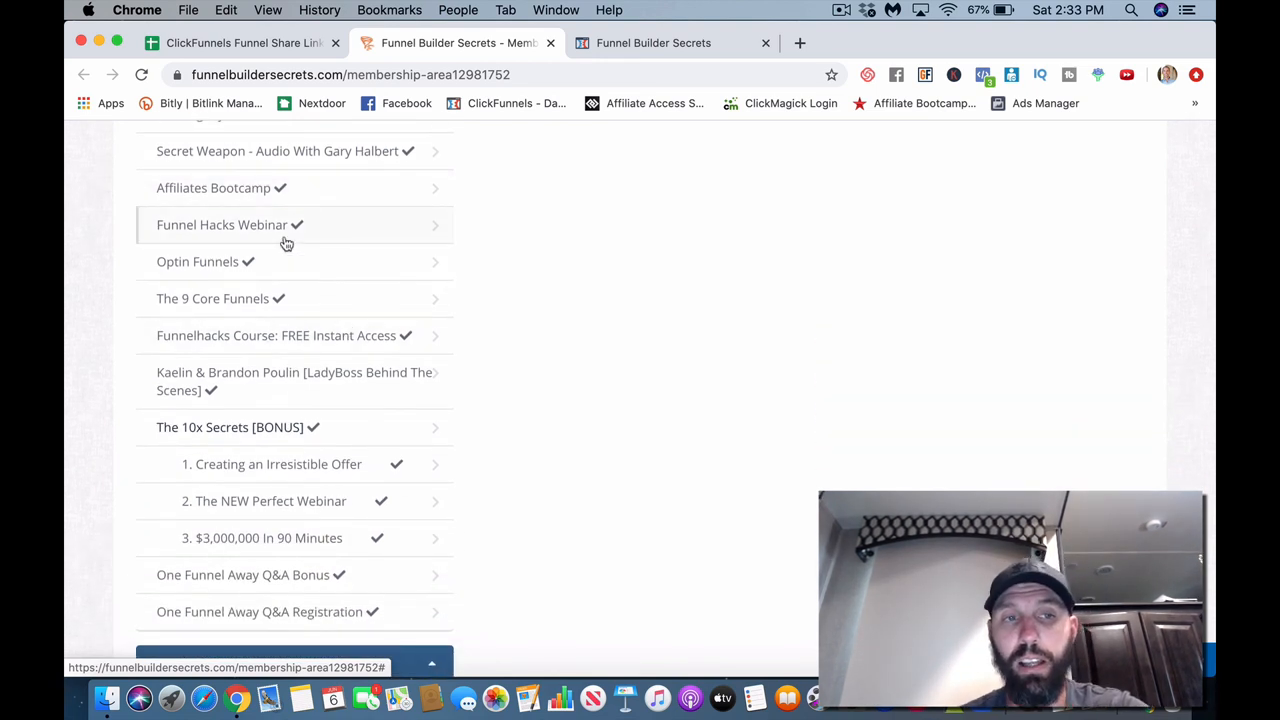
mouse_move(296, 280)
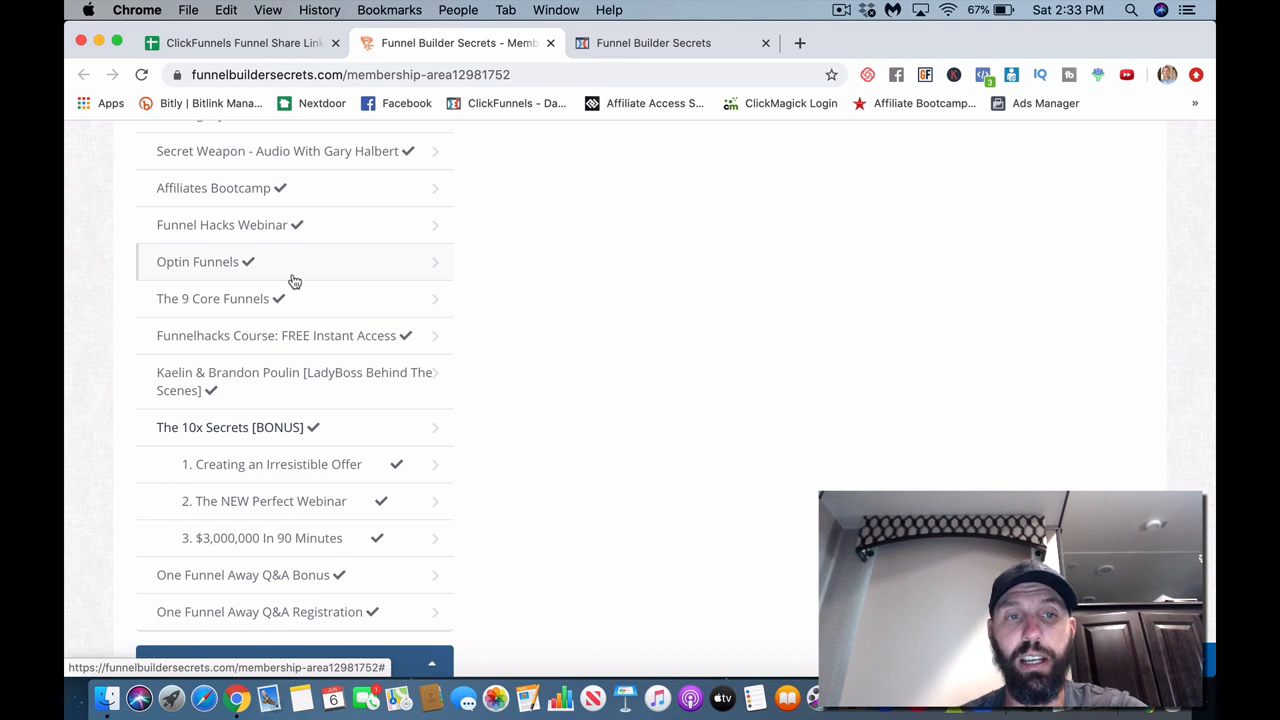
click(196, 260)
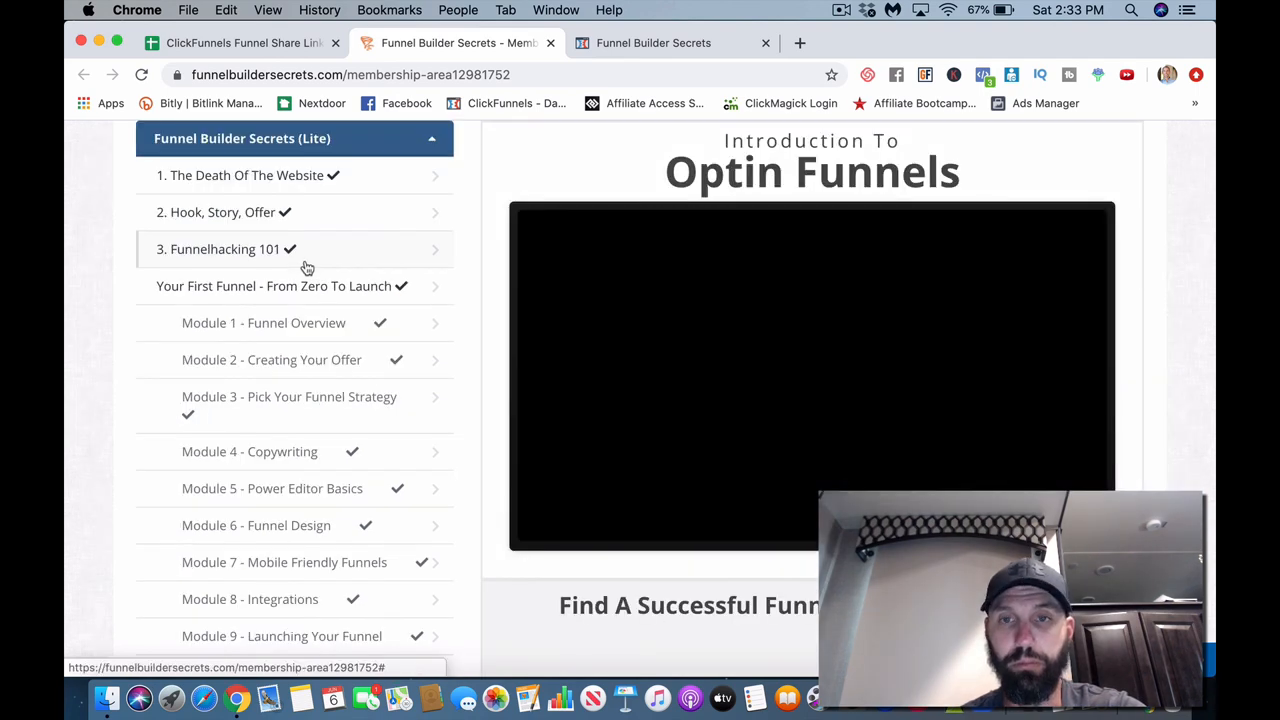
Step: Scroll the sidebar back to the Funnel Builder Secrets (Lite) modules and 9 Core Funnels intro
scroll(down, 3)
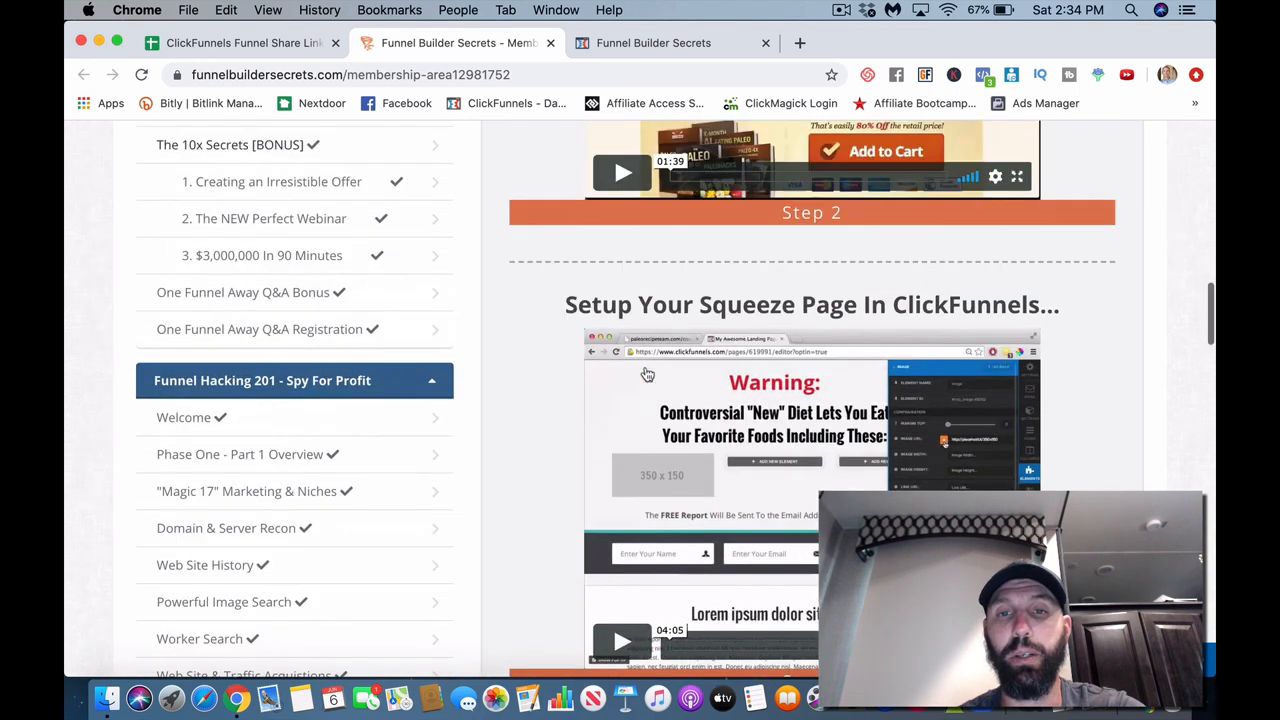
scroll(down, 3)
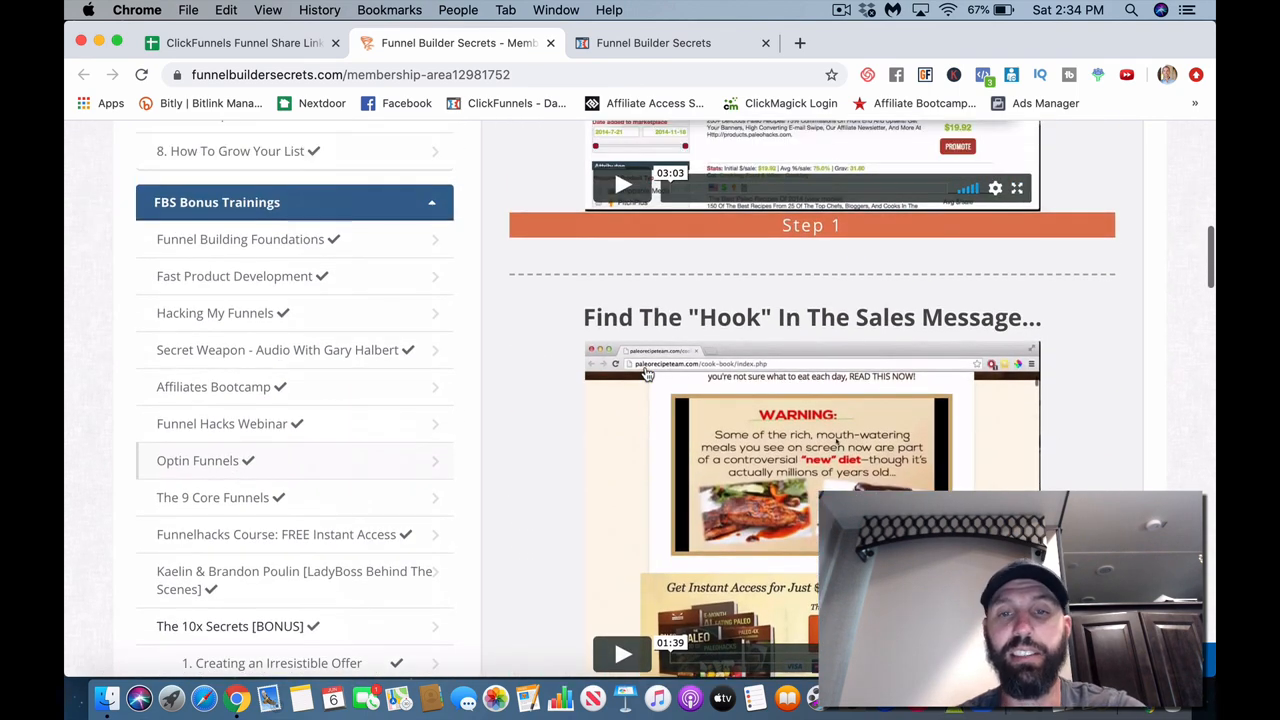
scroll(down, 3)
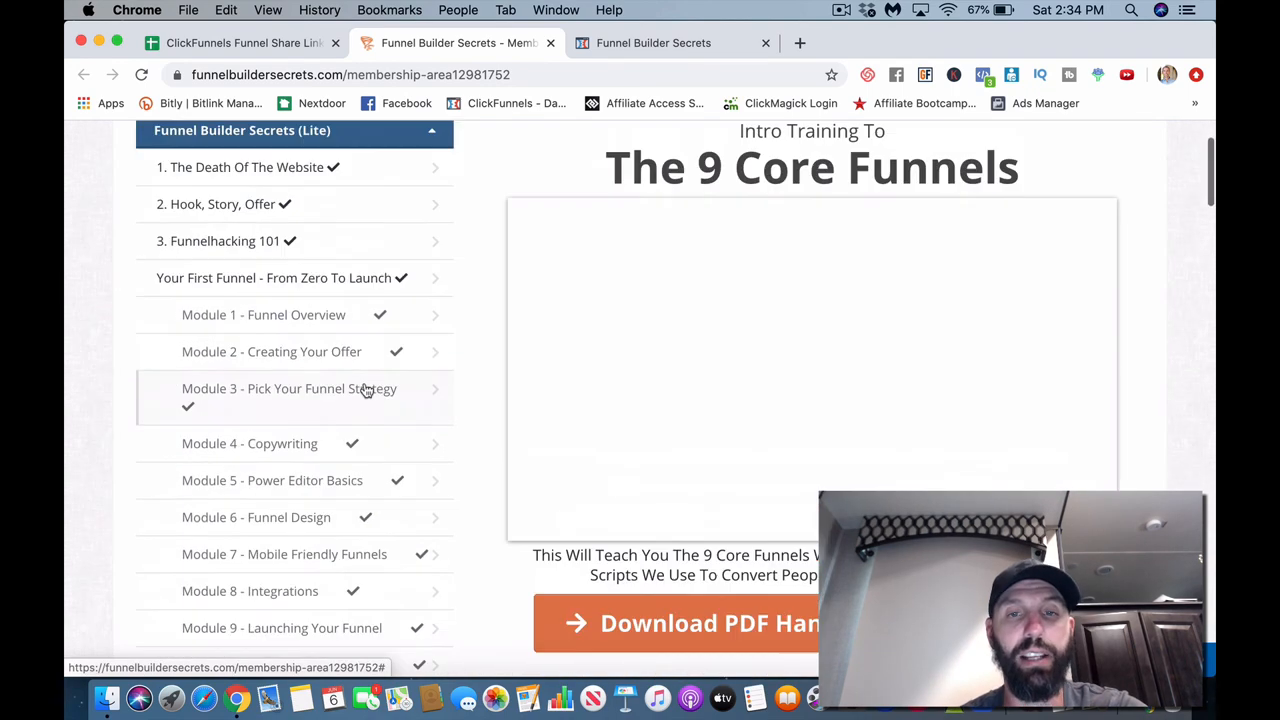
Step: Scroll past Module 10 to the Deep Dive lessons and start of FBS Bonus Trainings
scroll(down, 3)
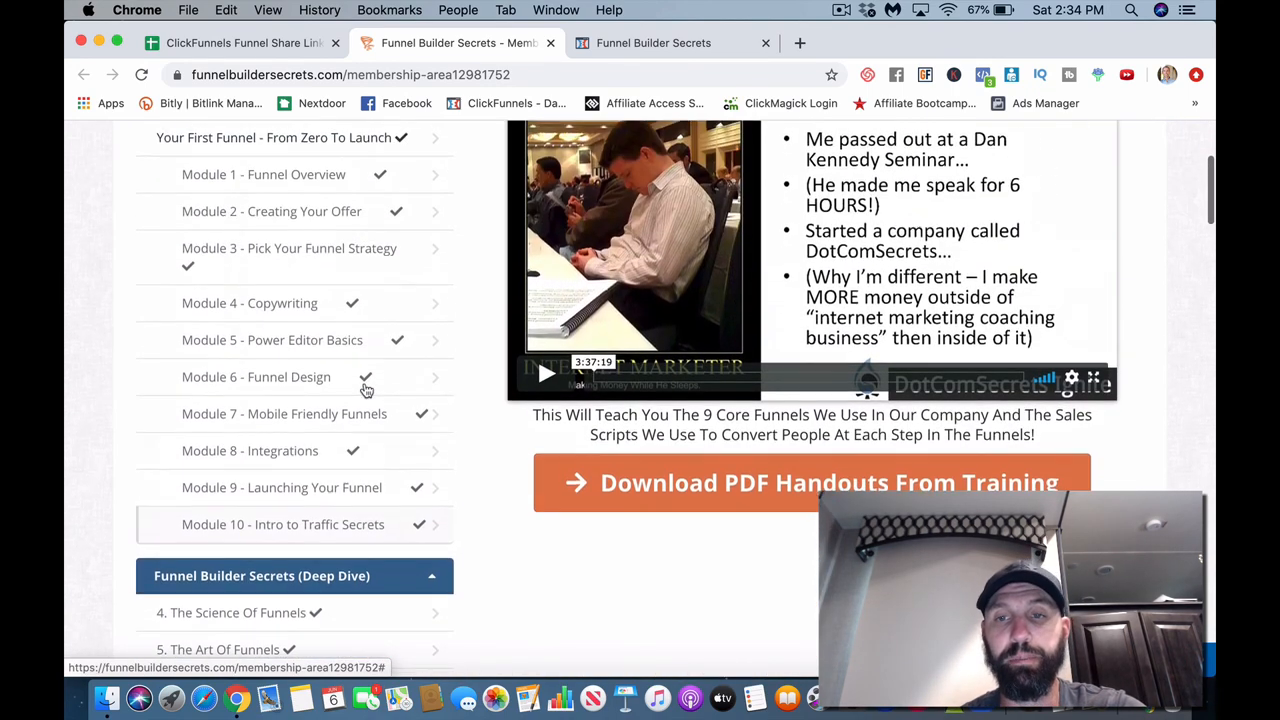
scroll(down, 3)
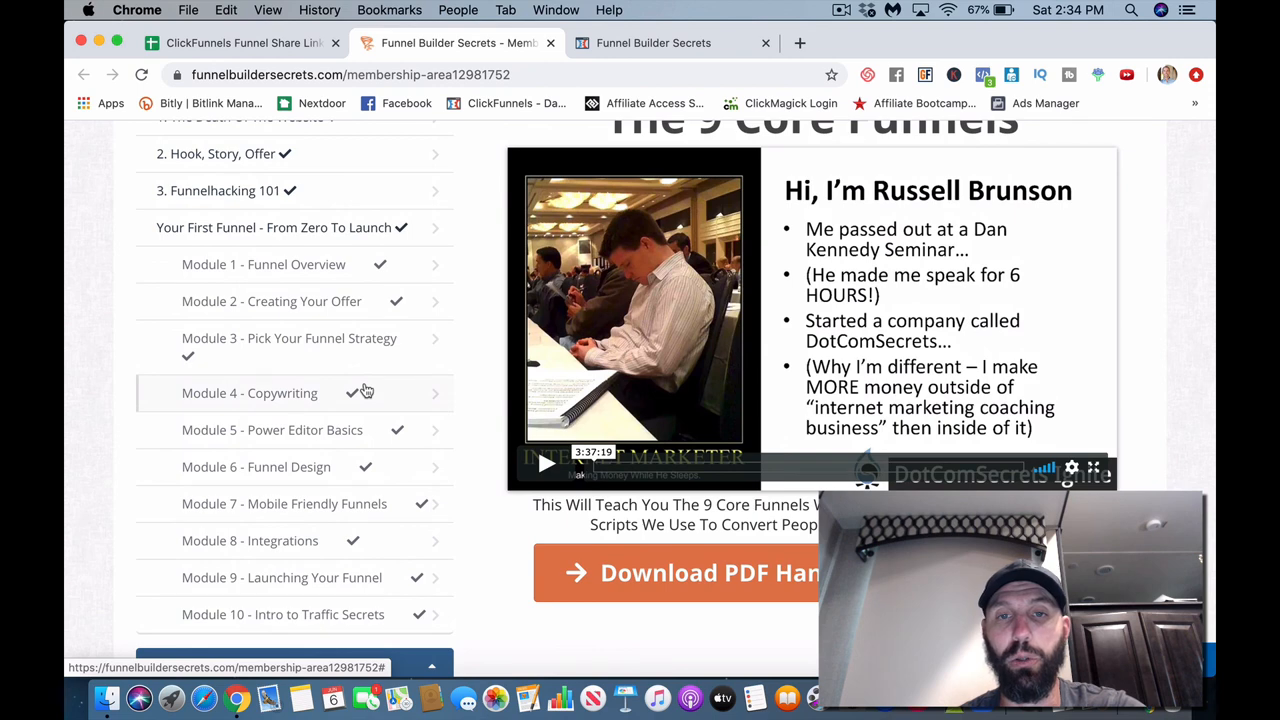
scroll(down, 3)
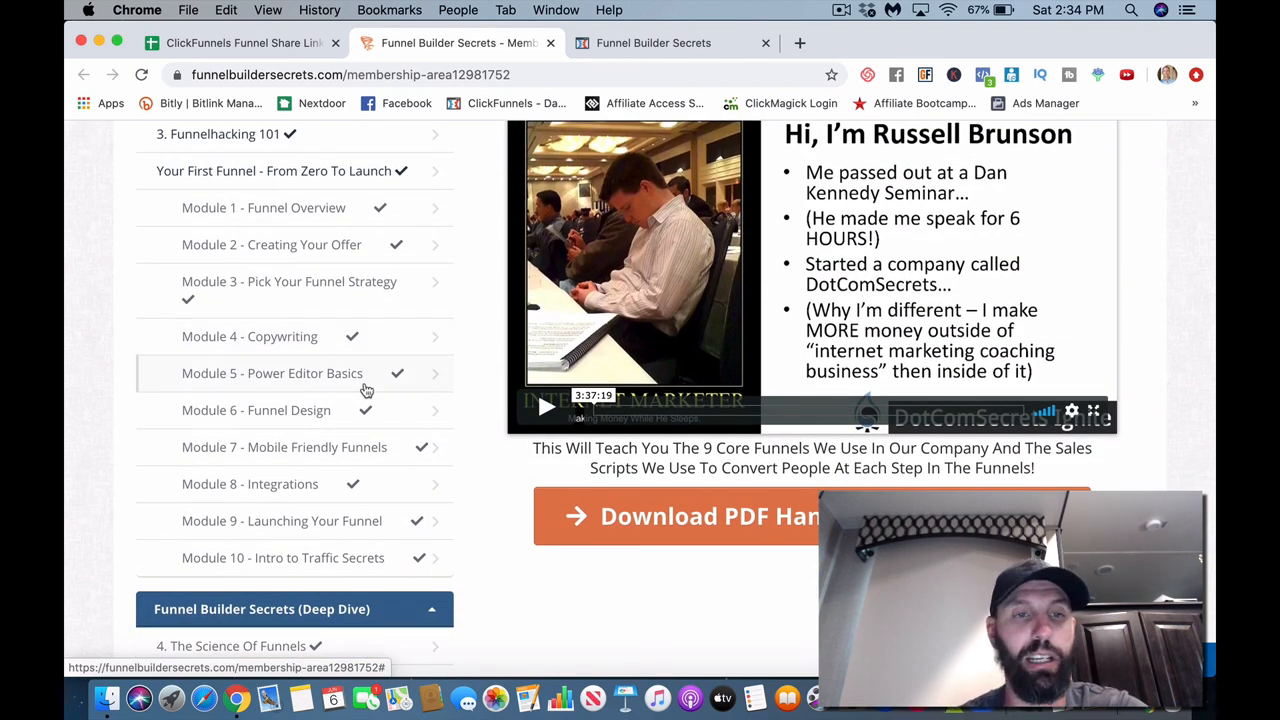
scroll(down, 3)
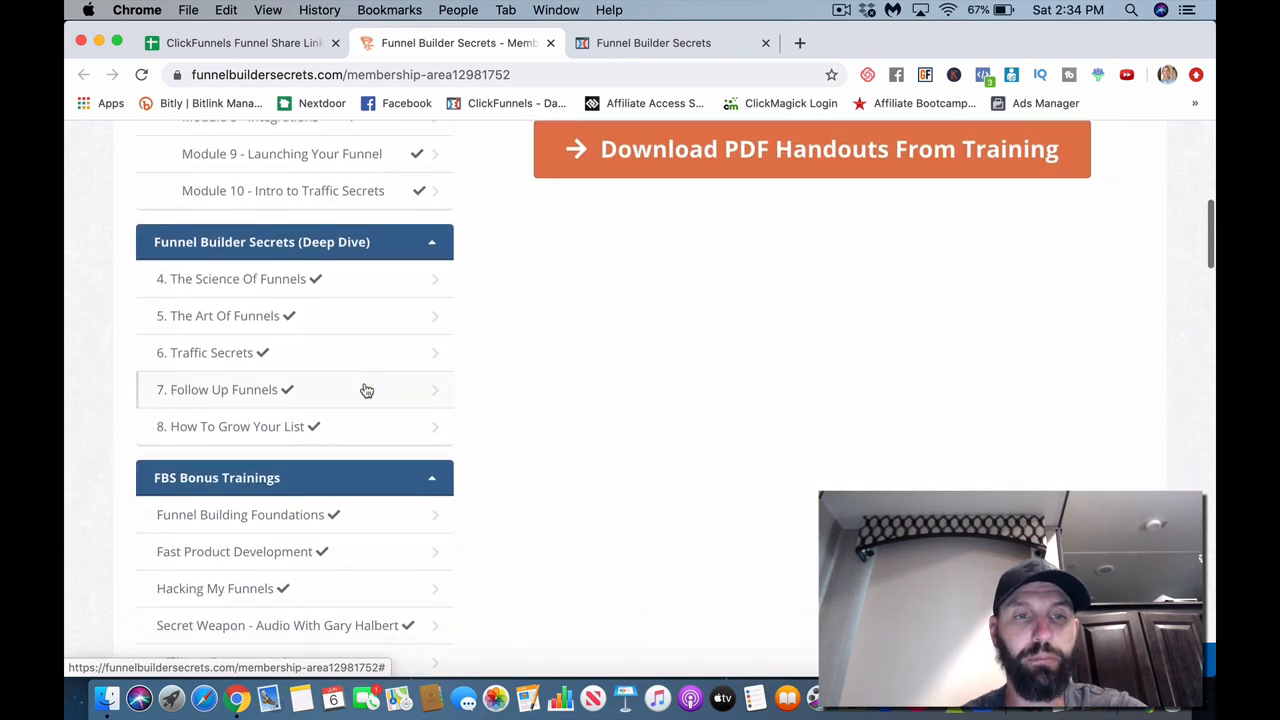
Step: Scroll through 10x Secrets and One Funnel Away Q&A to Funnel Hacking 201 Phase One lessons
scroll(down, 3)
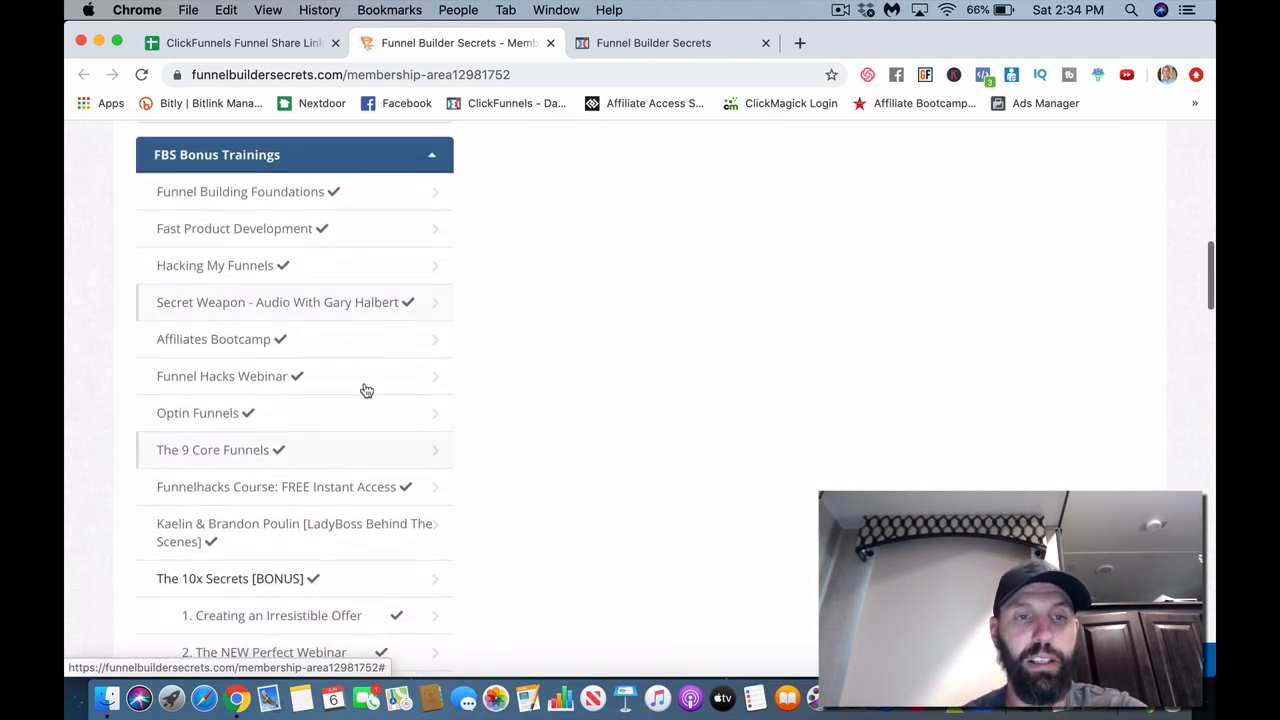
scroll(down, 3)
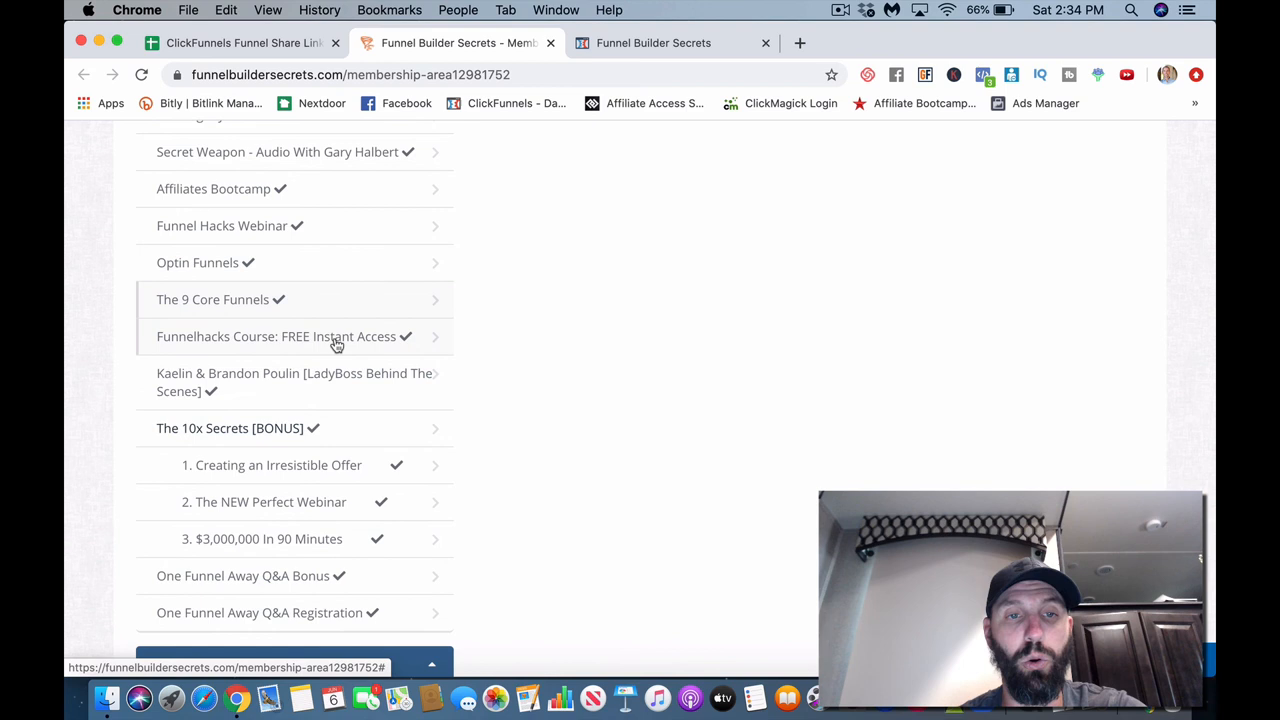
mouse_move(348, 400)
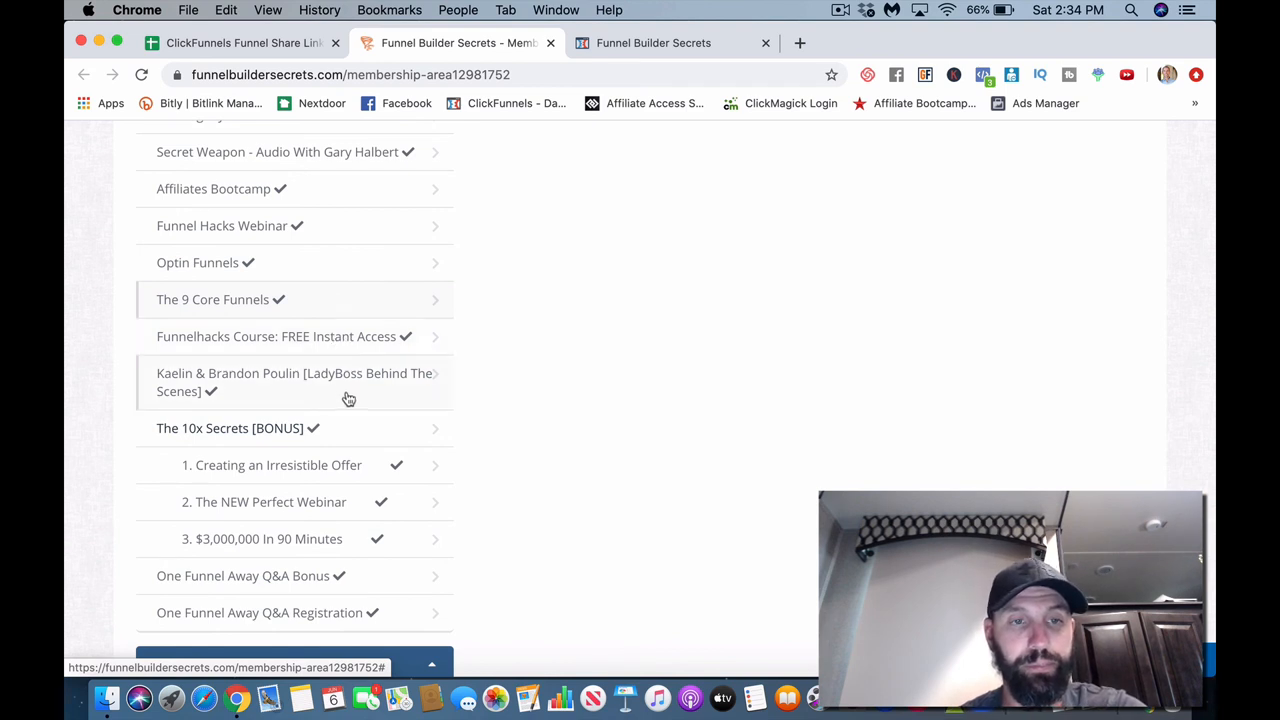
mouse_move(248, 390)
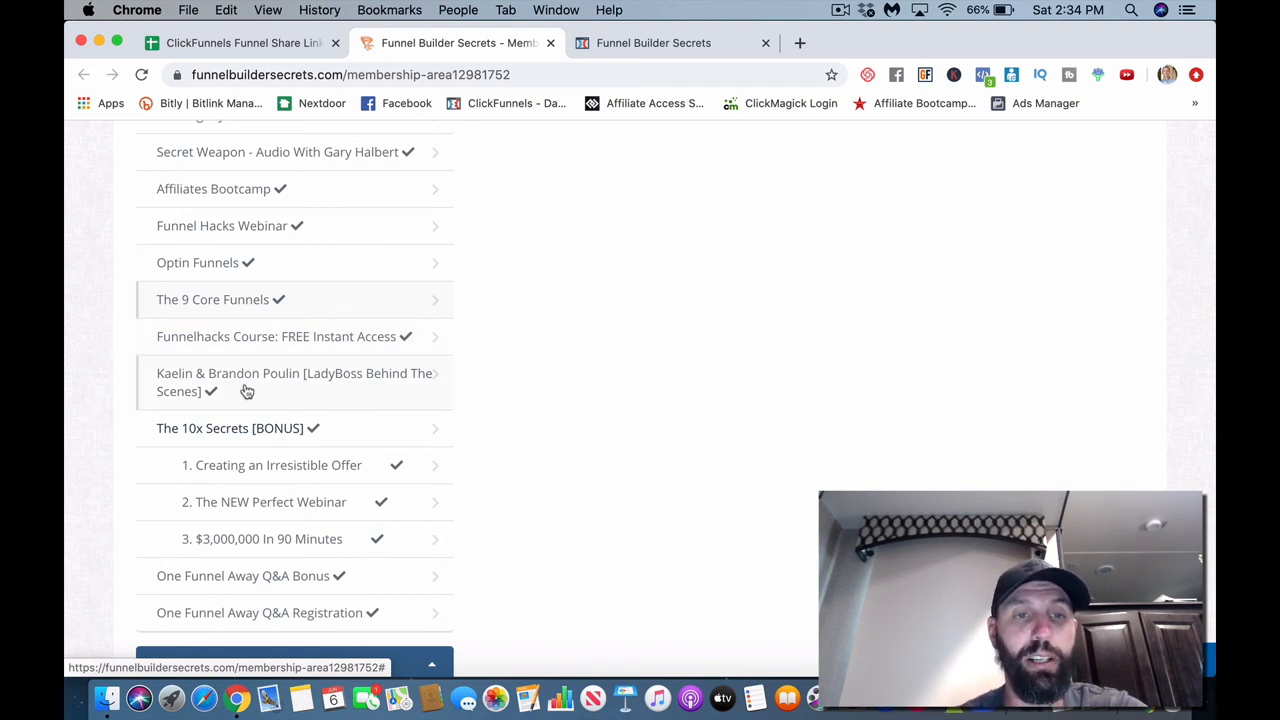
mouse_move(396, 400)
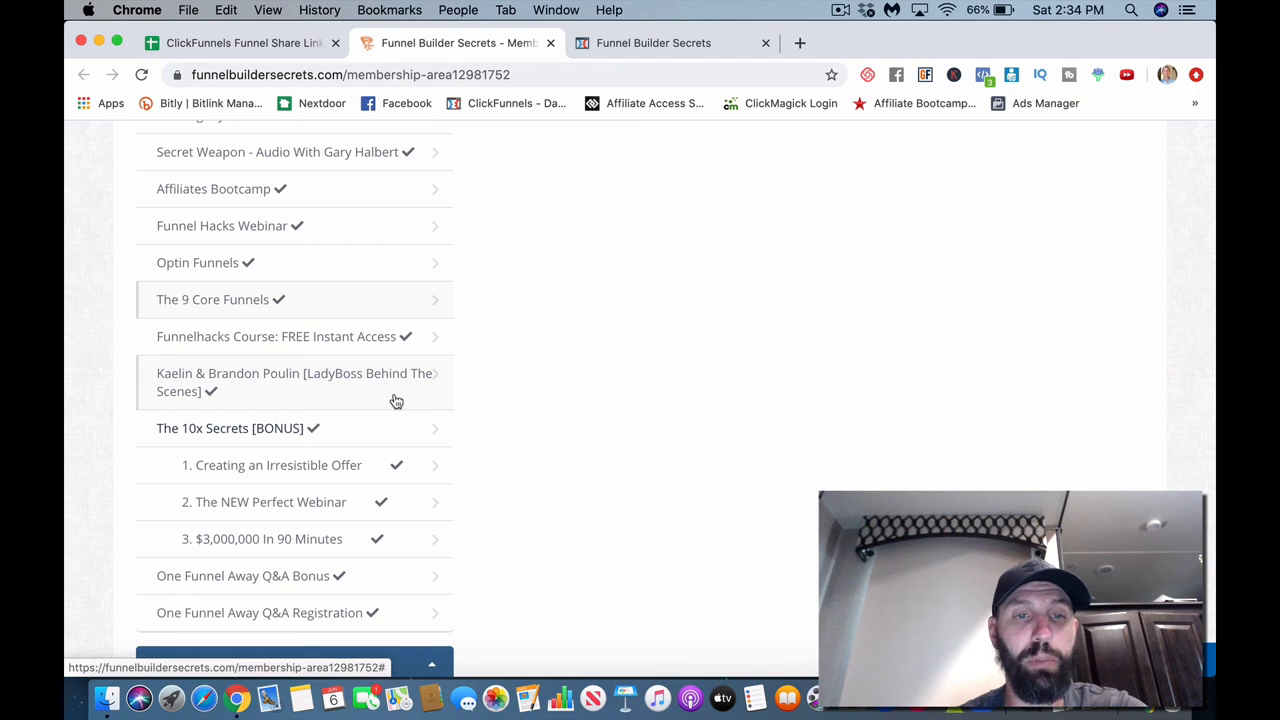
scroll(down, 3)
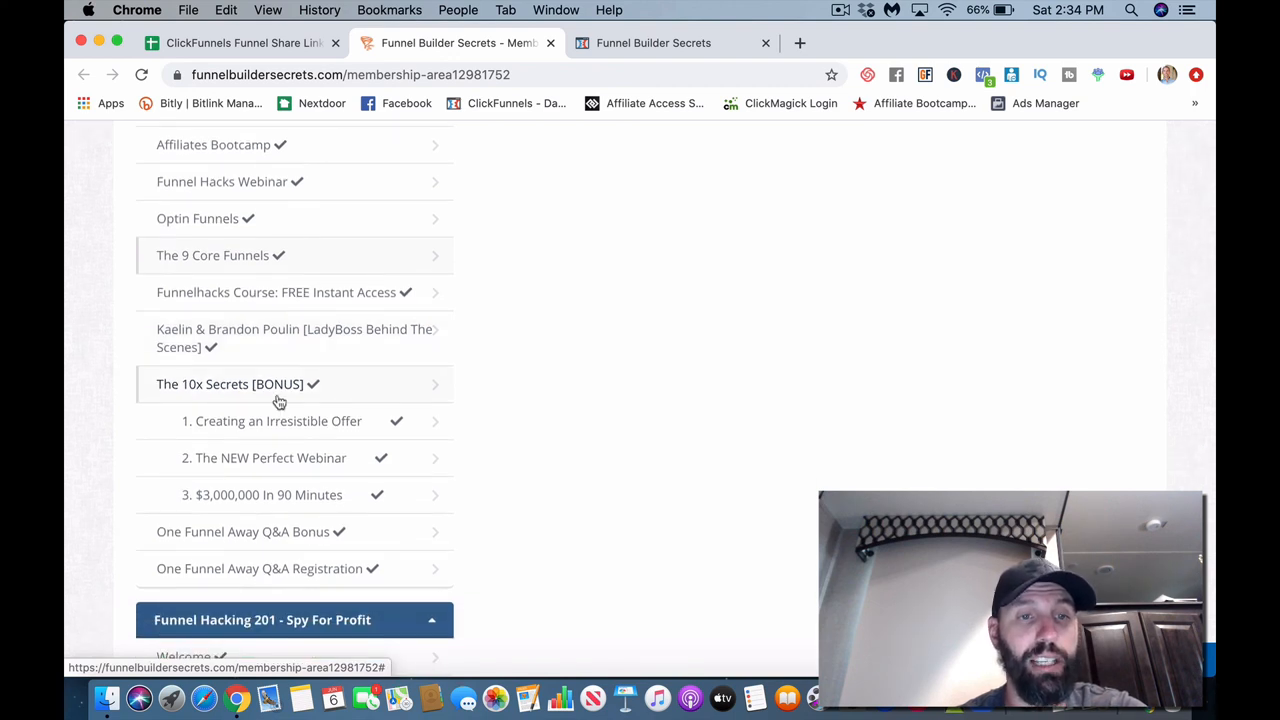
scroll(down, 3)
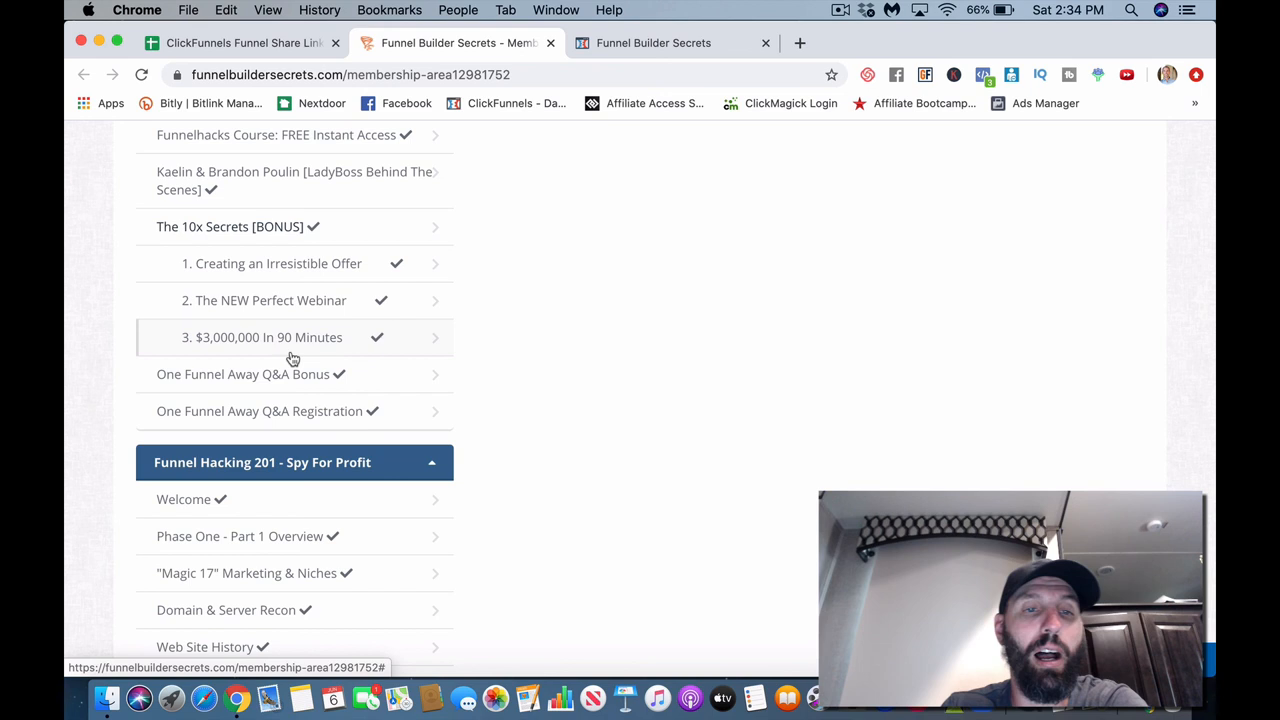
mouse_move(376, 392)
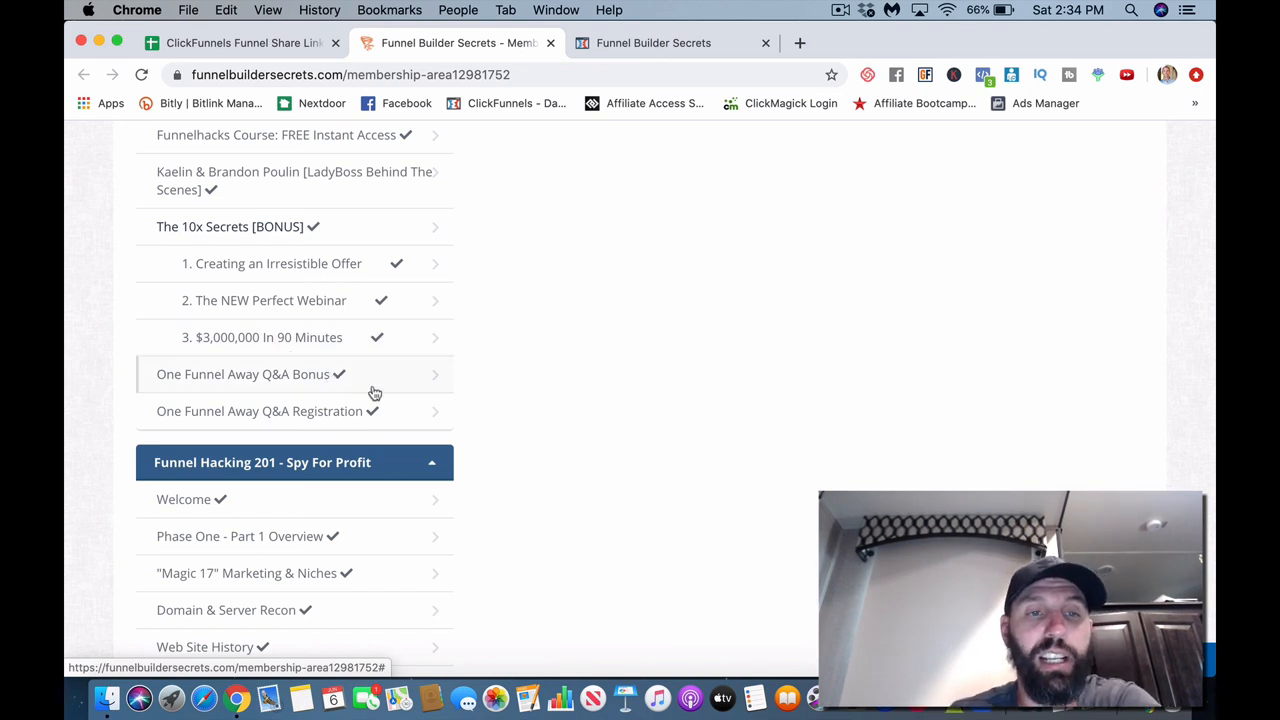
scroll(down, 3)
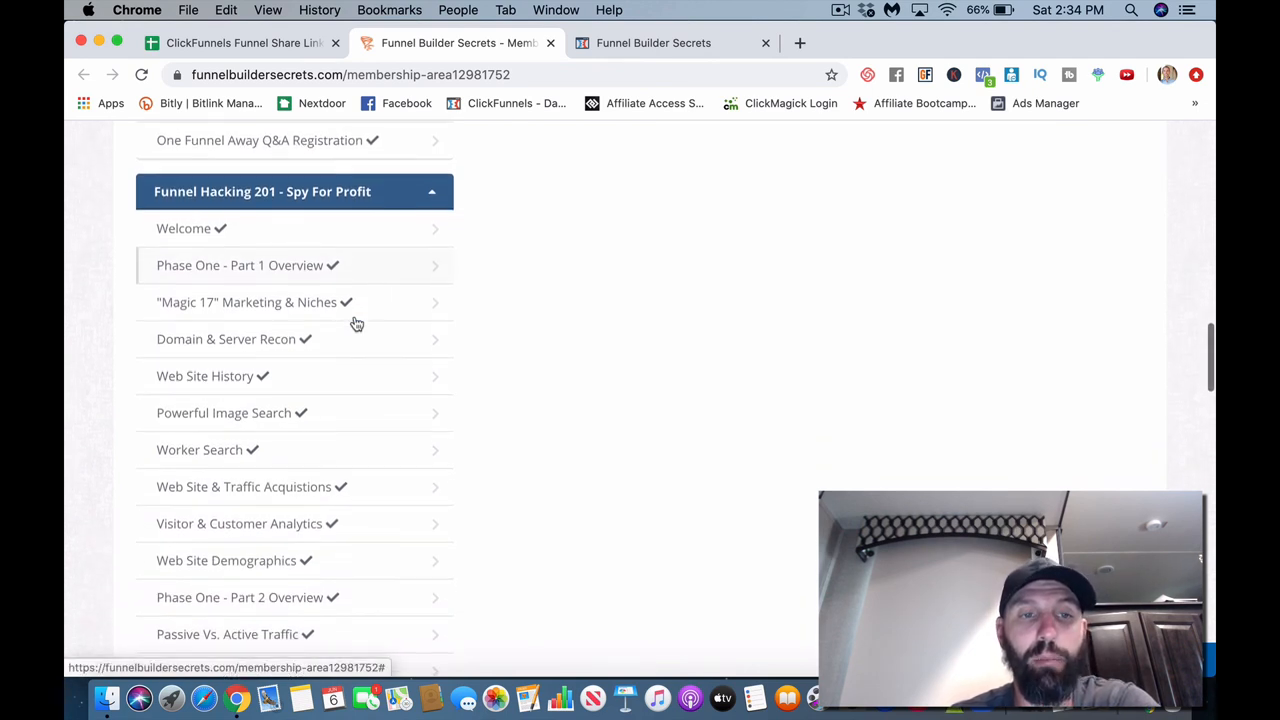
scroll(down, 3)
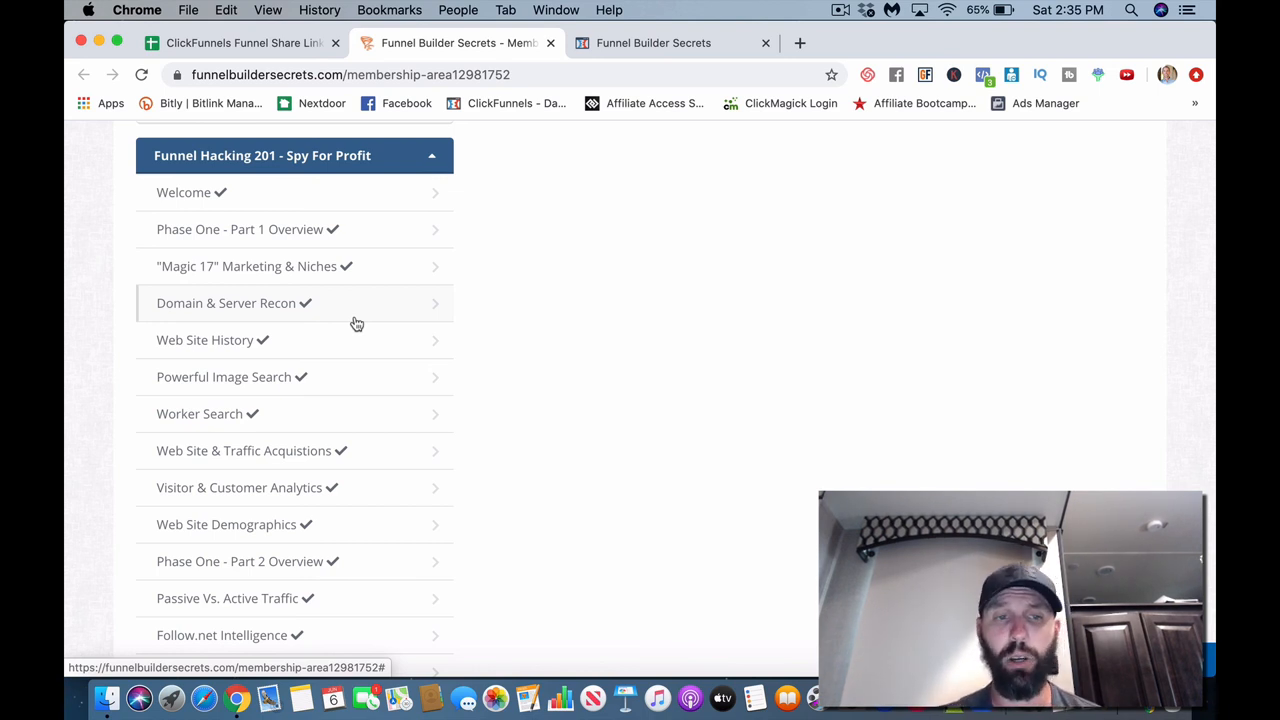
scroll(down, 3)
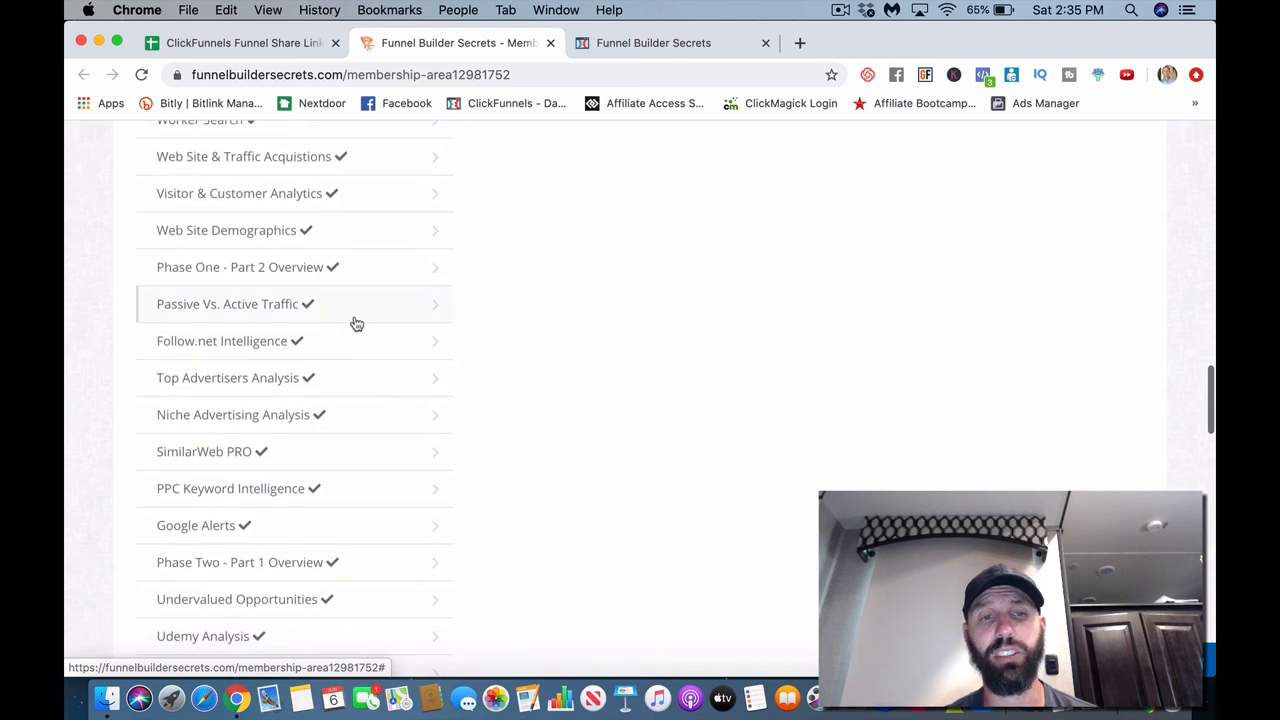
mouse_move(352, 398)
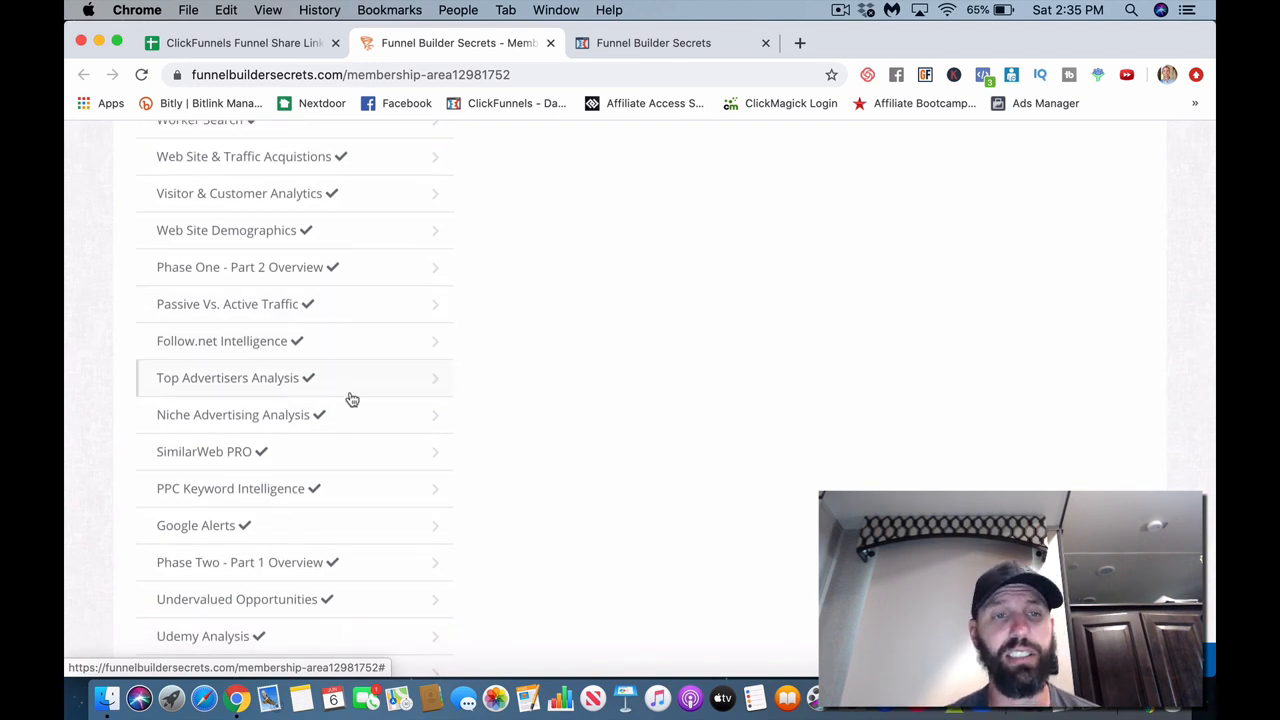
scroll(down, 3)
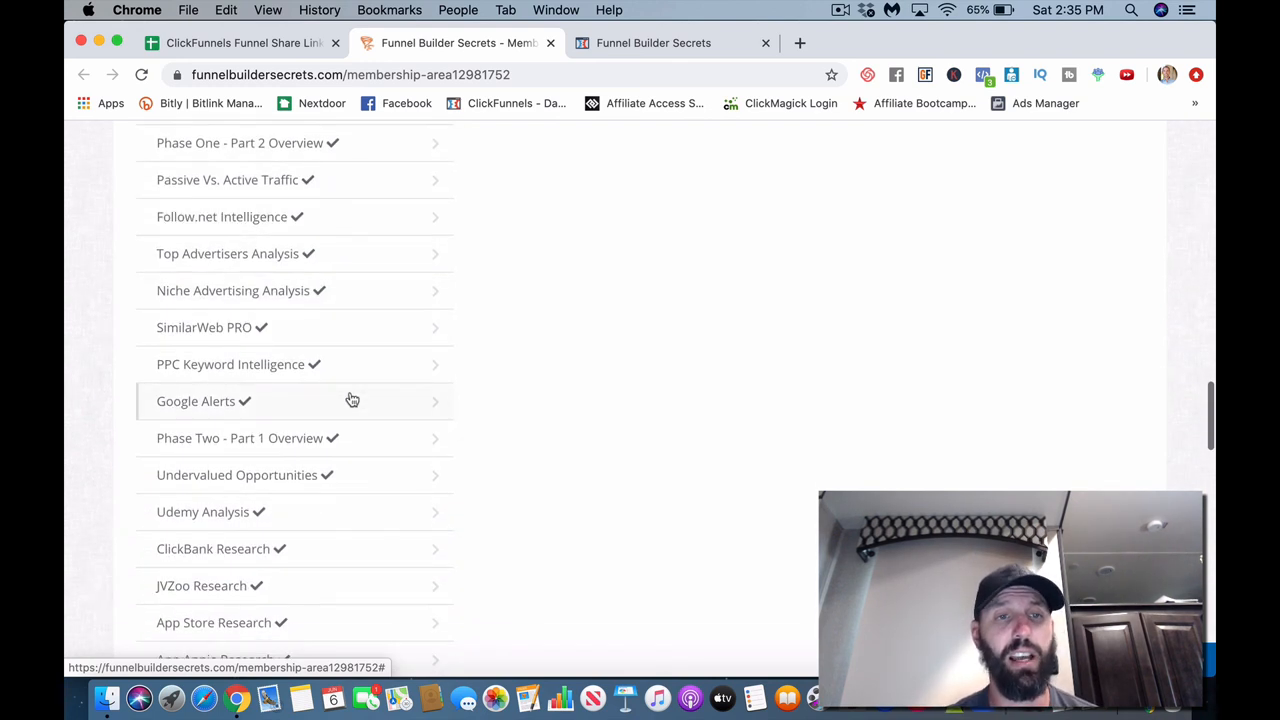
scroll(down, 3)
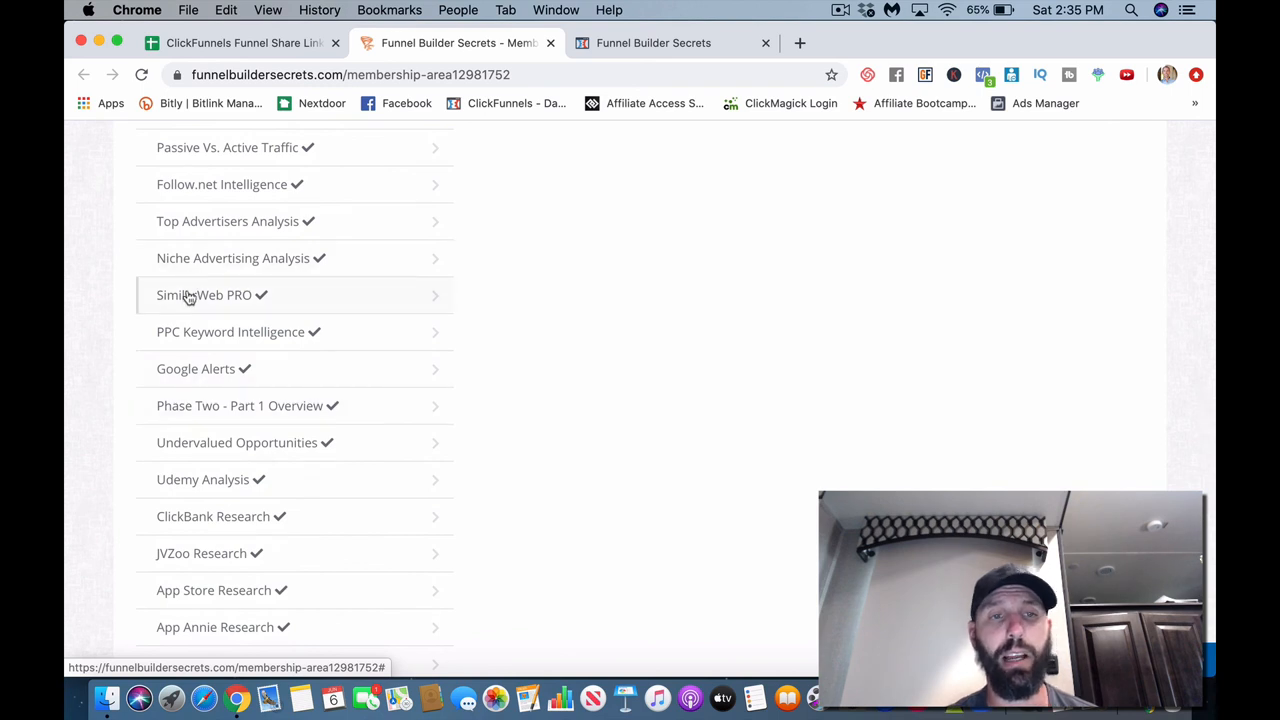
mouse_move(270, 312)
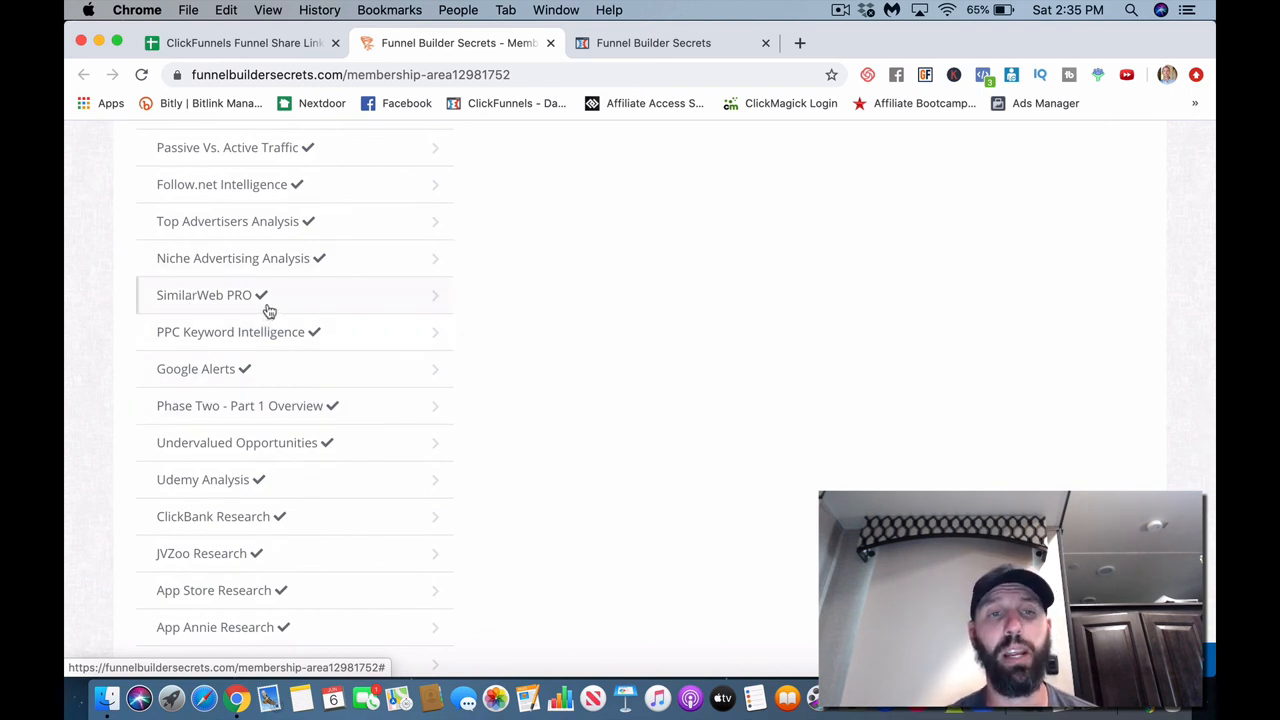
scroll(down, 3)
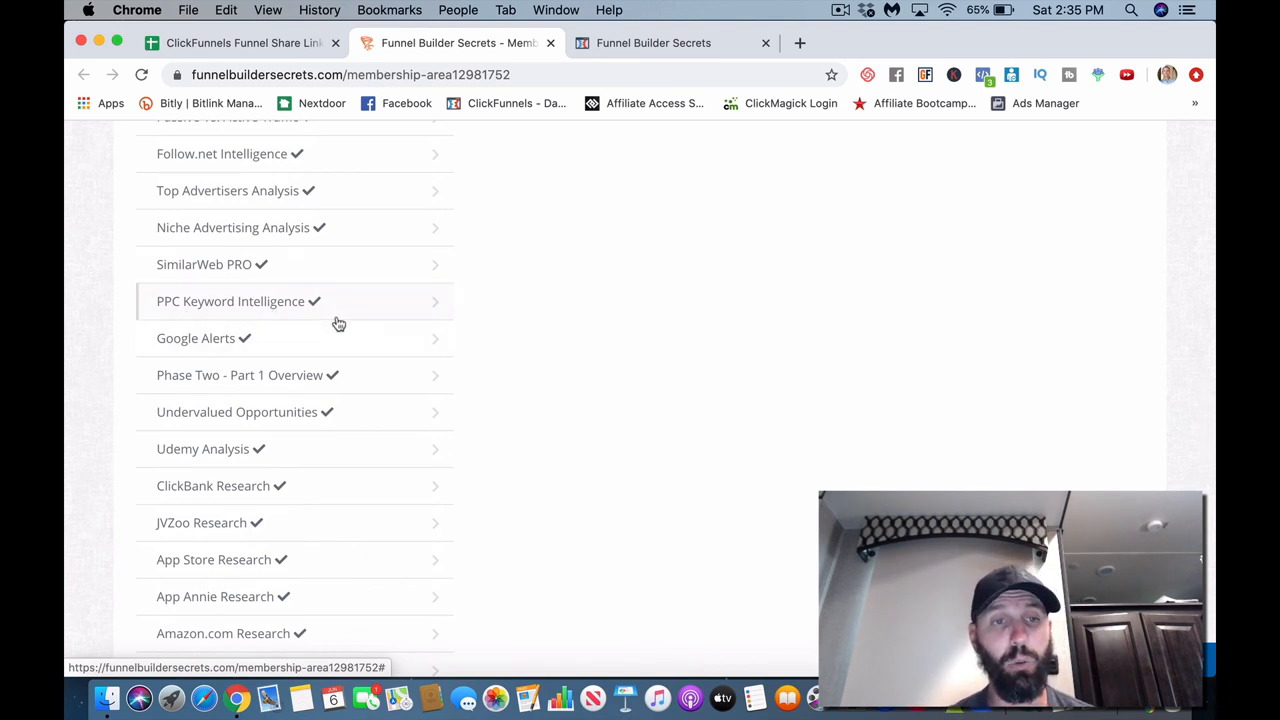
scroll(down, 3)
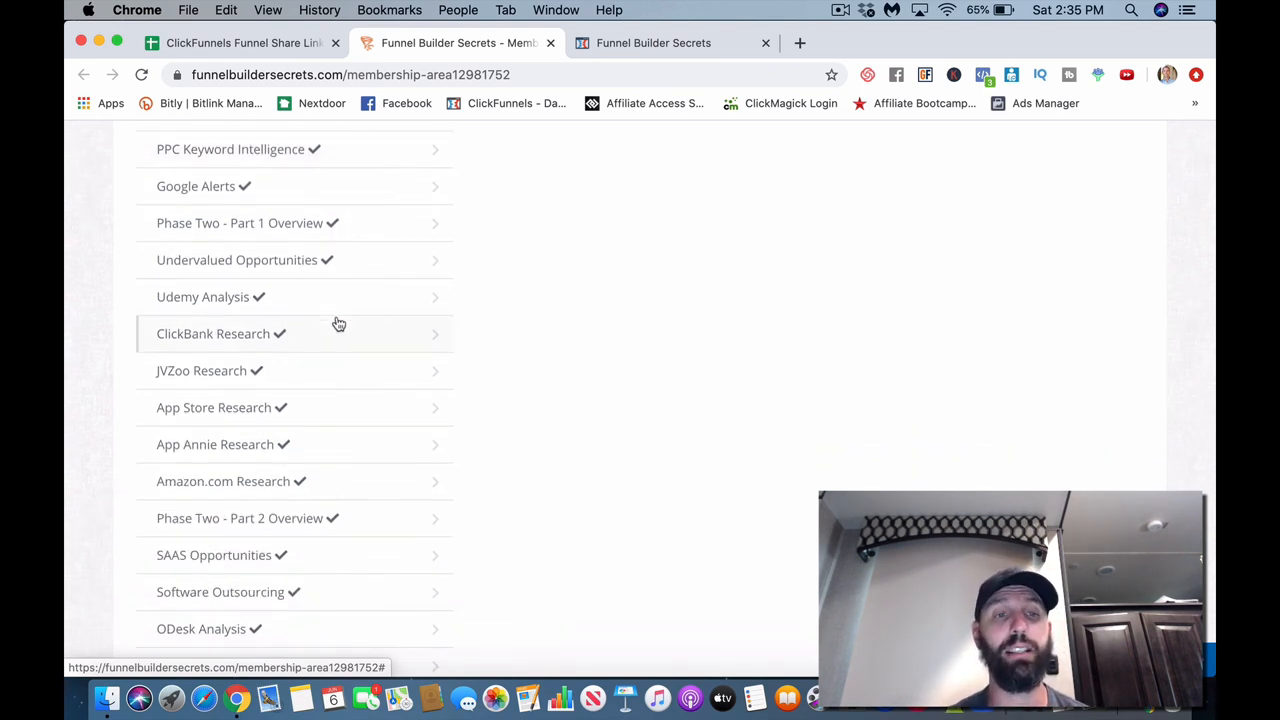
scroll(down, 3)
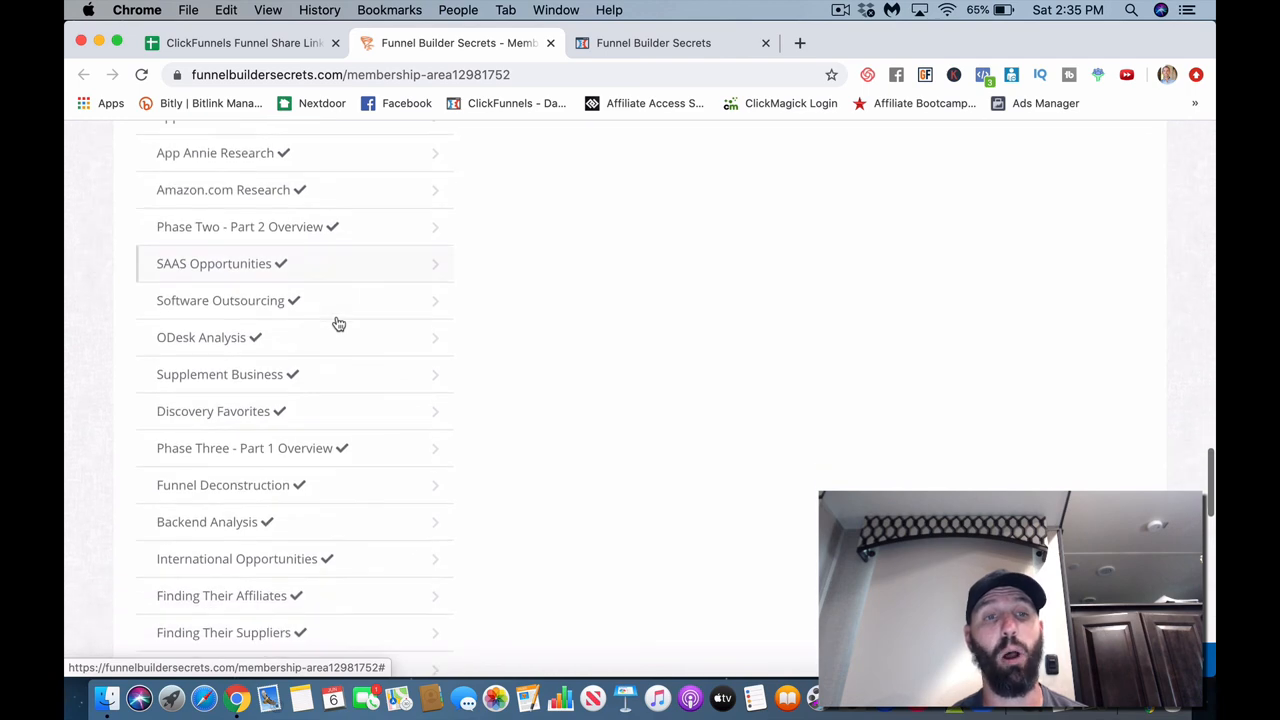
scroll(down, 3)
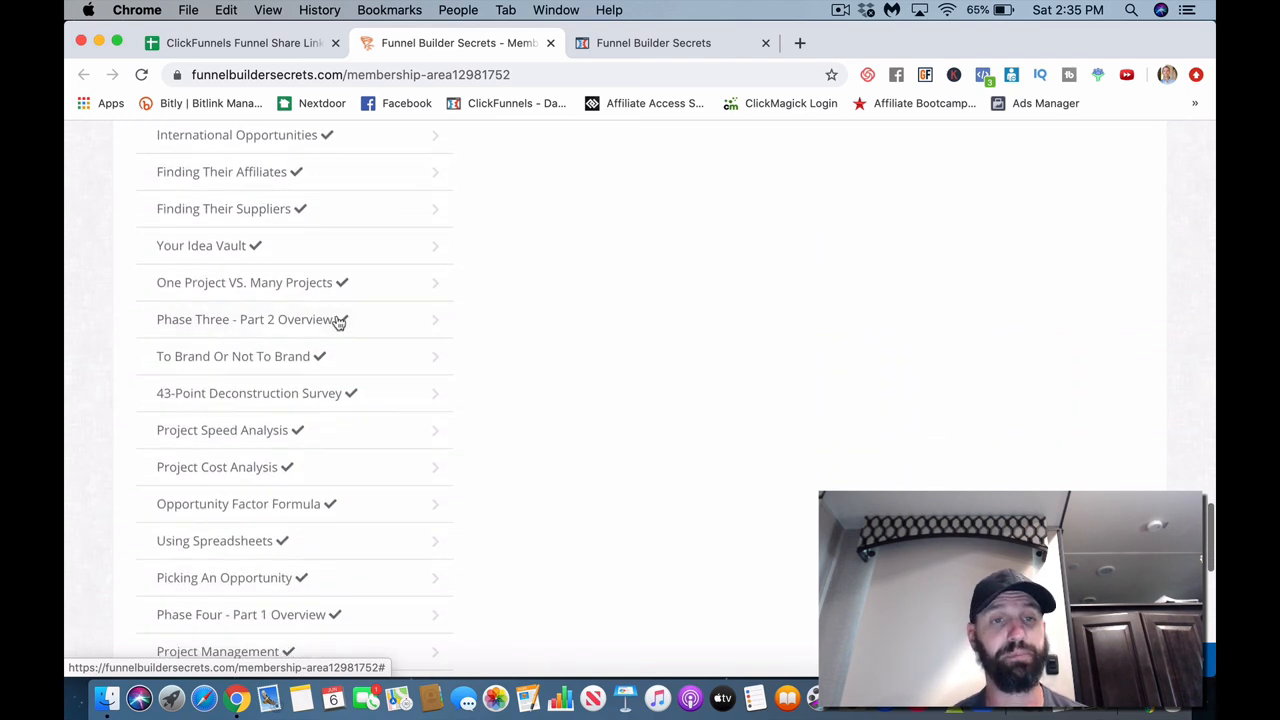
scroll(down, 3)
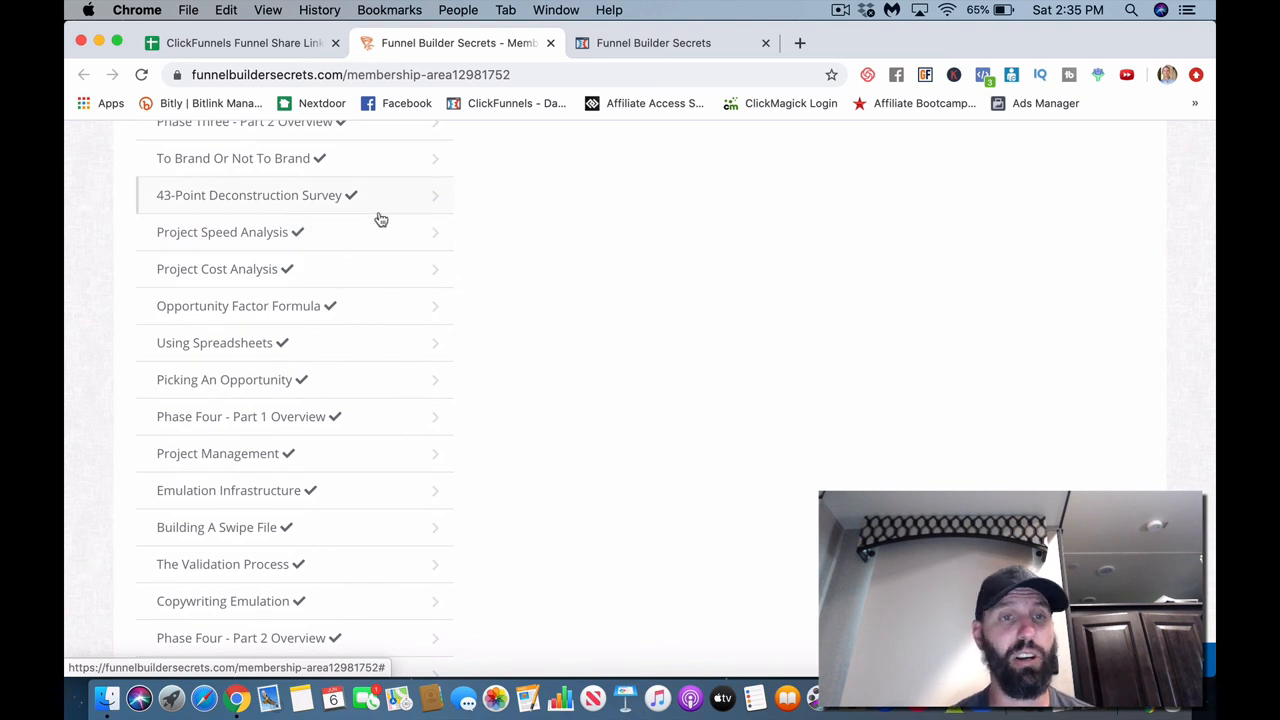
scroll(down, 3)
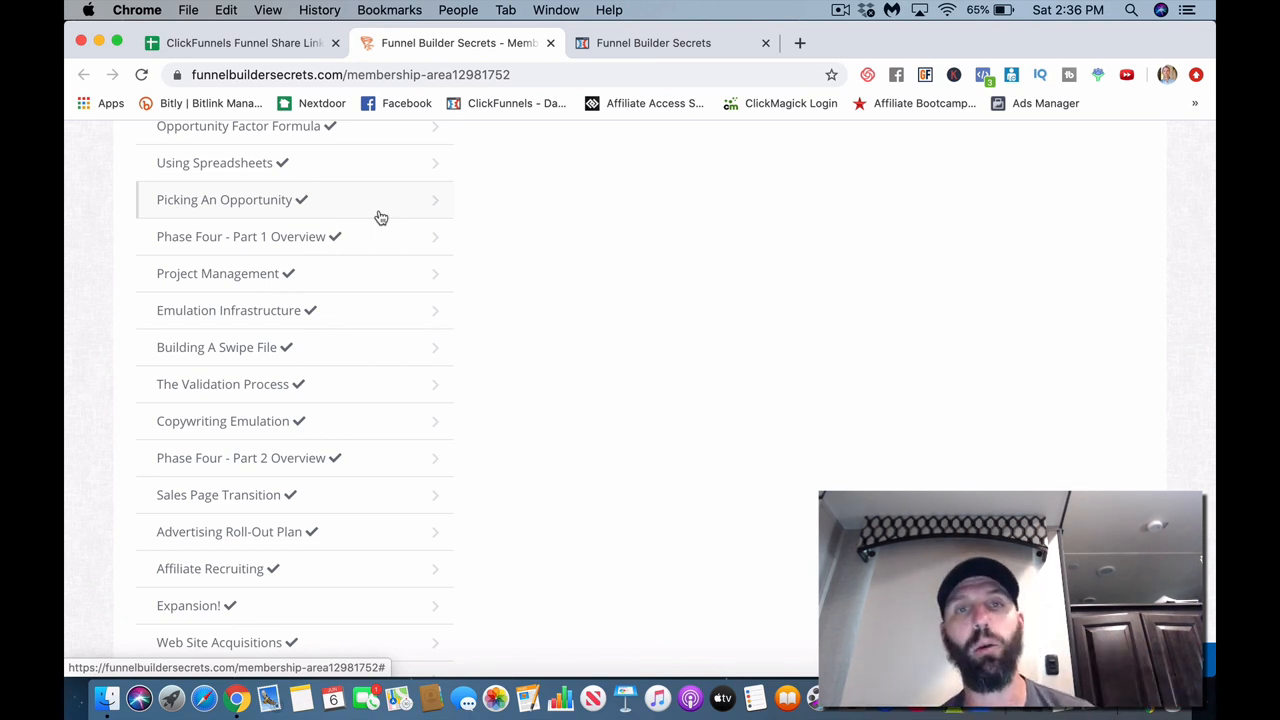
mouse_move(380, 232)
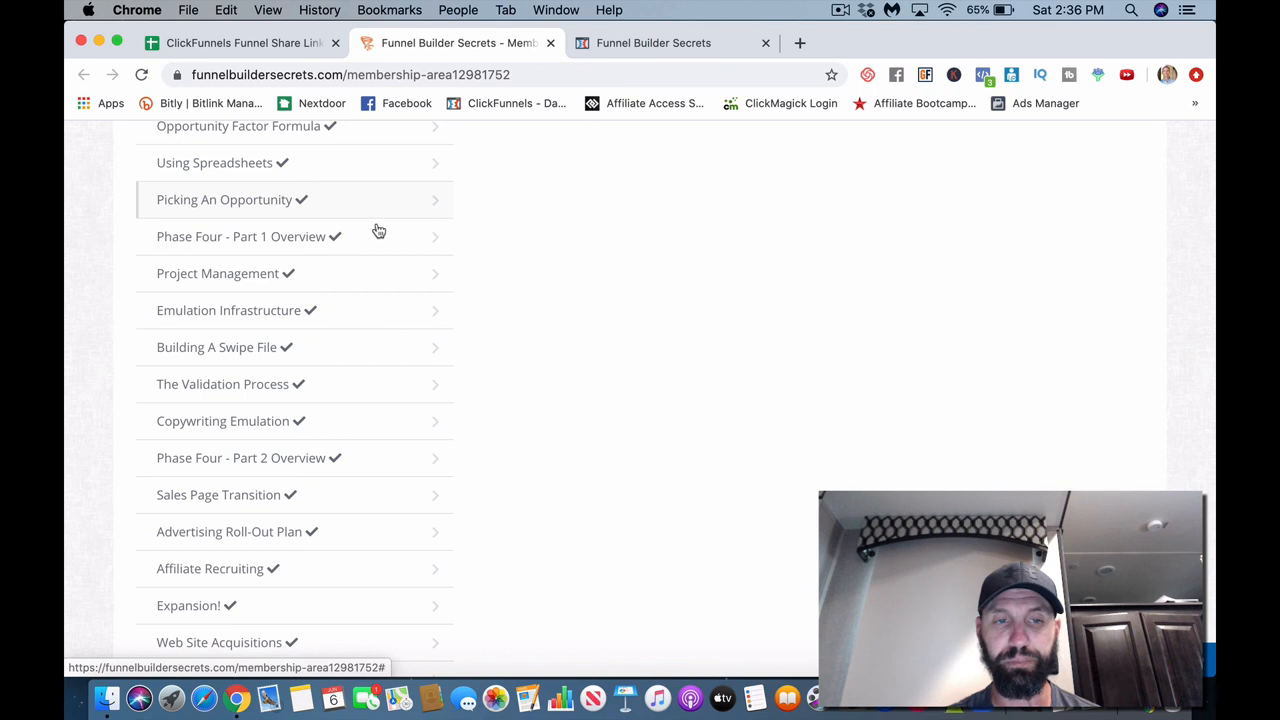
scroll(down, 3)
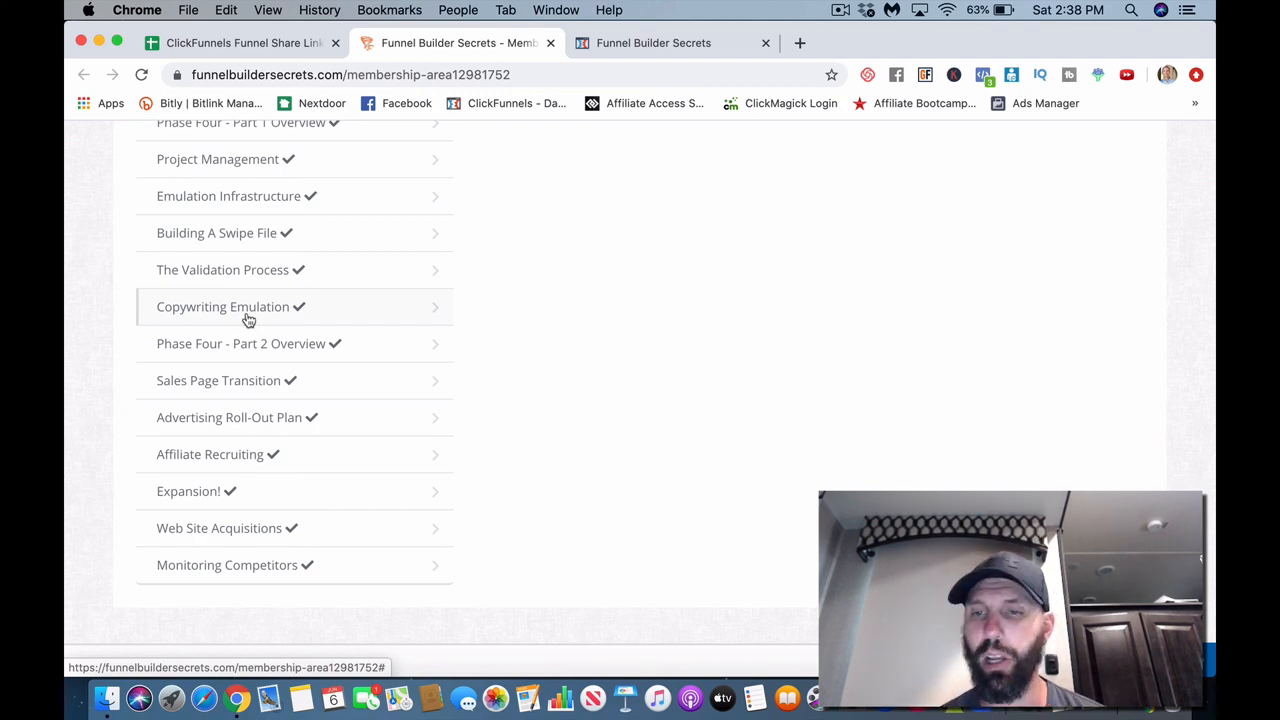
scroll(up, 3)
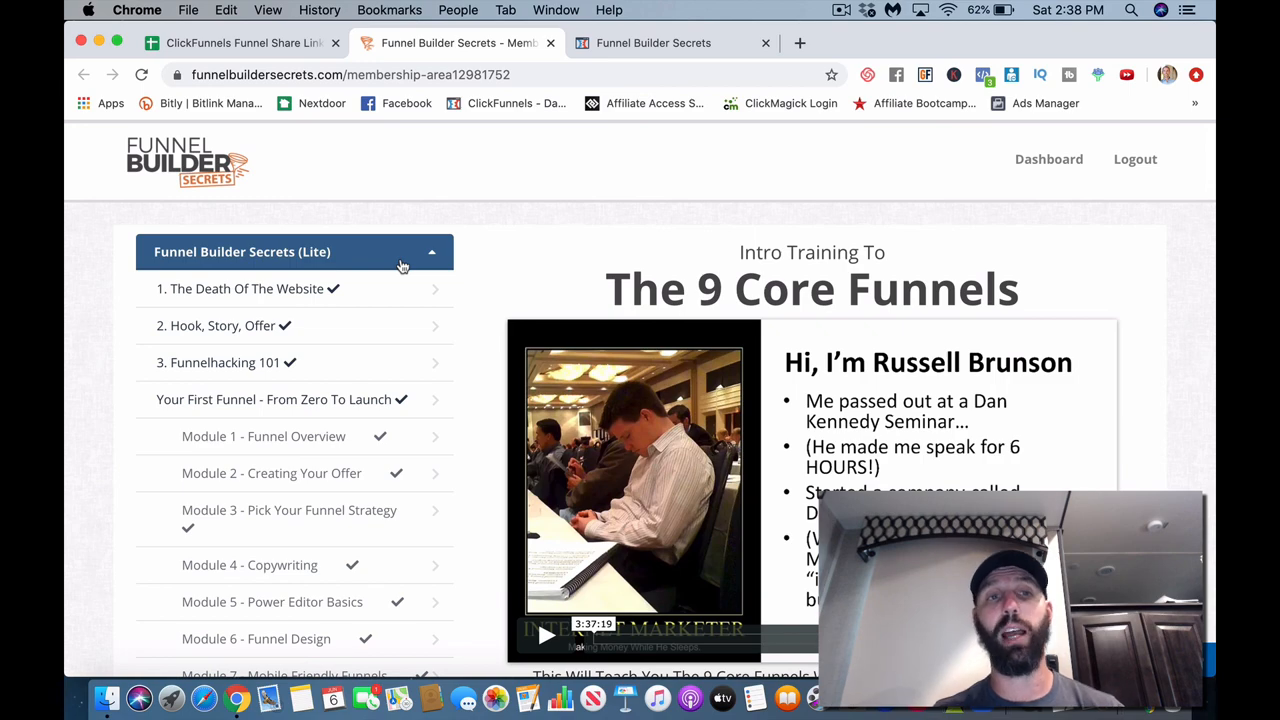
click(240, 44)
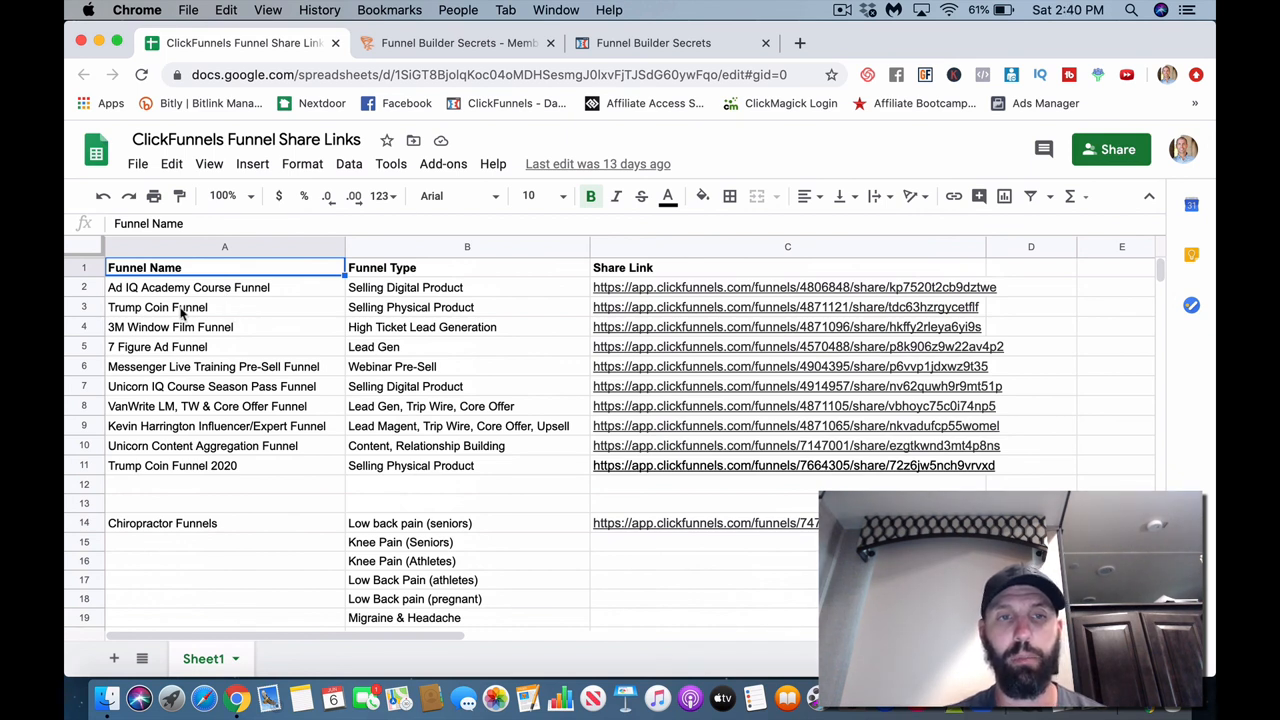
mouse_move(302, 320)
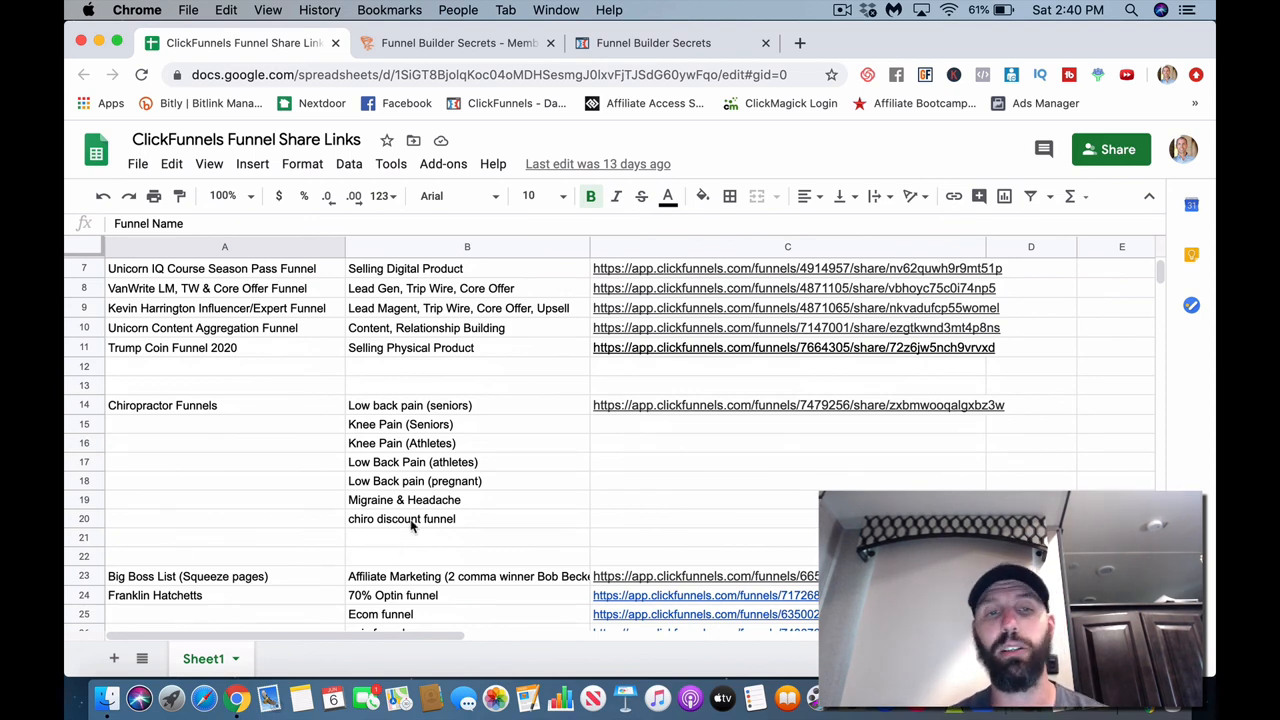
Step: Scroll the Funnel Share Links sheet to the towing, gym, HVAC, dental and financial funnels
scroll(down, 3)
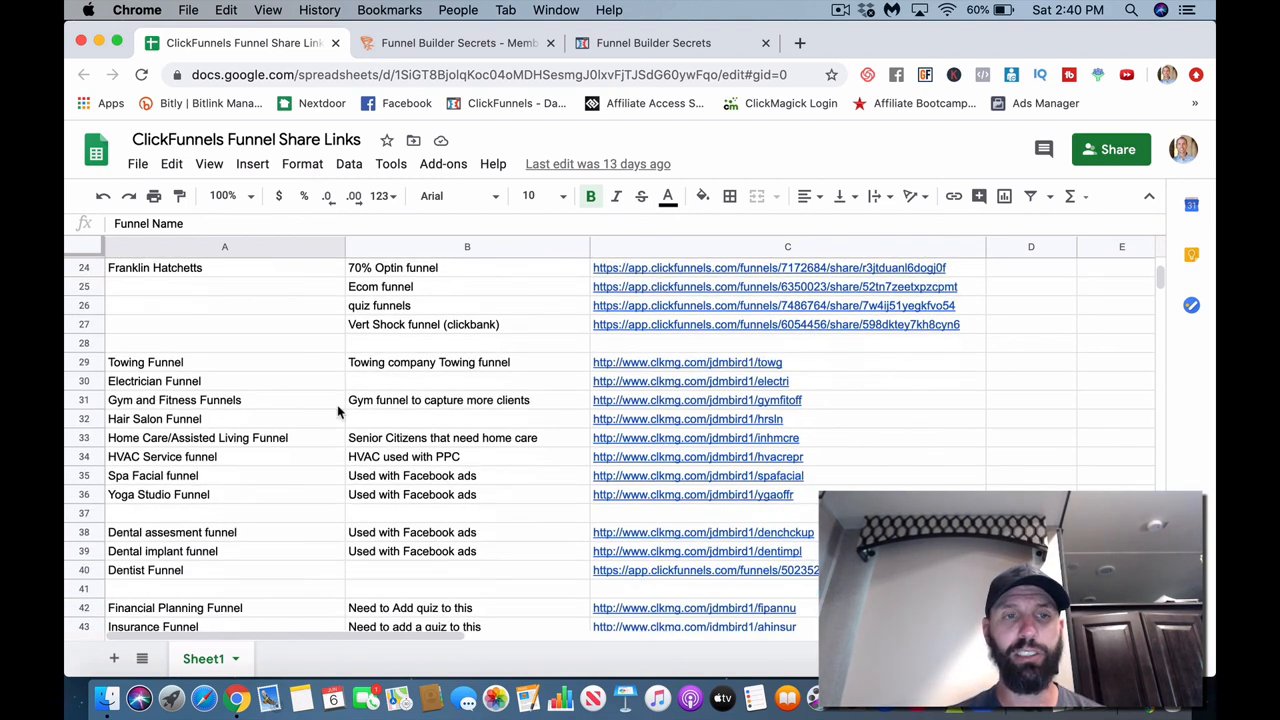
mouse_move(132, 442)
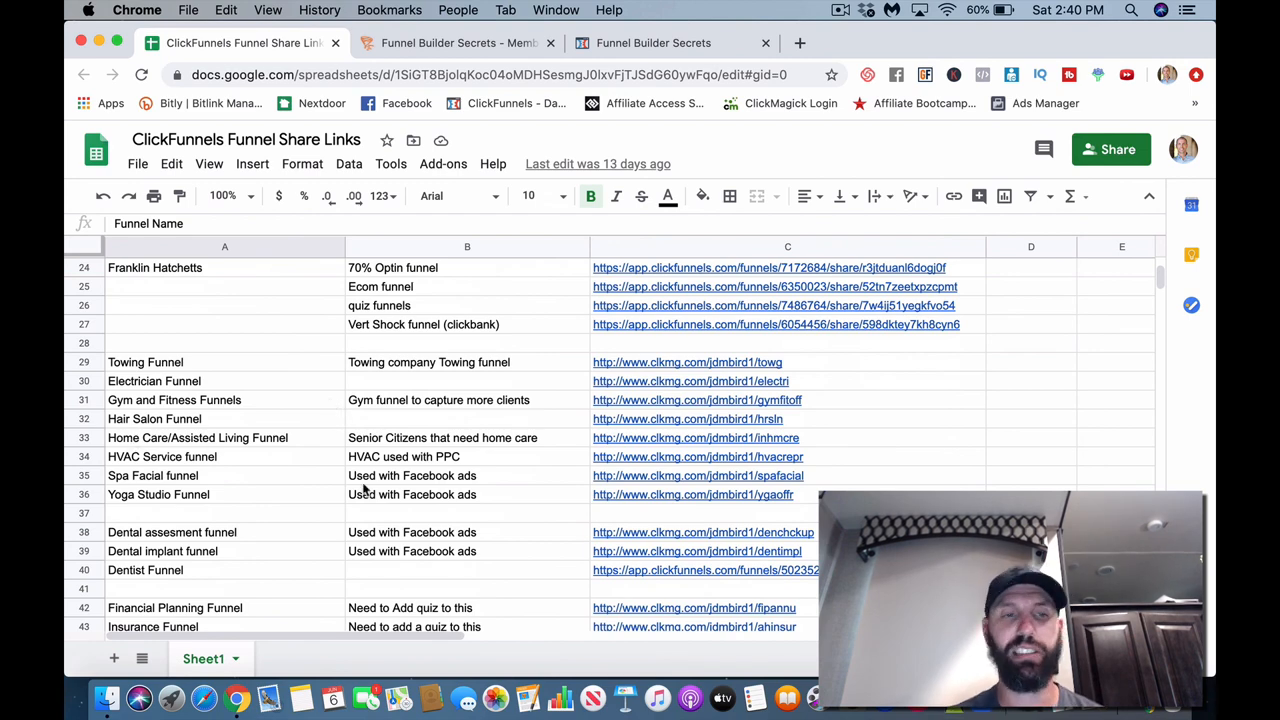
scroll(down, 3)
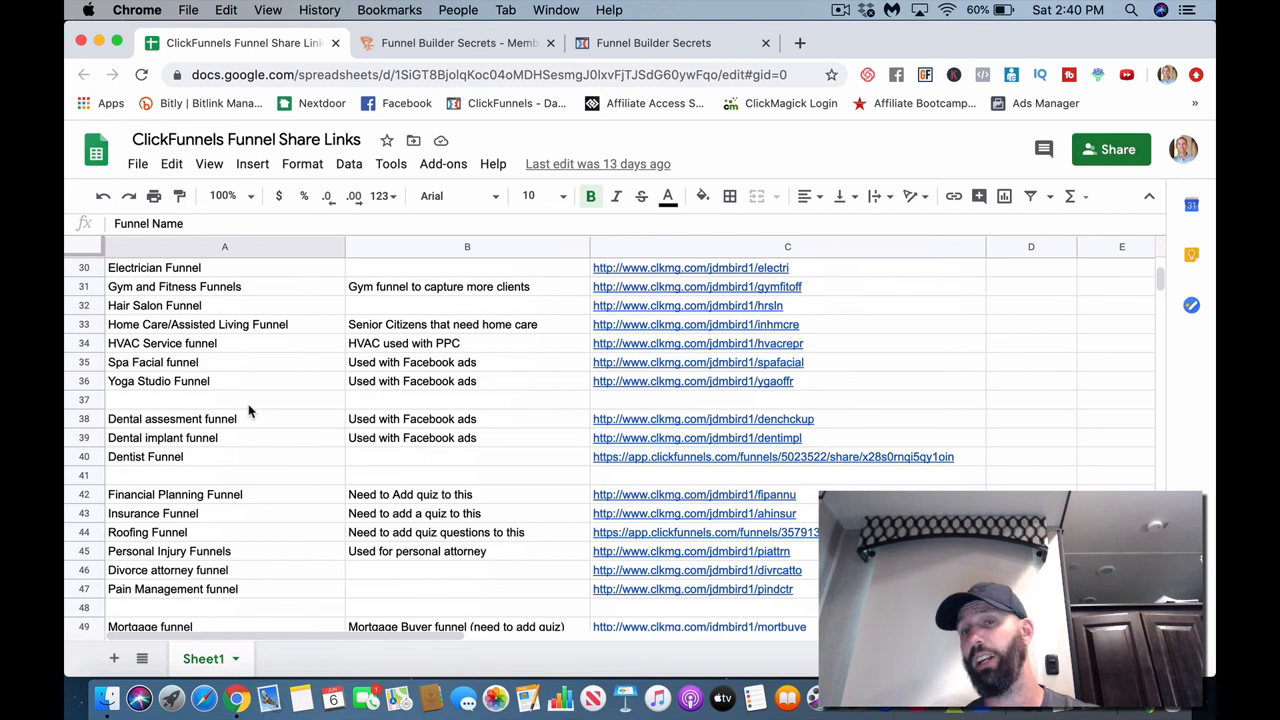
scroll(down, 3)
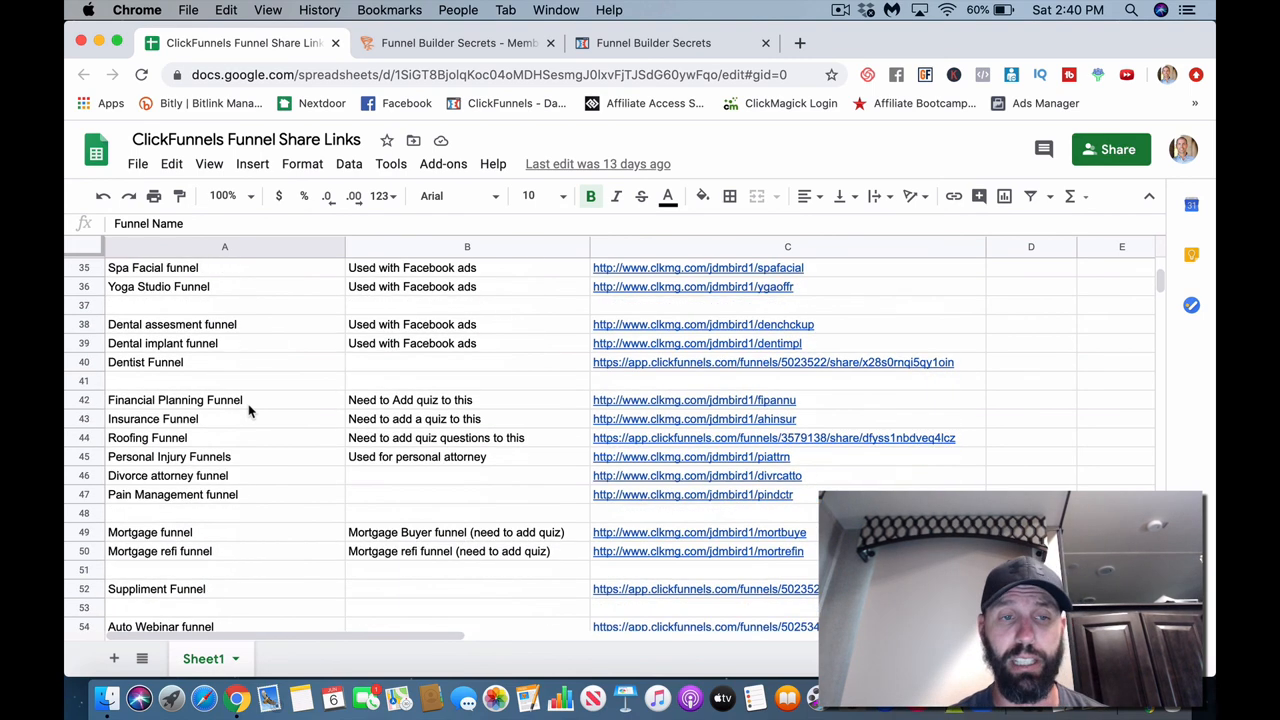
mouse_move(300, 390)
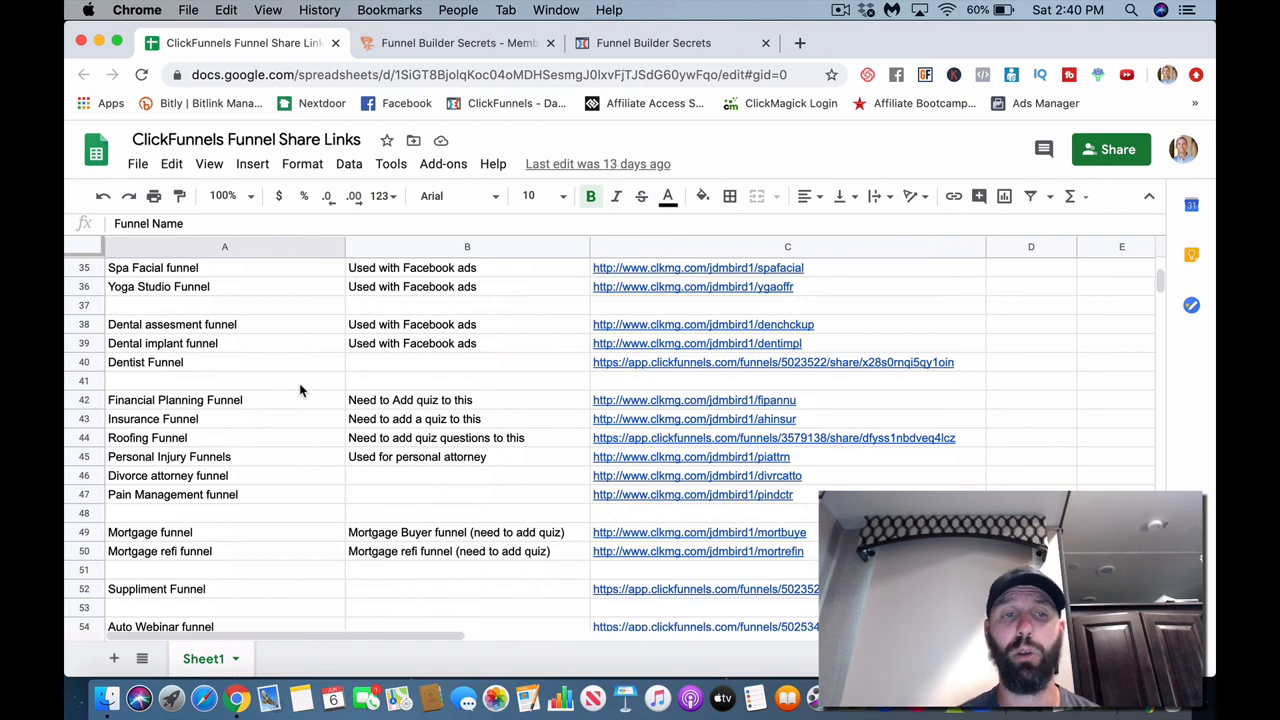
scroll(down, 3)
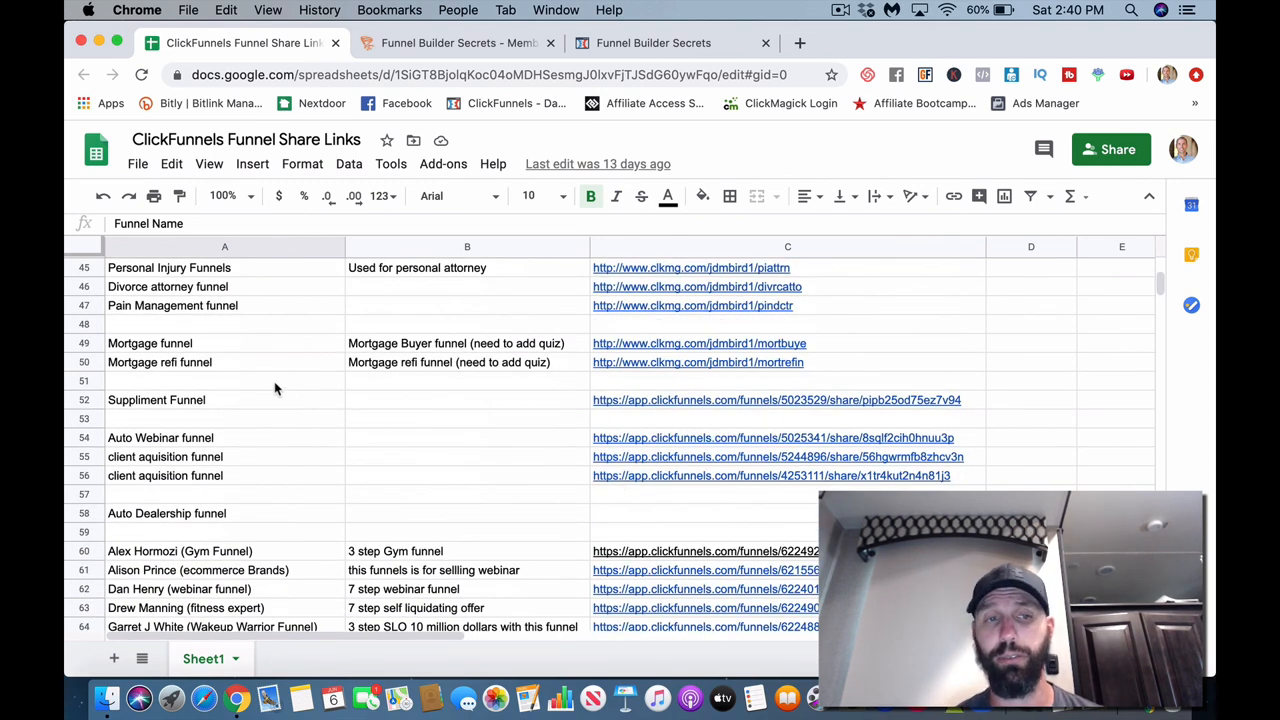
scroll(down, 3)
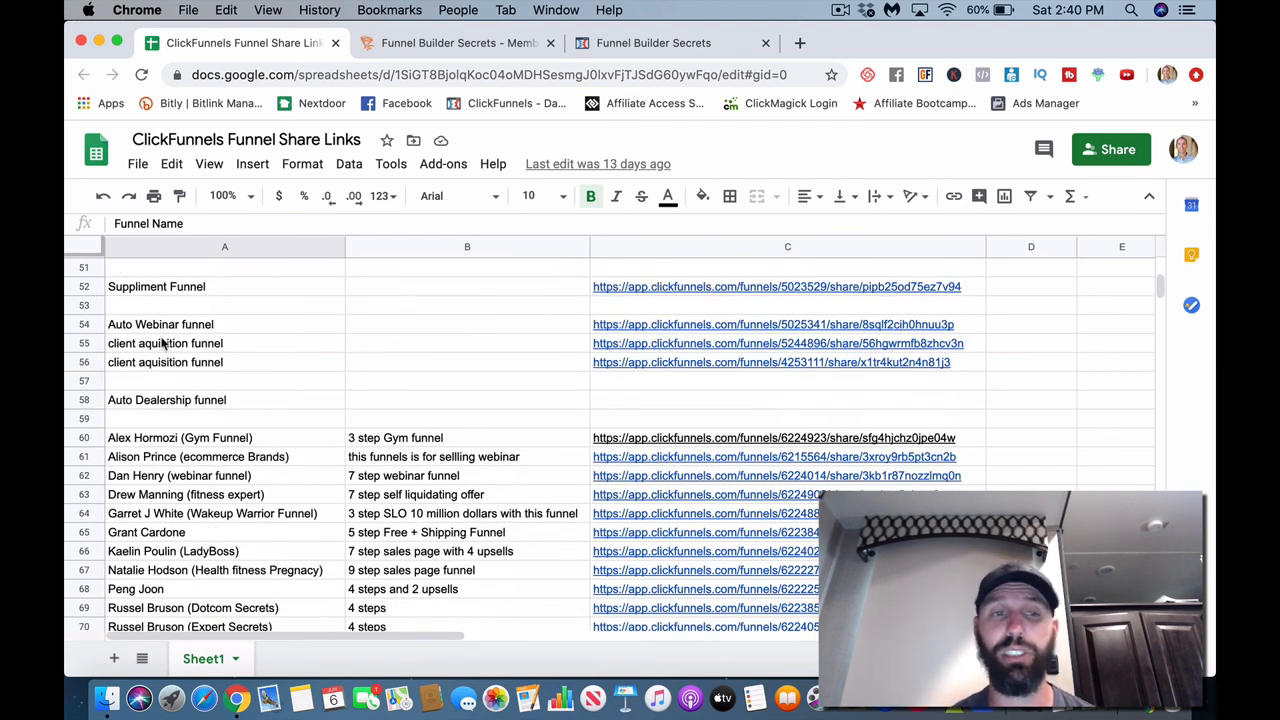
scroll(down, 3)
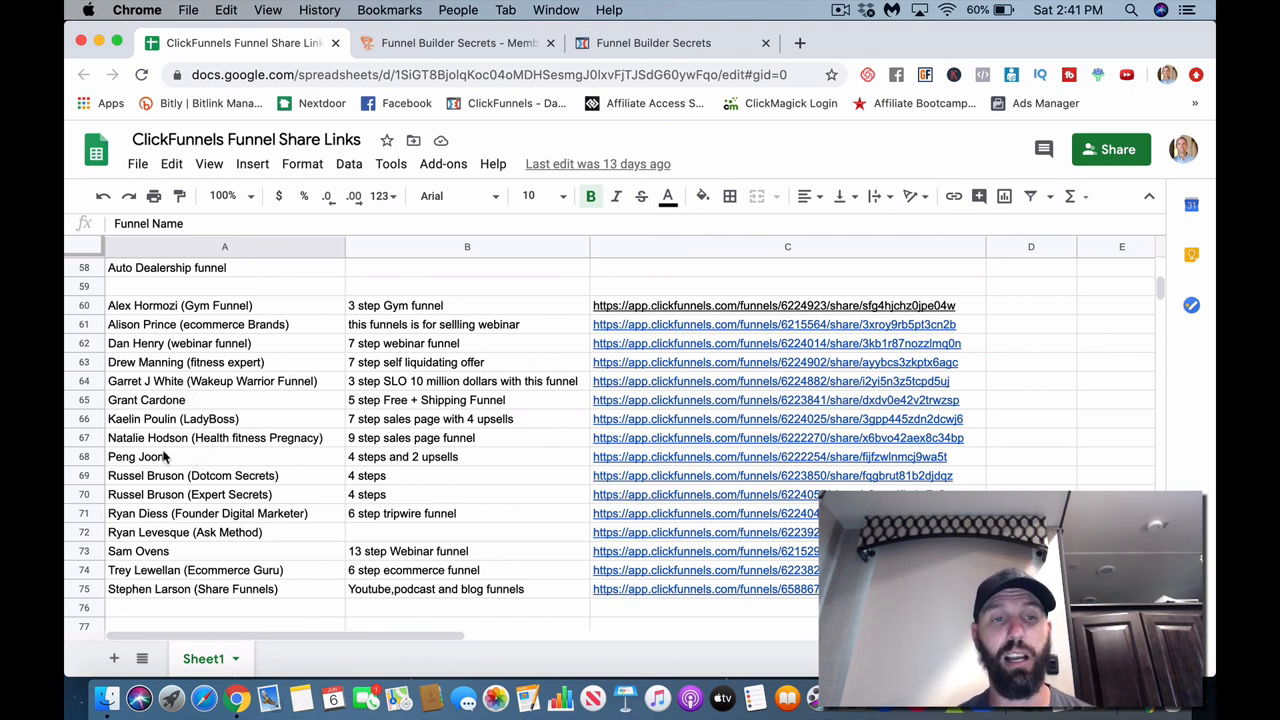
mouse_move(210, 456)
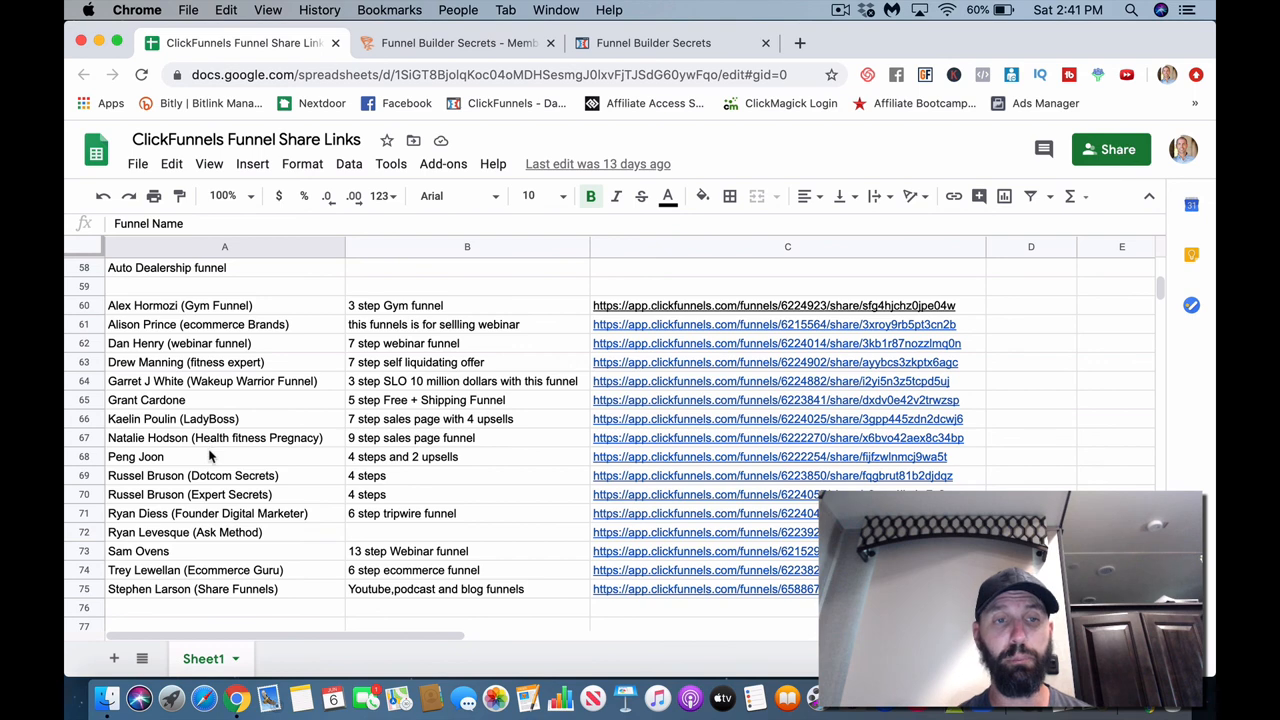
mouse_move(248, 532)
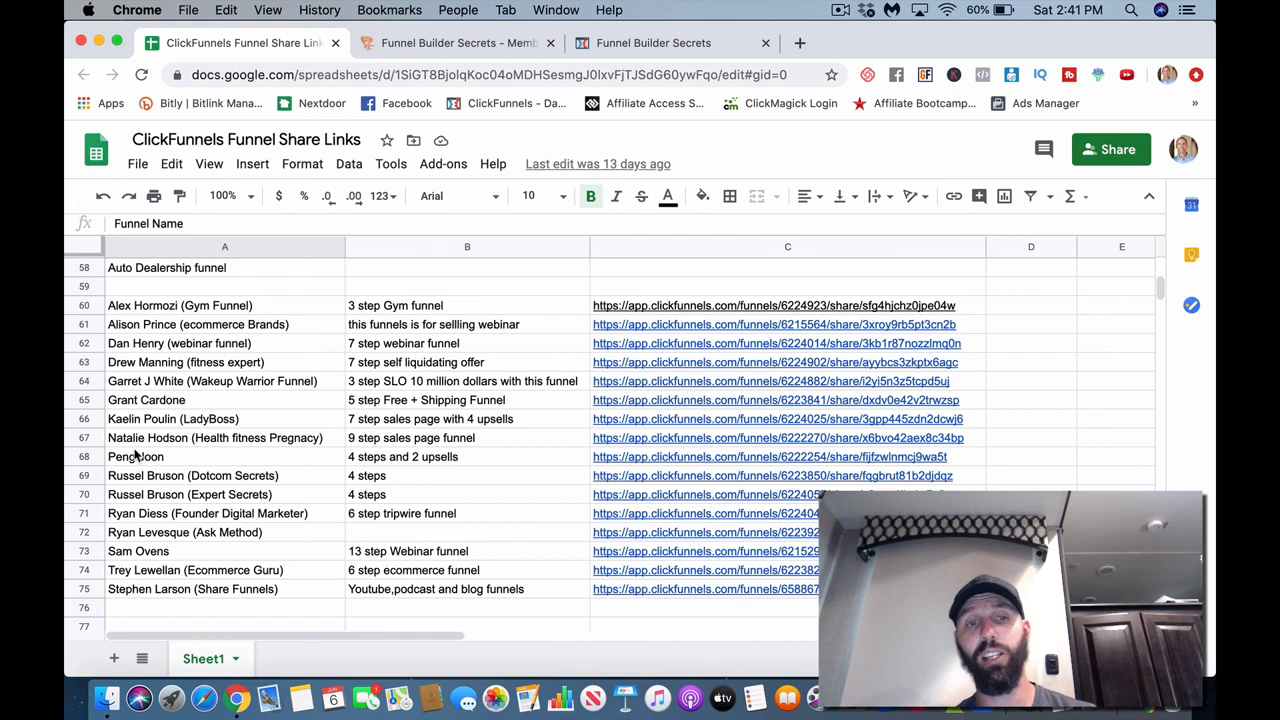
scroll(down, 3)
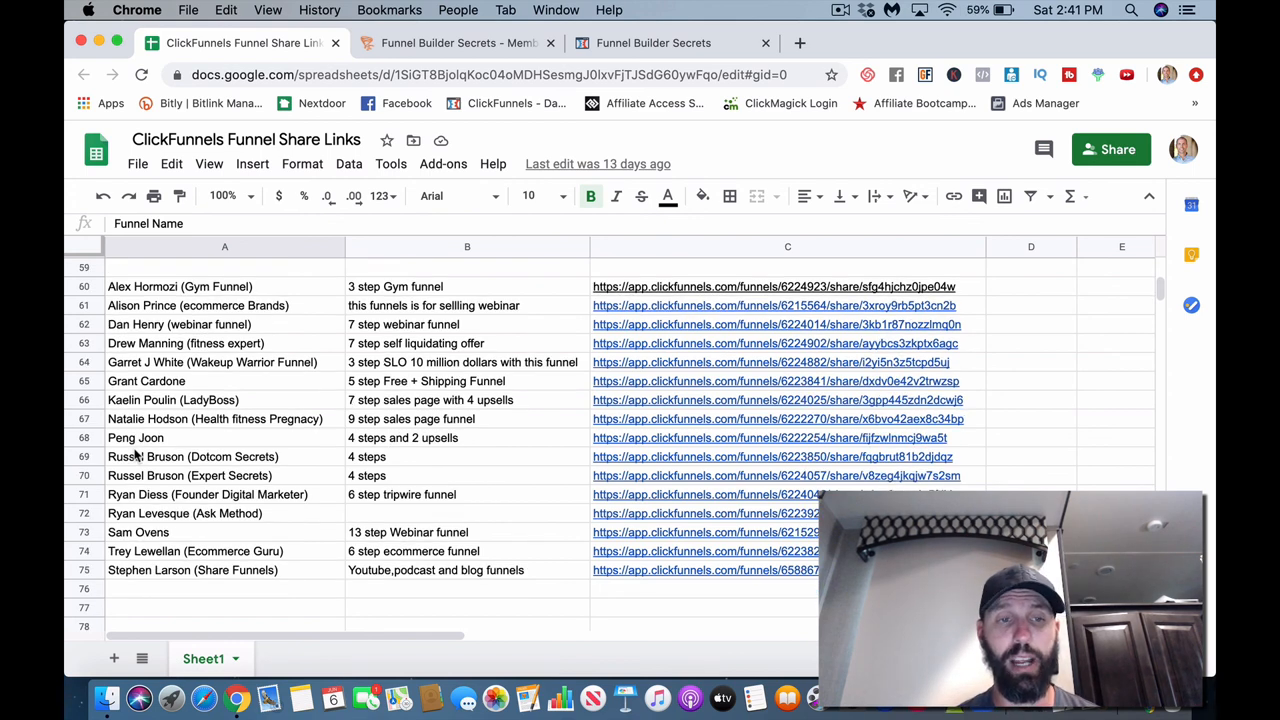